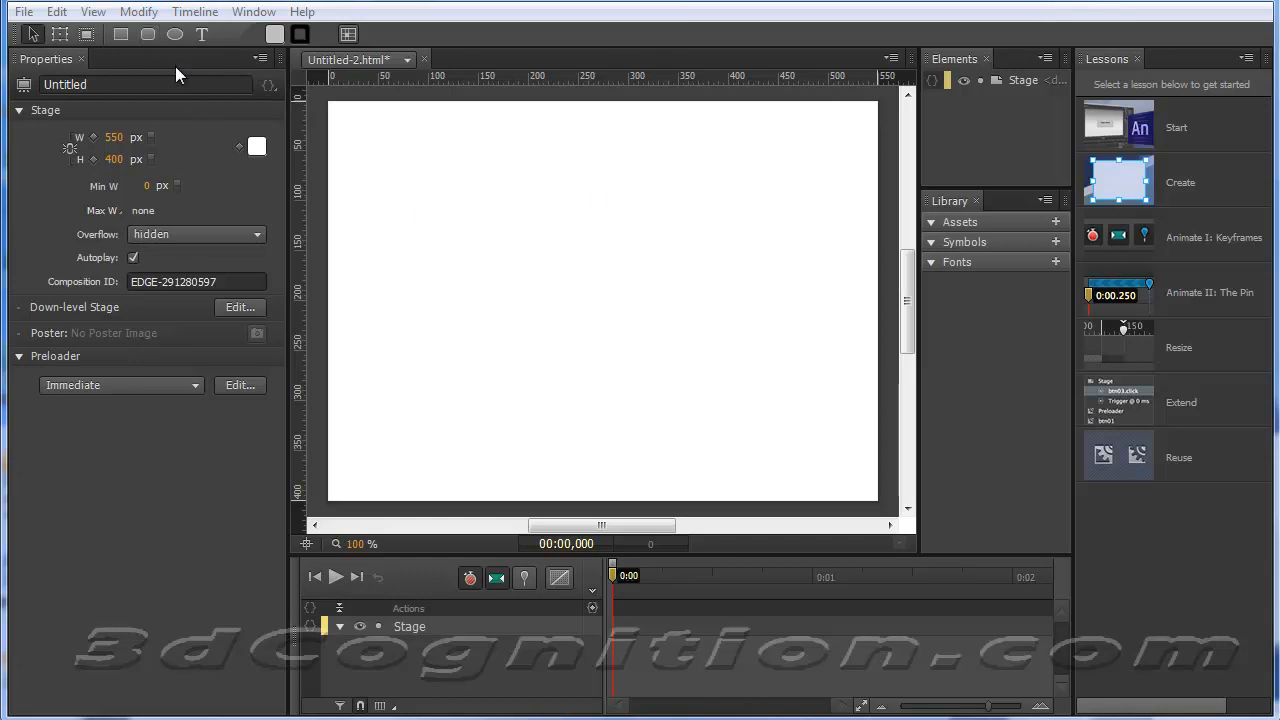
pyautogui.moveTo(178, 80)
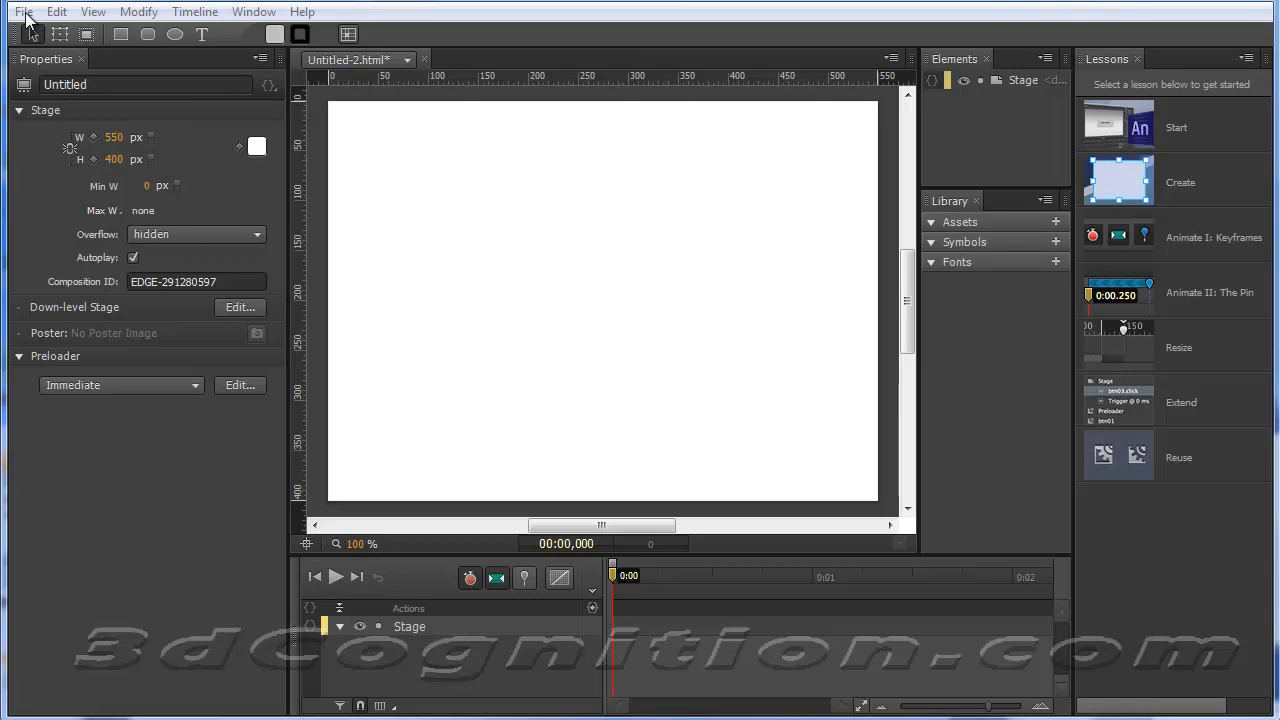
# - Save the composition via Save As as test2.html inside a newly created test2 folder
pyautogui.click(24, 12)
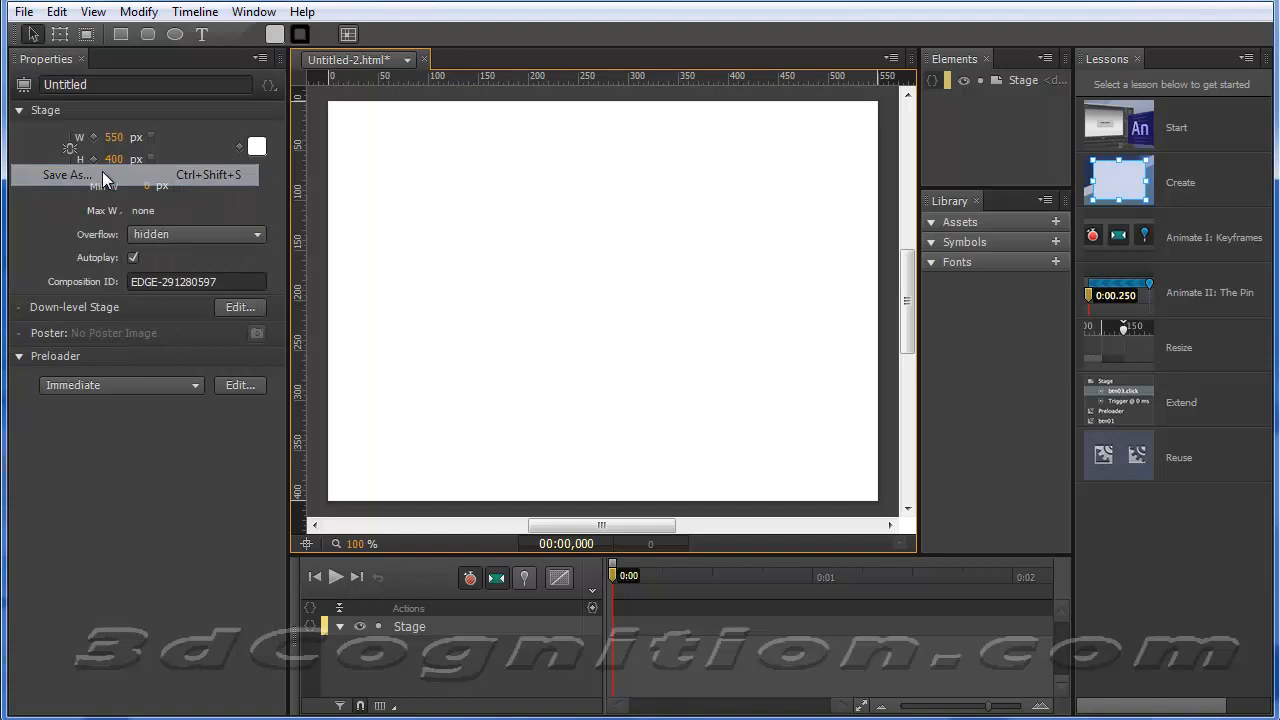
pyautogui.click(66, 176)
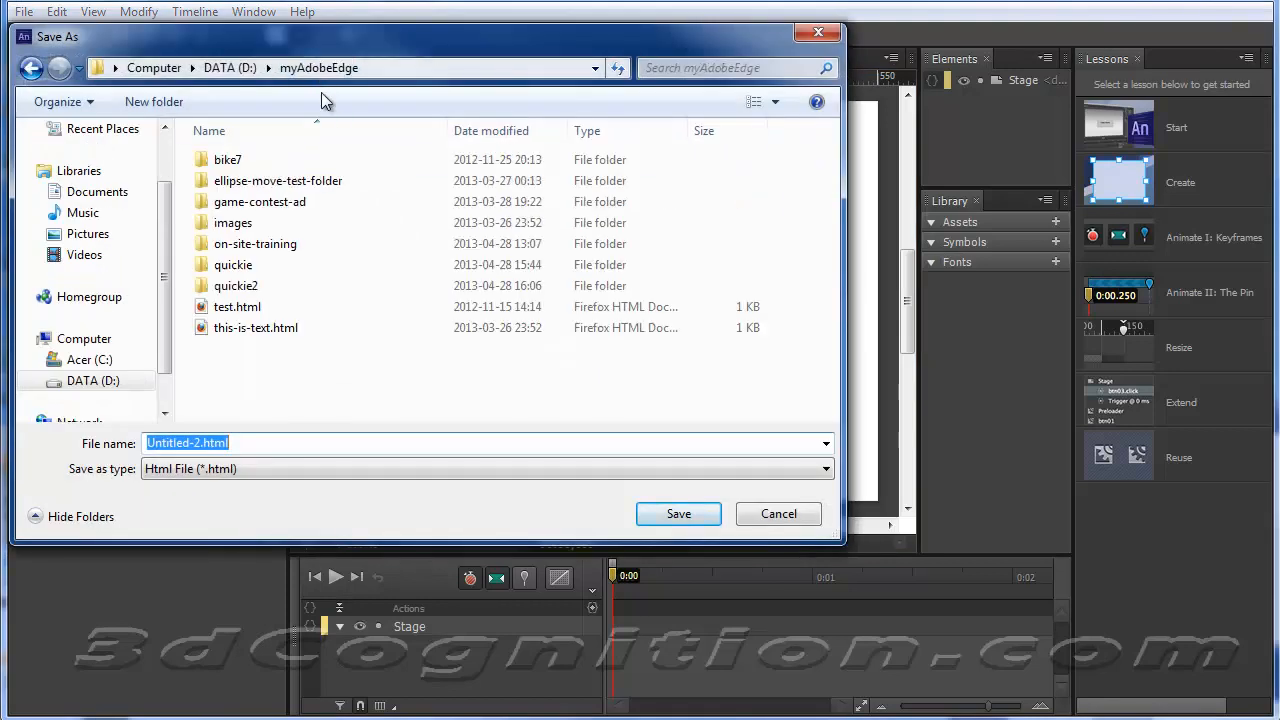
pyautogui.click(152, 100)
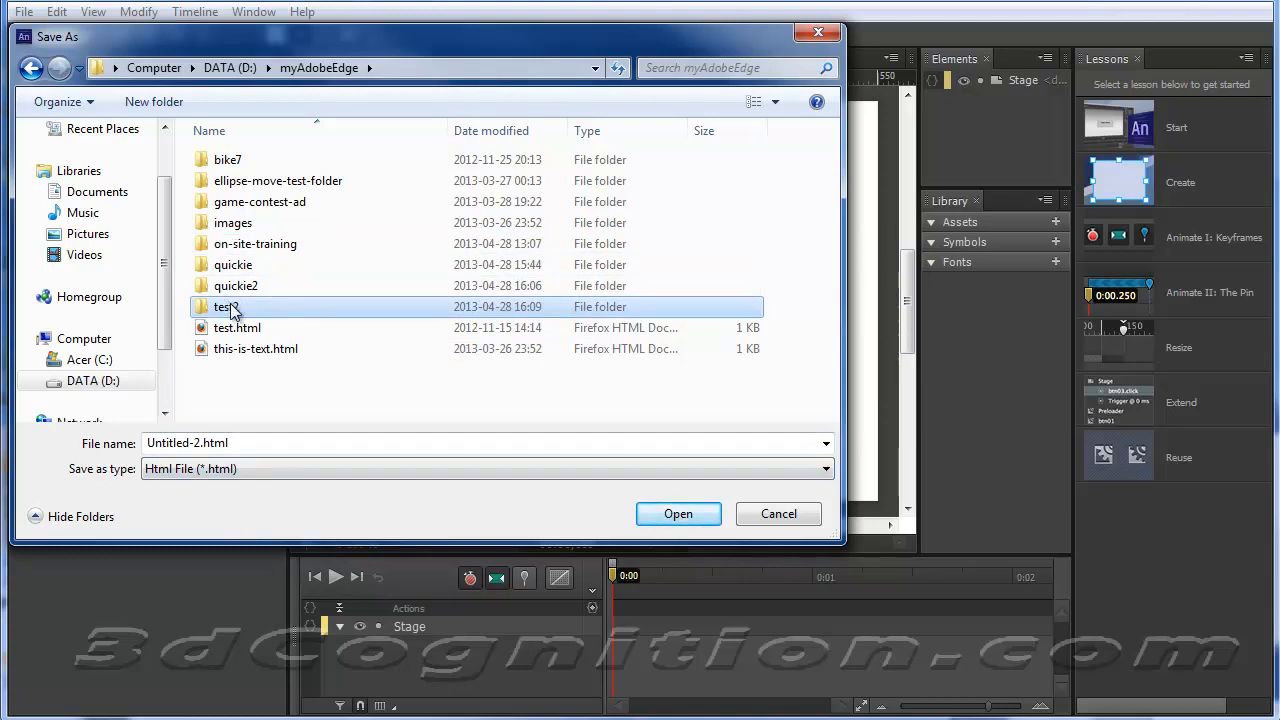
pyautogui.doubleClick(224, 308)
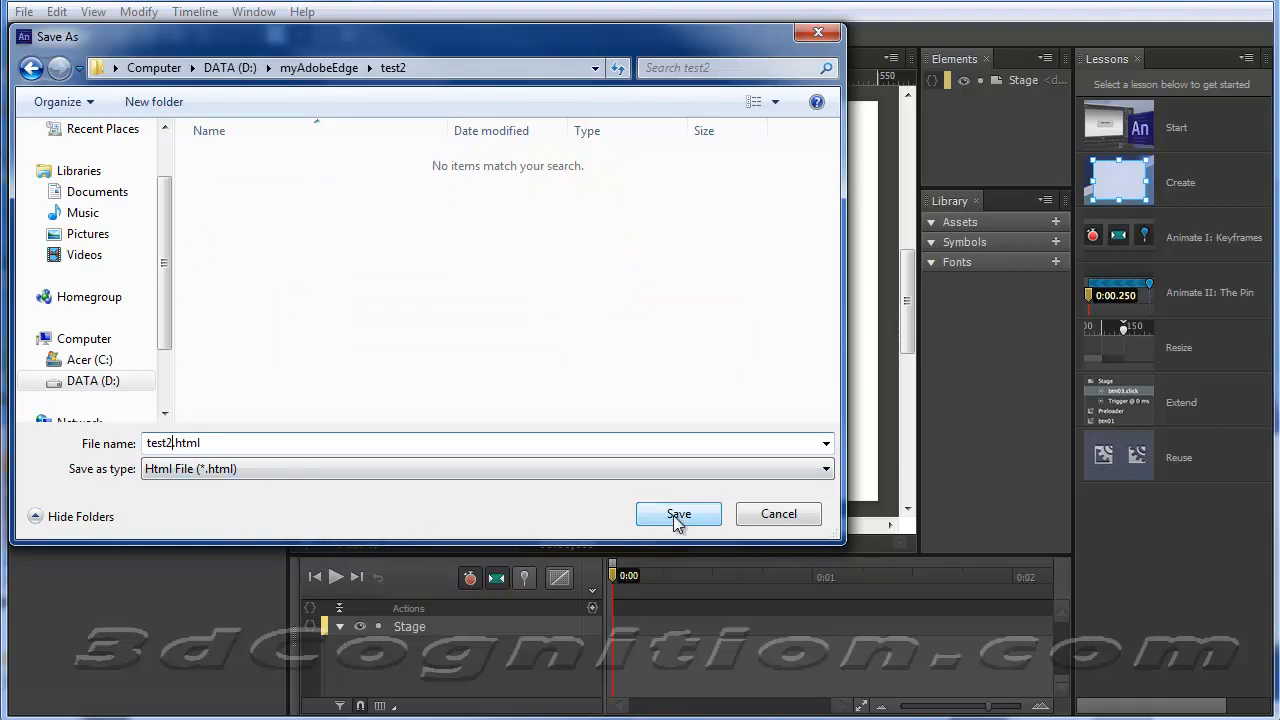
pyautogui.click(678, 514)
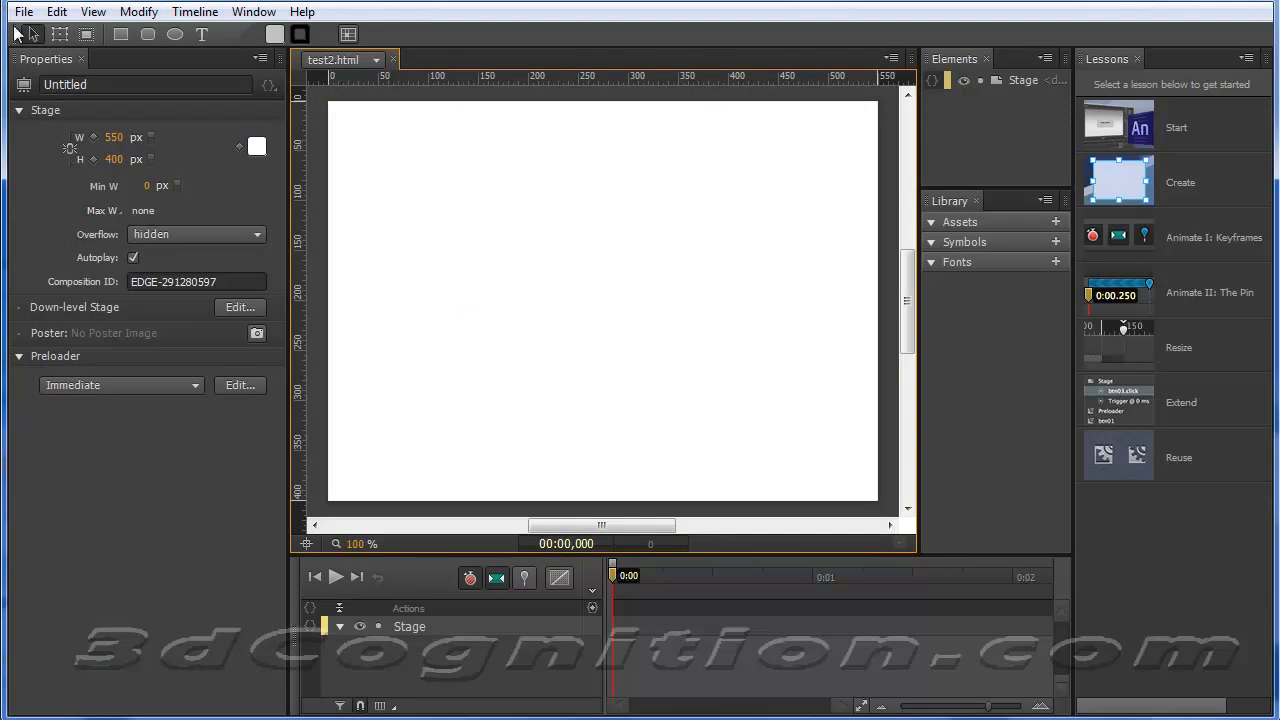
# - Import green-robot.jpg so it appears as an element on the stage
pyautogui.click(24, 12)
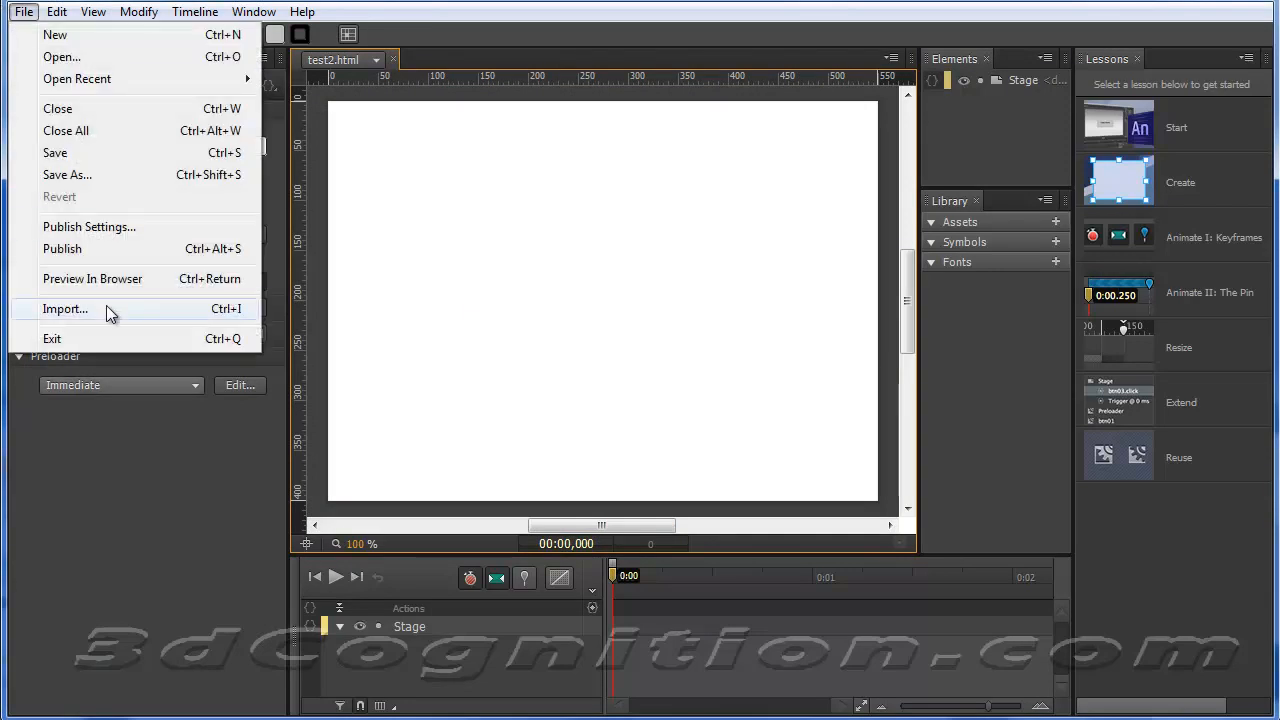
pyautogui.click(64, 308)
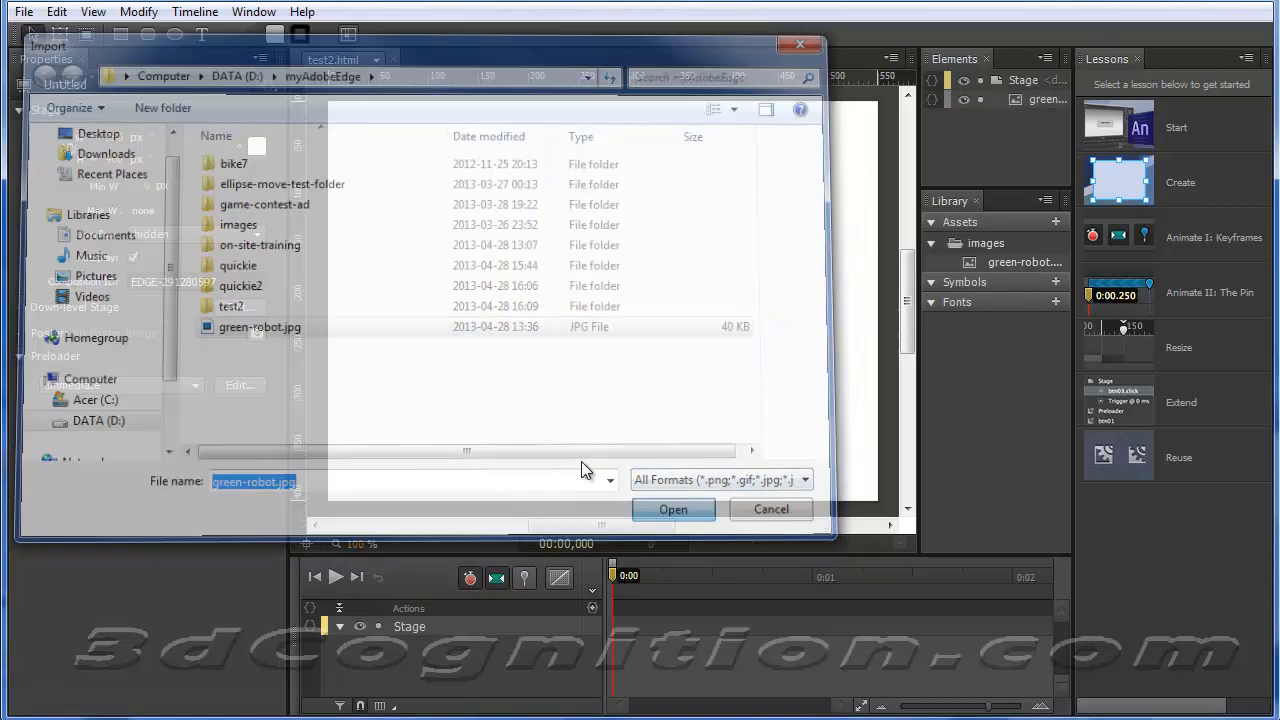
pyautogui.click(672, 510)
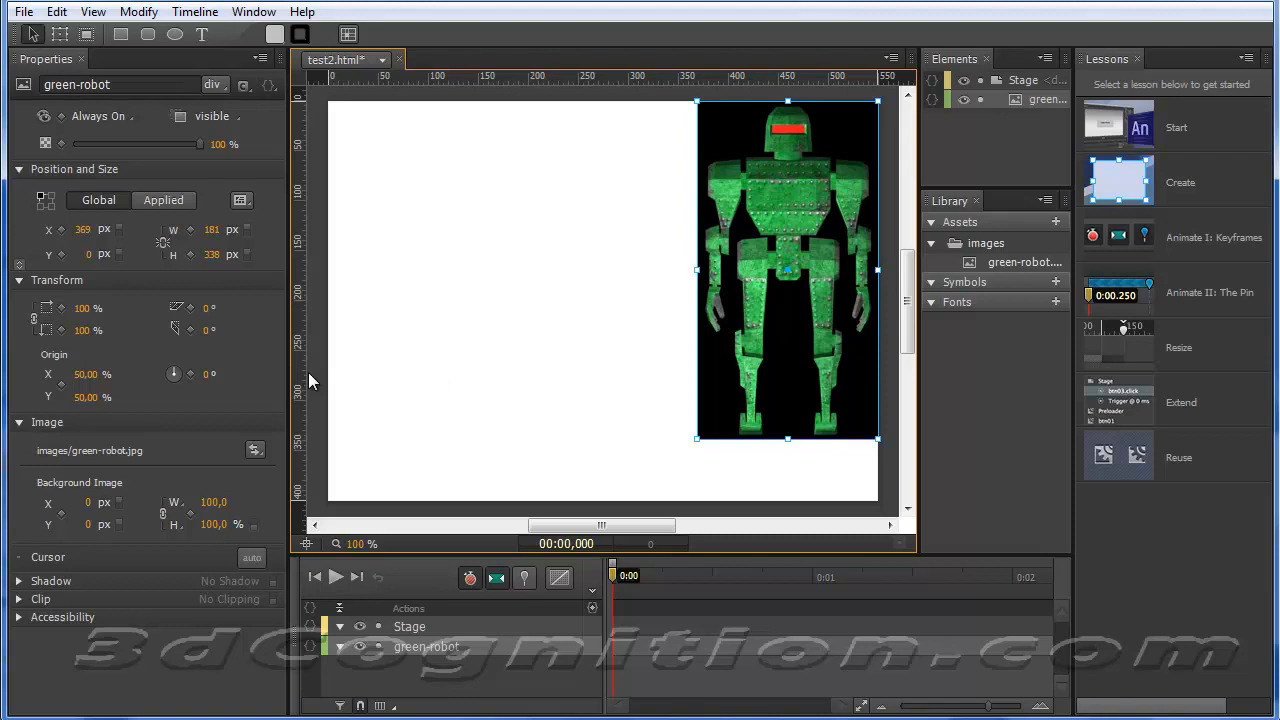
pyautogui.moveTo(648, 466)
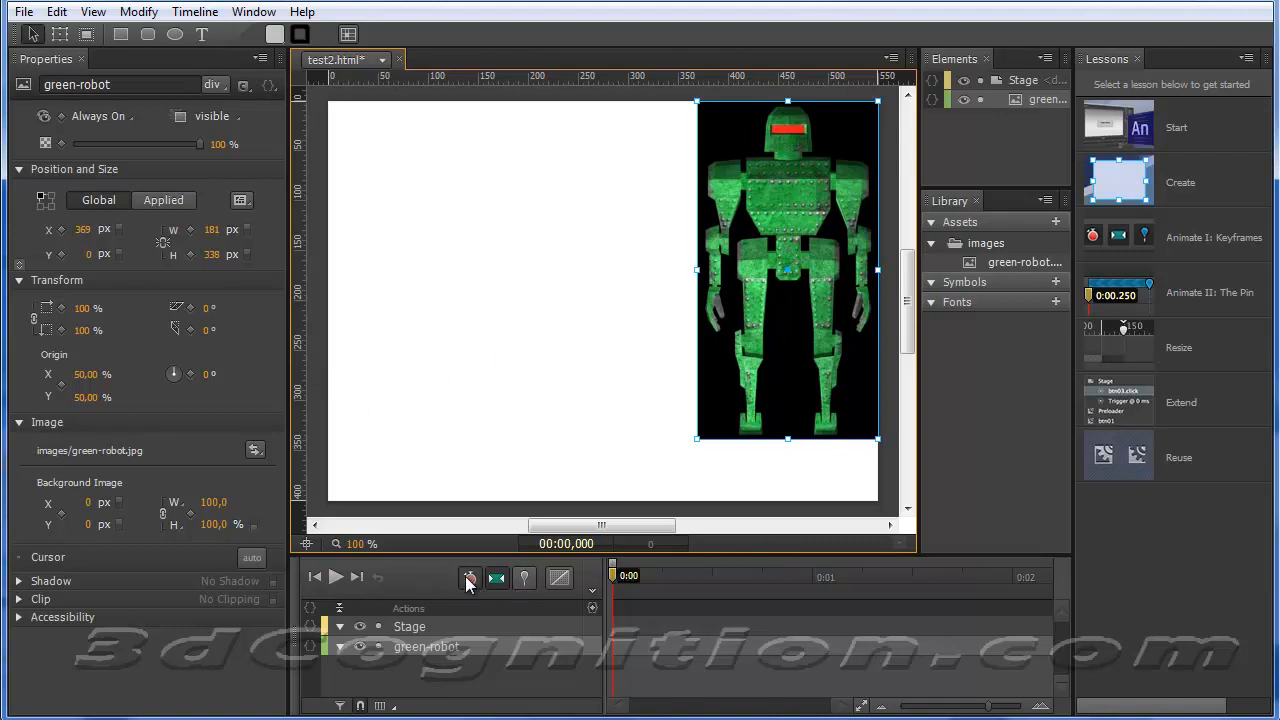
# - With auto-keyframing on, enlarge the robot to full stage height at 0:01 and scrub to preview
pyautogui.click(470, 578)
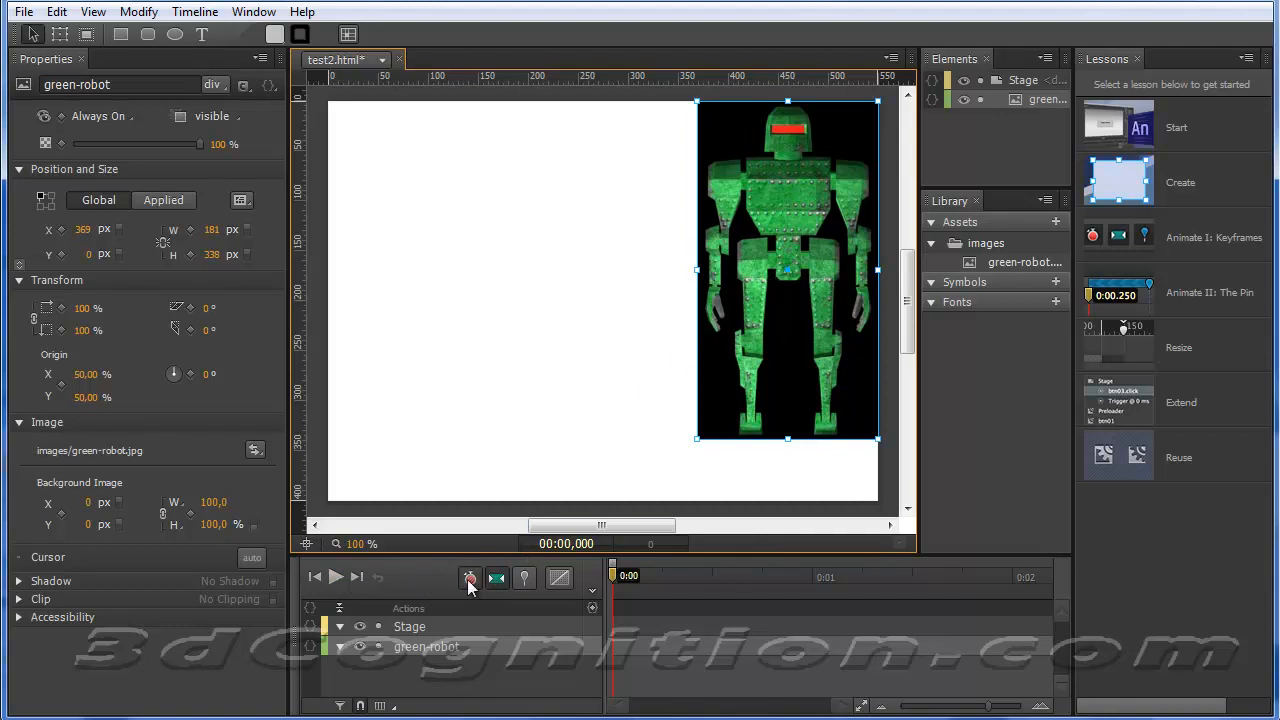
pyautogui.click(470, 578)
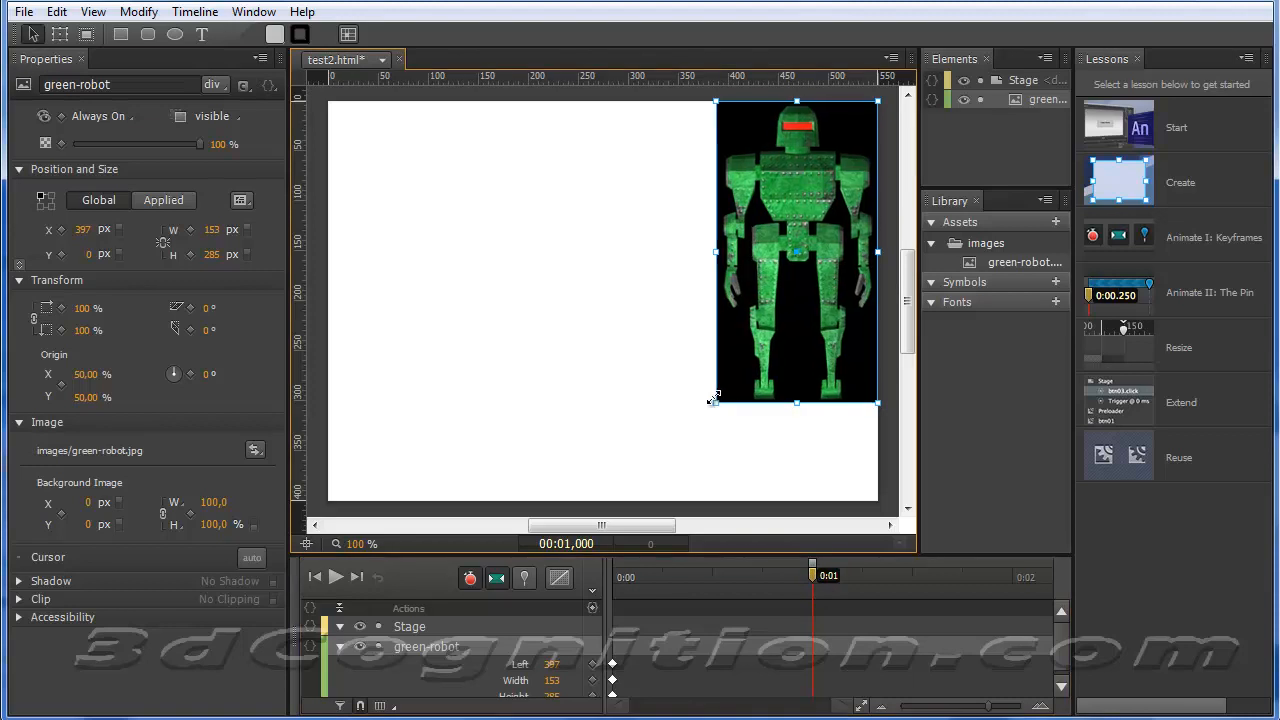
pyautogui.moveTo(716, 402); pyautogui.dragTo(618, 504)
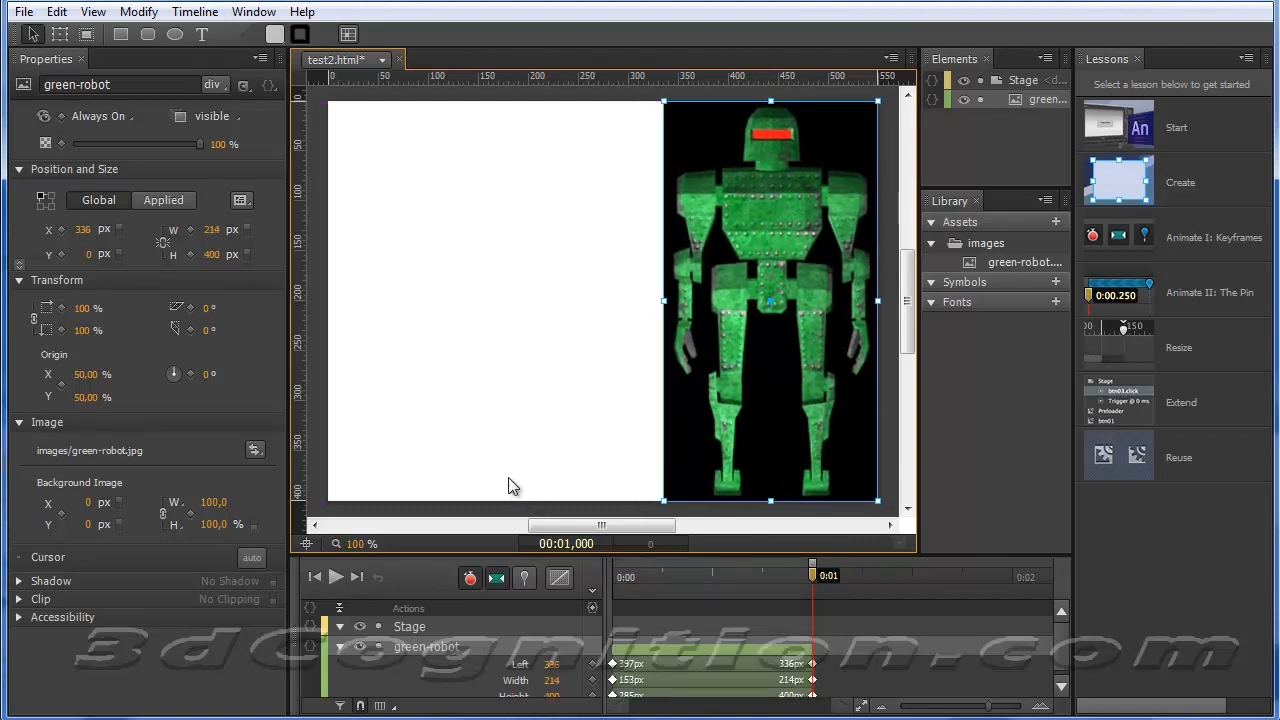
pyautogui.moveTo(616, 400)
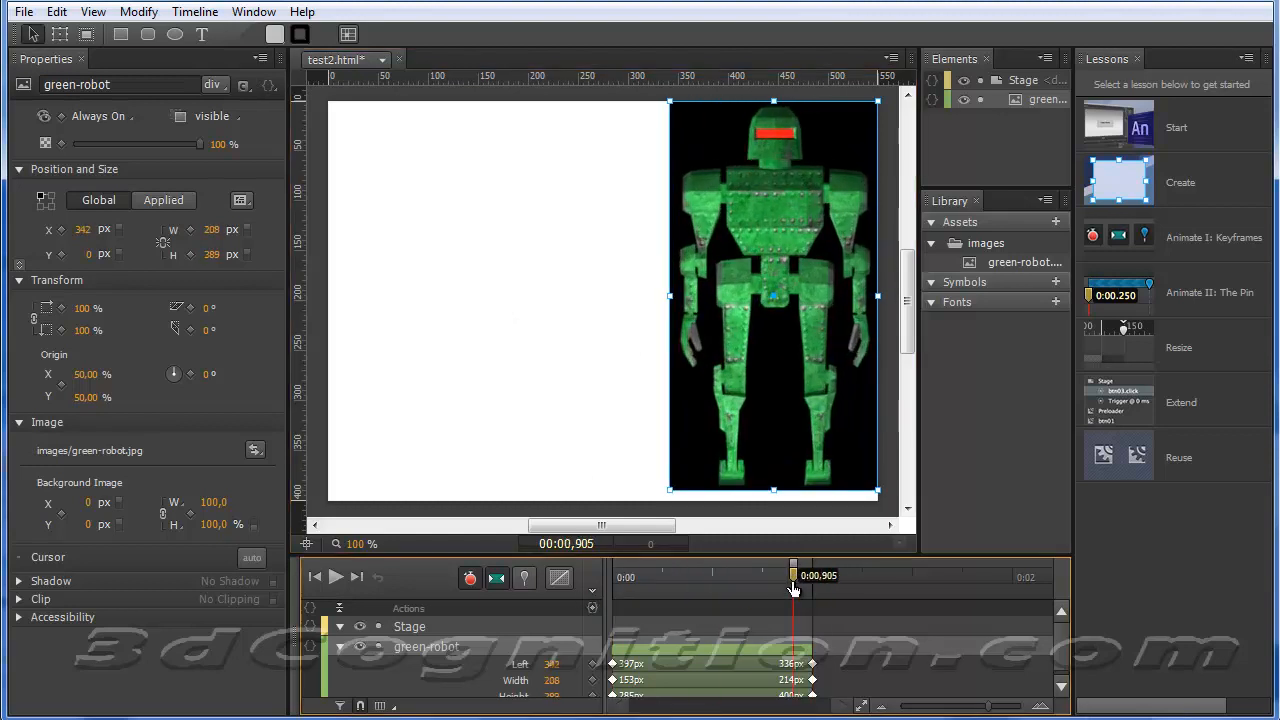
pyautogui.moveTo(792, 576); pyautogui.dragTo(744, 576)
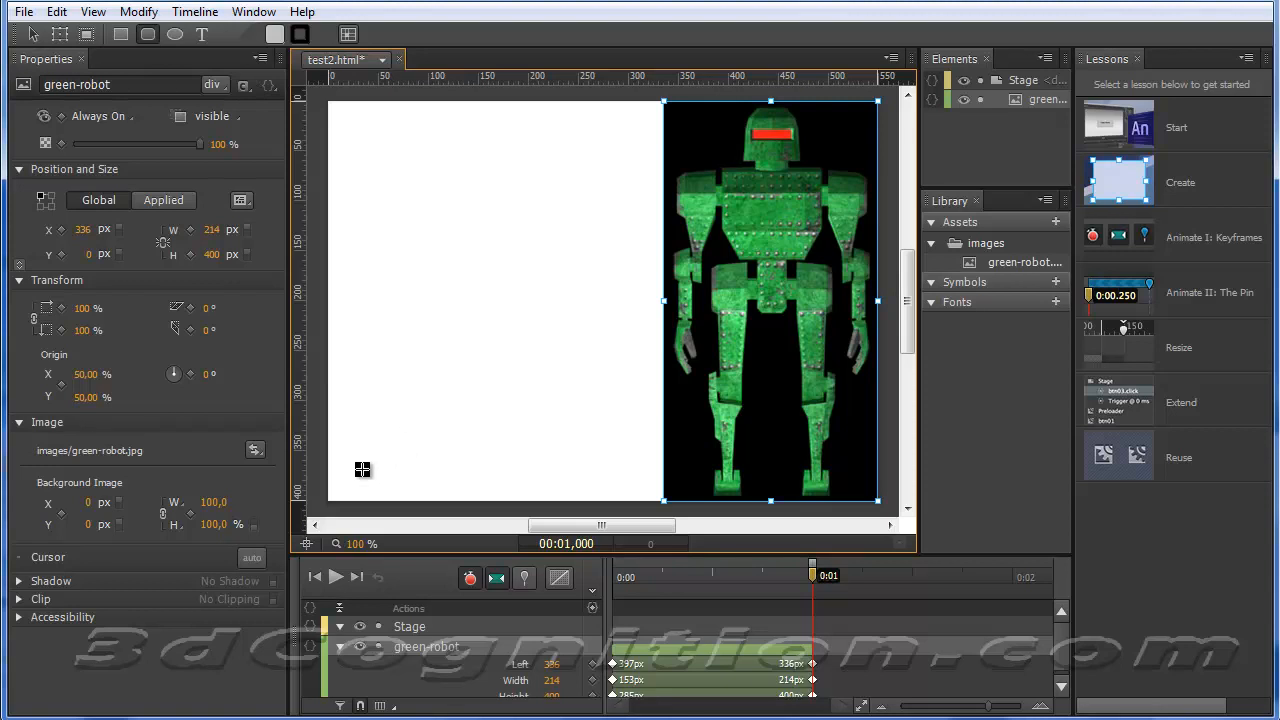
# - Draw a rounded rectangle at lower left and give it a salmon red fill with auto-keyframing on
pyautogui.moveTo(348, 410); pyautogui.dragTo(378, 486)
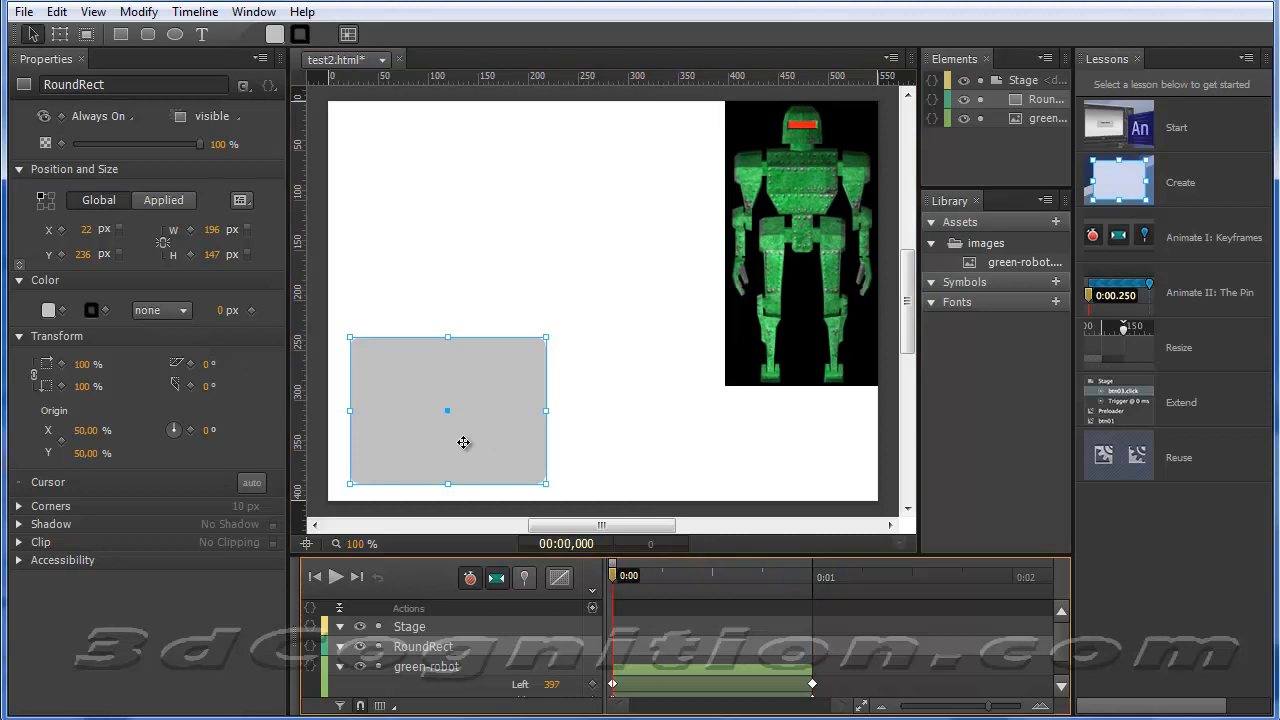
pyautogui.moveTo(312, 380)
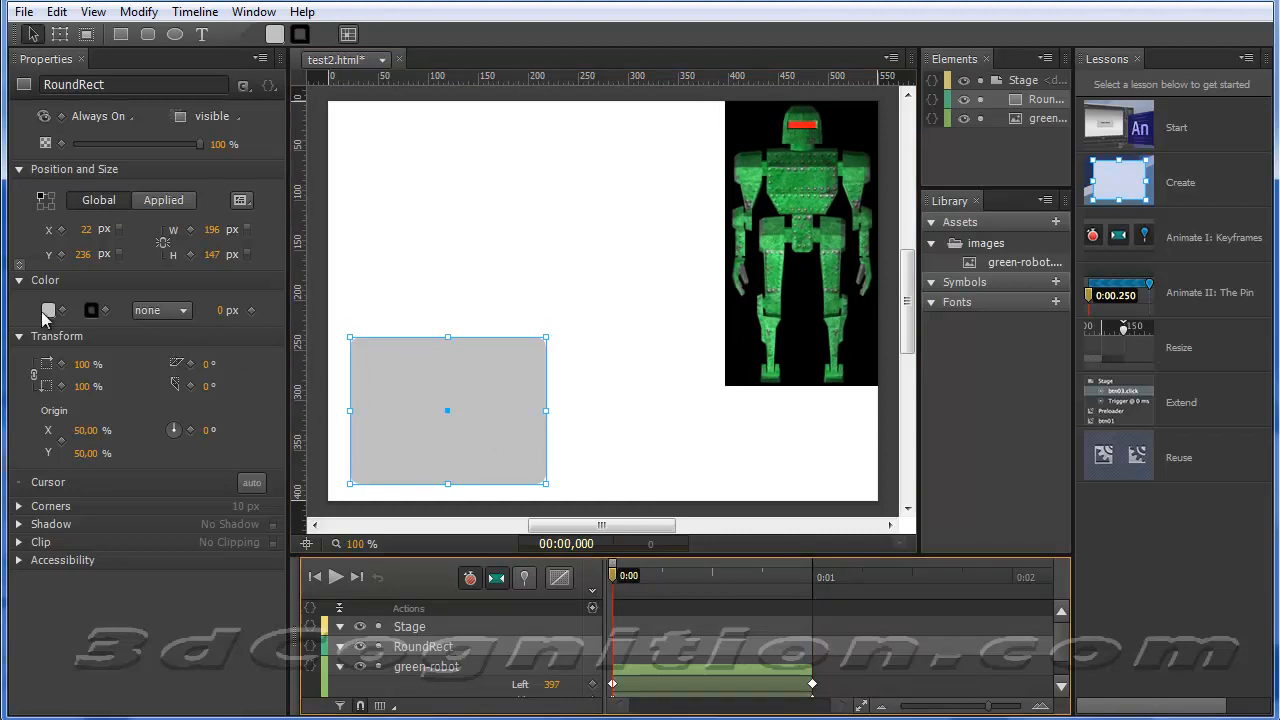
pyautogui.click(48, 310)
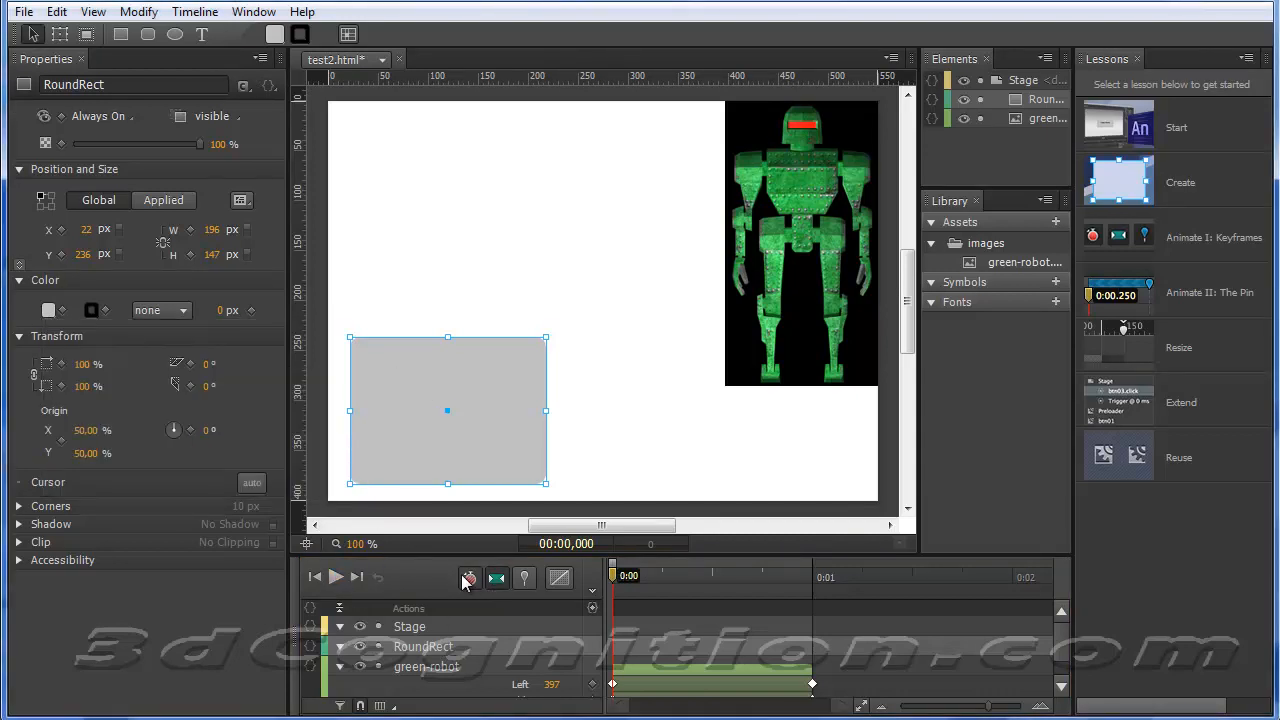
pyautogui.click(470, 578)
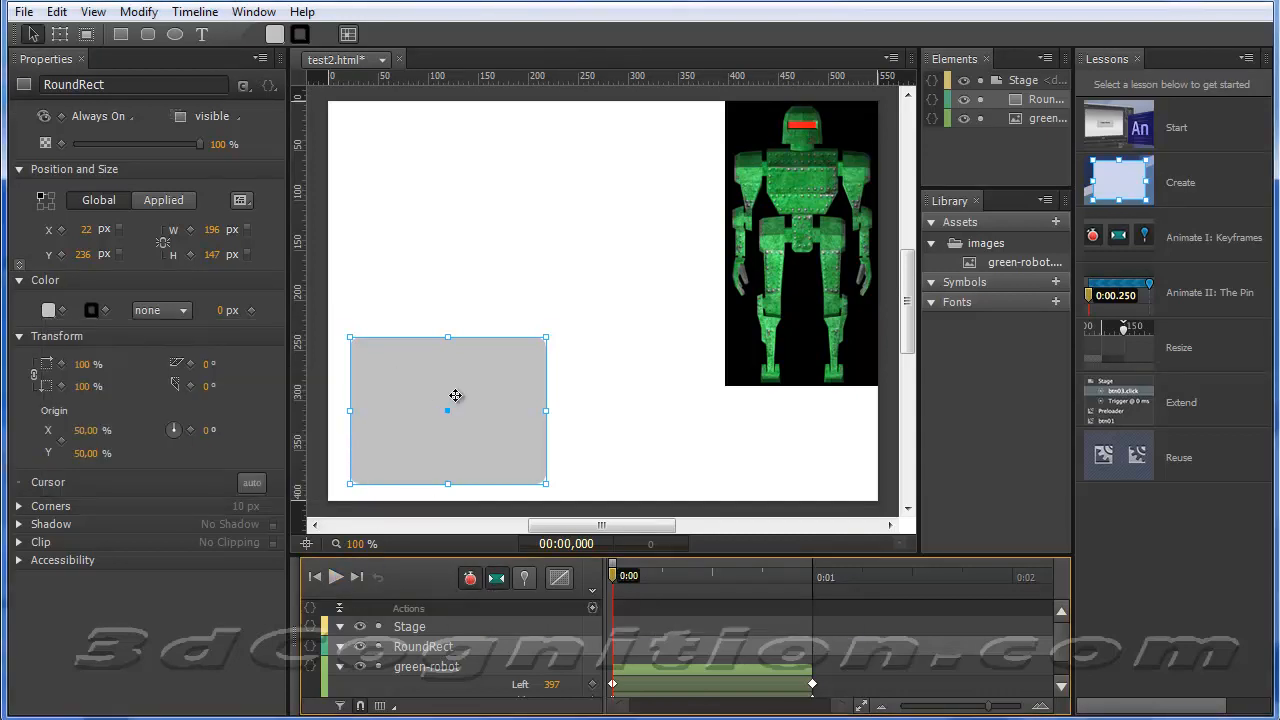
pyautogui.click(48, 310)
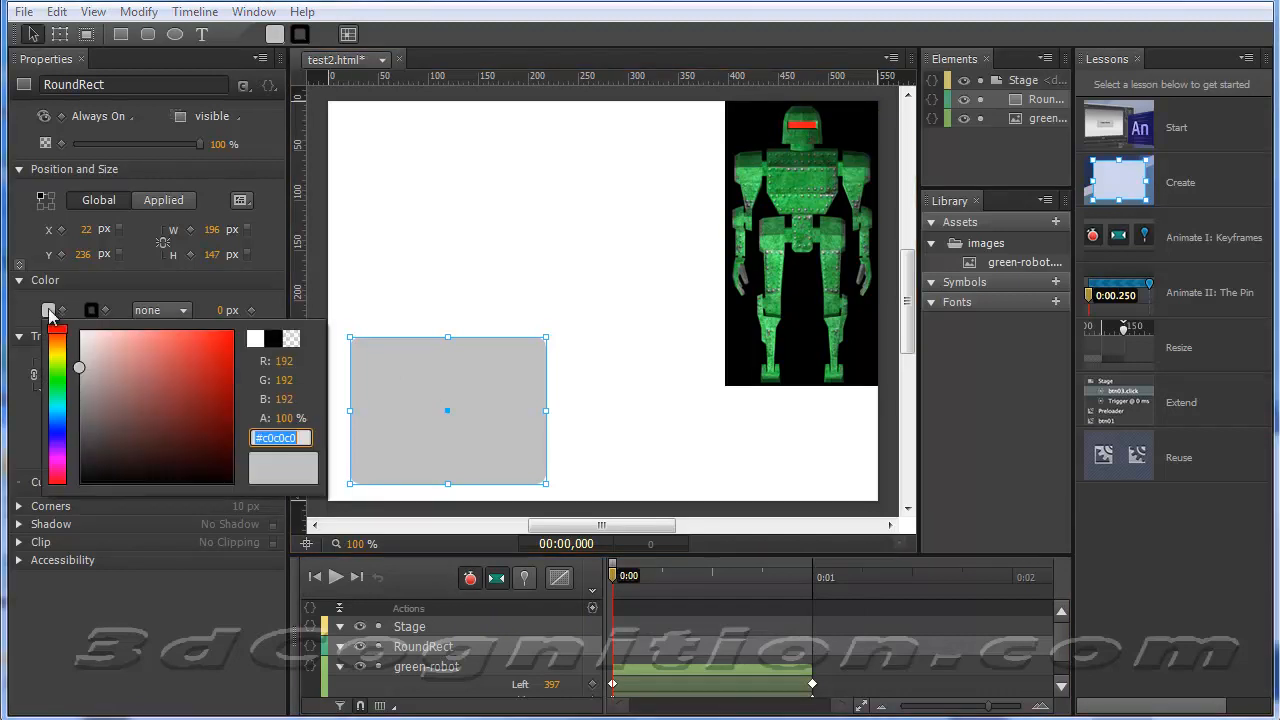
pyautogui.click(160, 352)
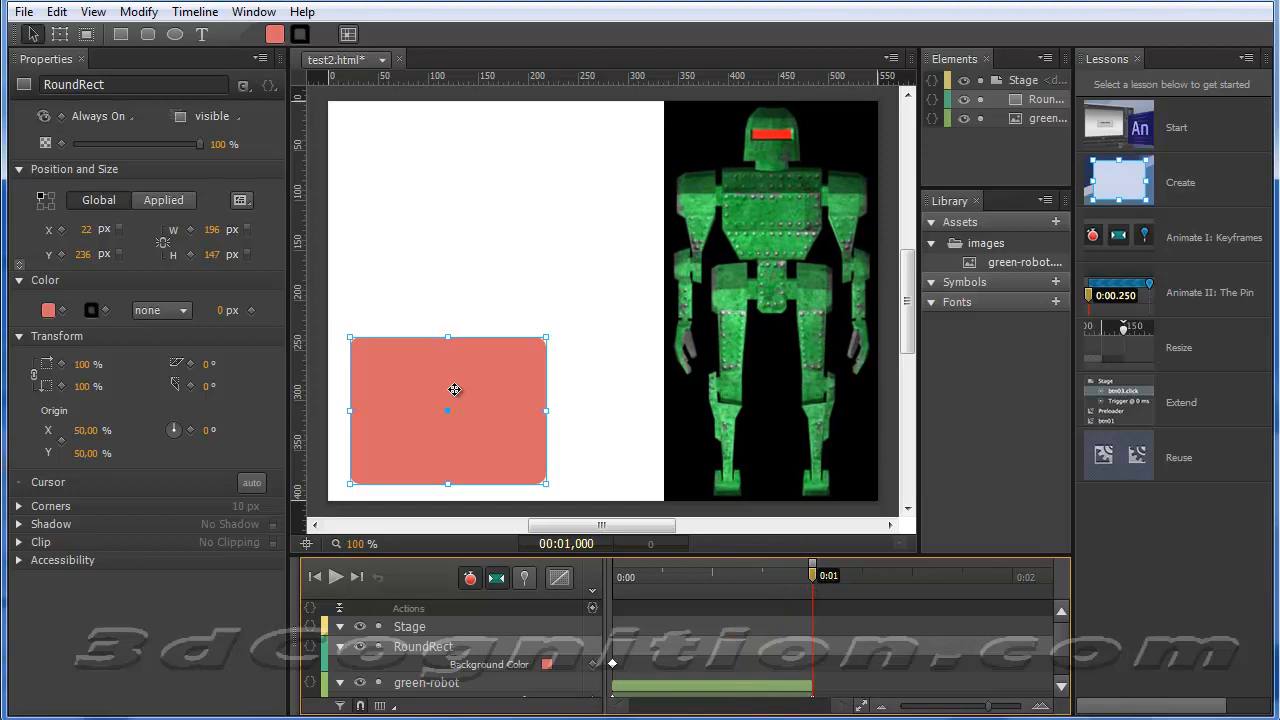
# - Keyframe the rectangle's fill to blue at the one-second mark
pyautogui.click(48, 308)
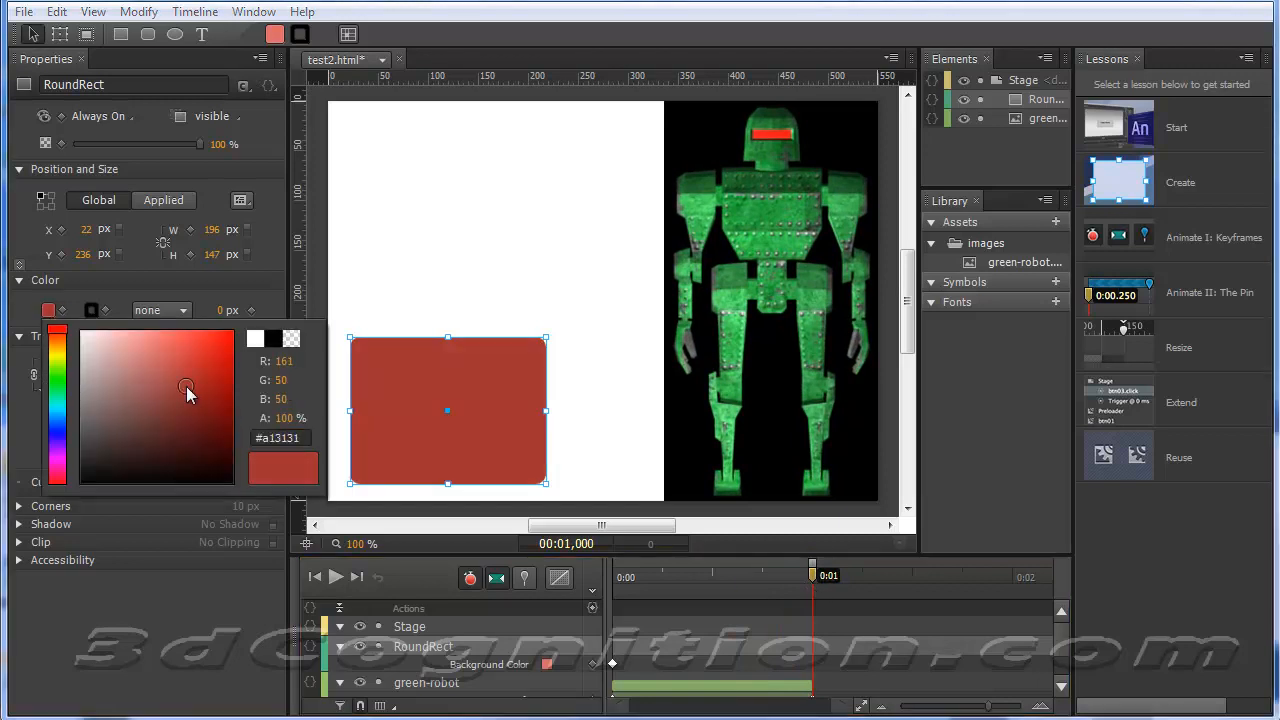
pyautogui.click(108, 416)
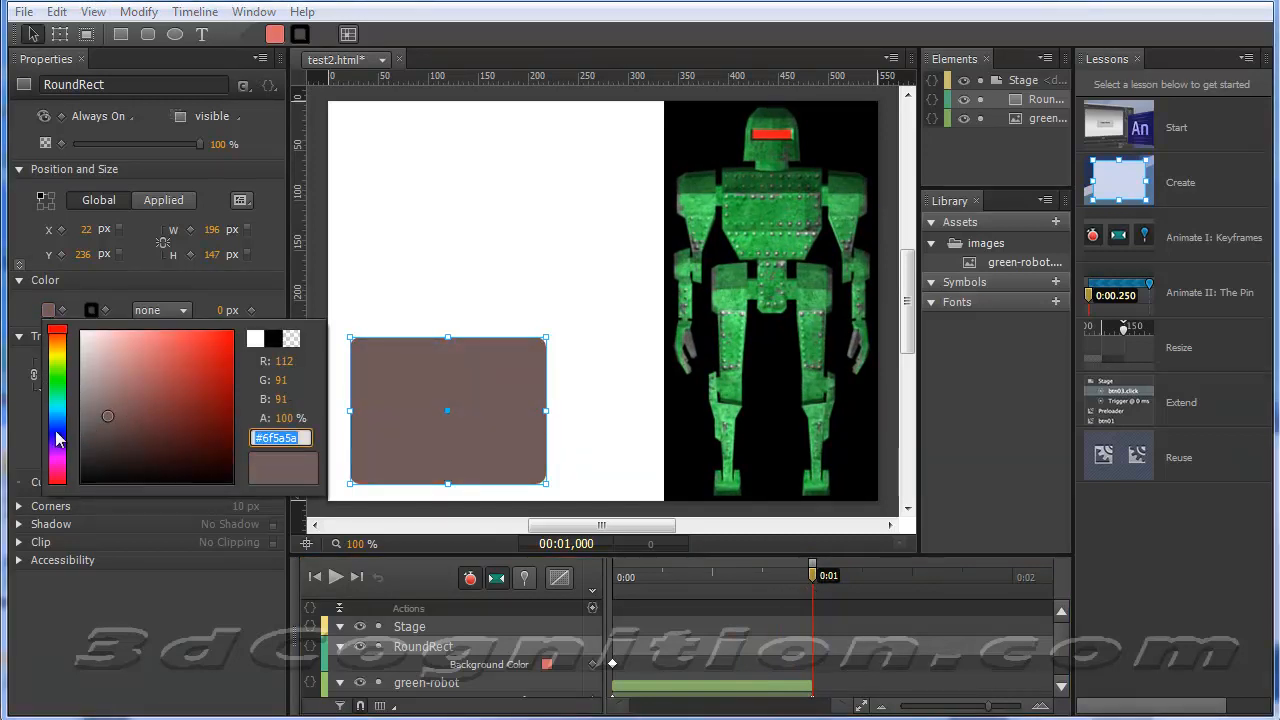
pyautogui.click(172, 356)
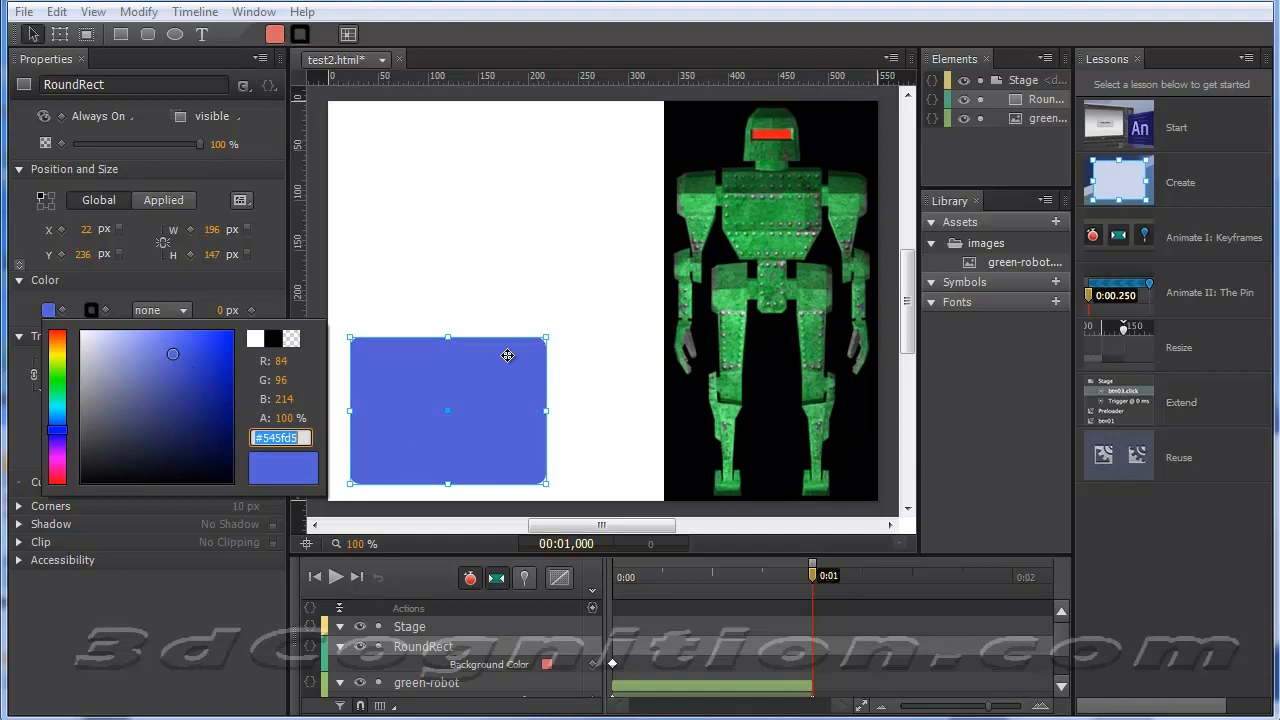
pyautogui.moveTo(528, 334)
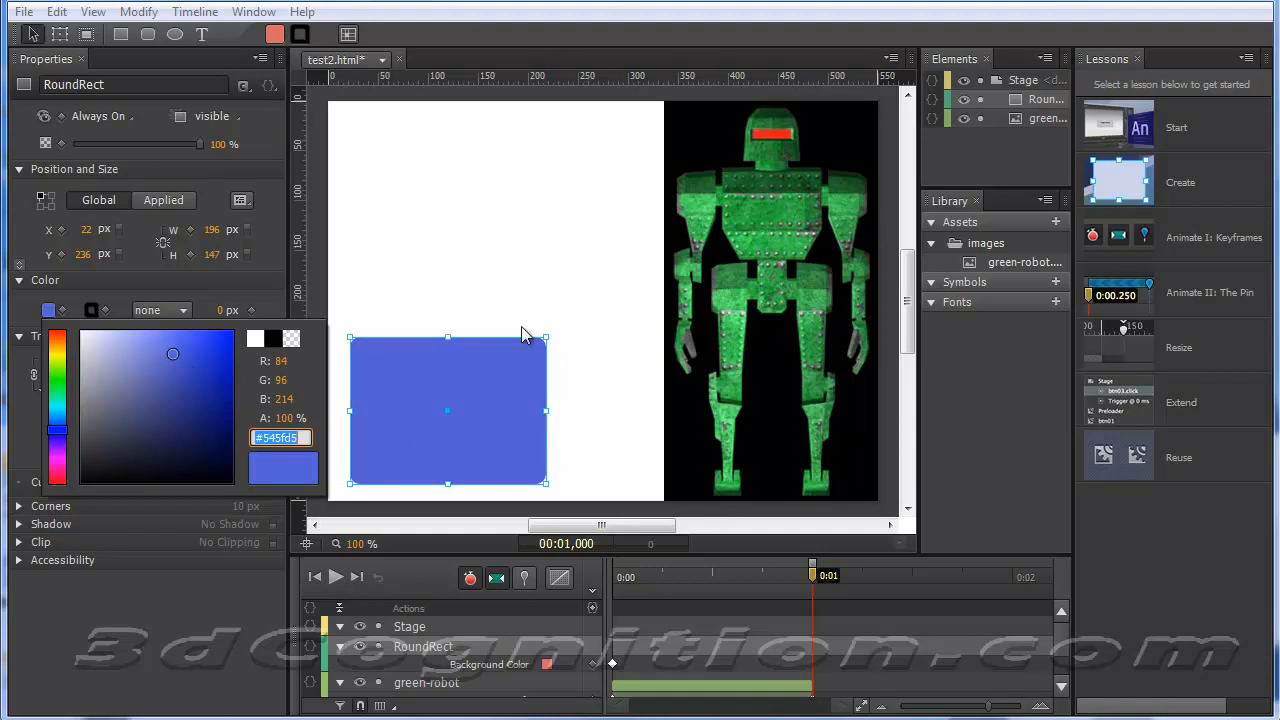
pyautogui.moveTo(608, 528)
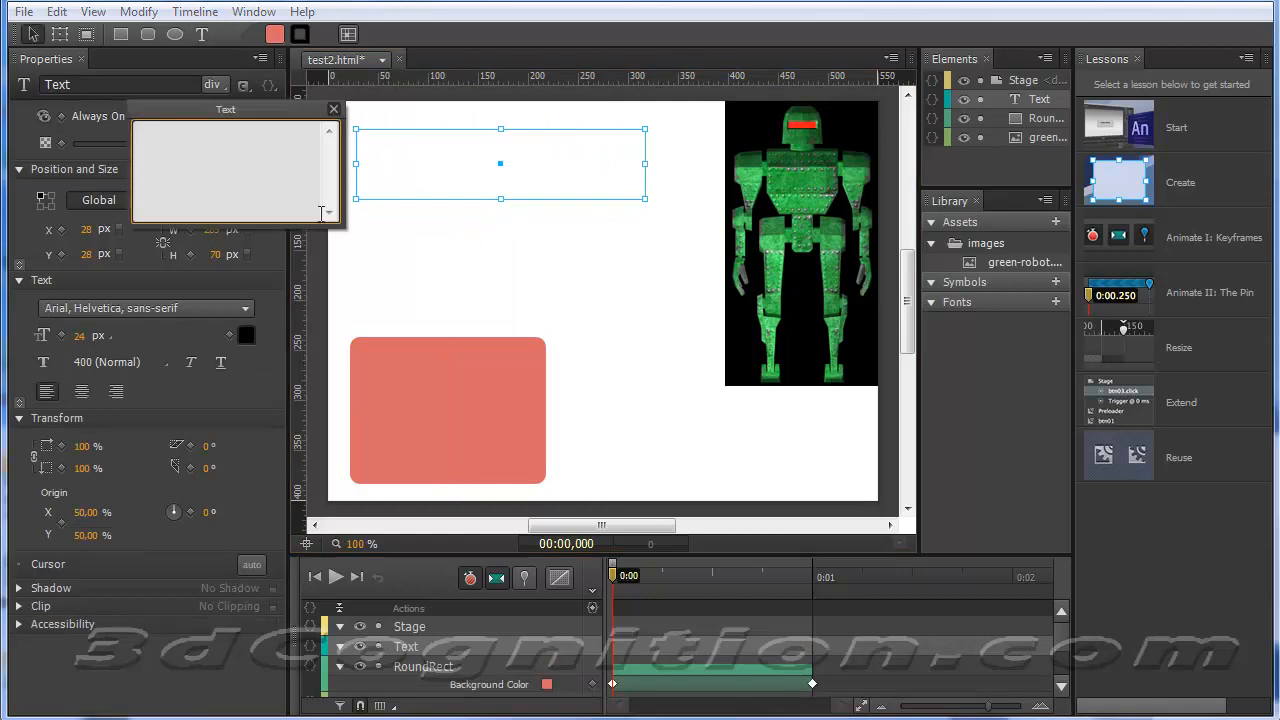
# - Enter 'Choose your character', make it extra bold and move it toward the stage's top-left
pyautogui.write('Choose your ch')
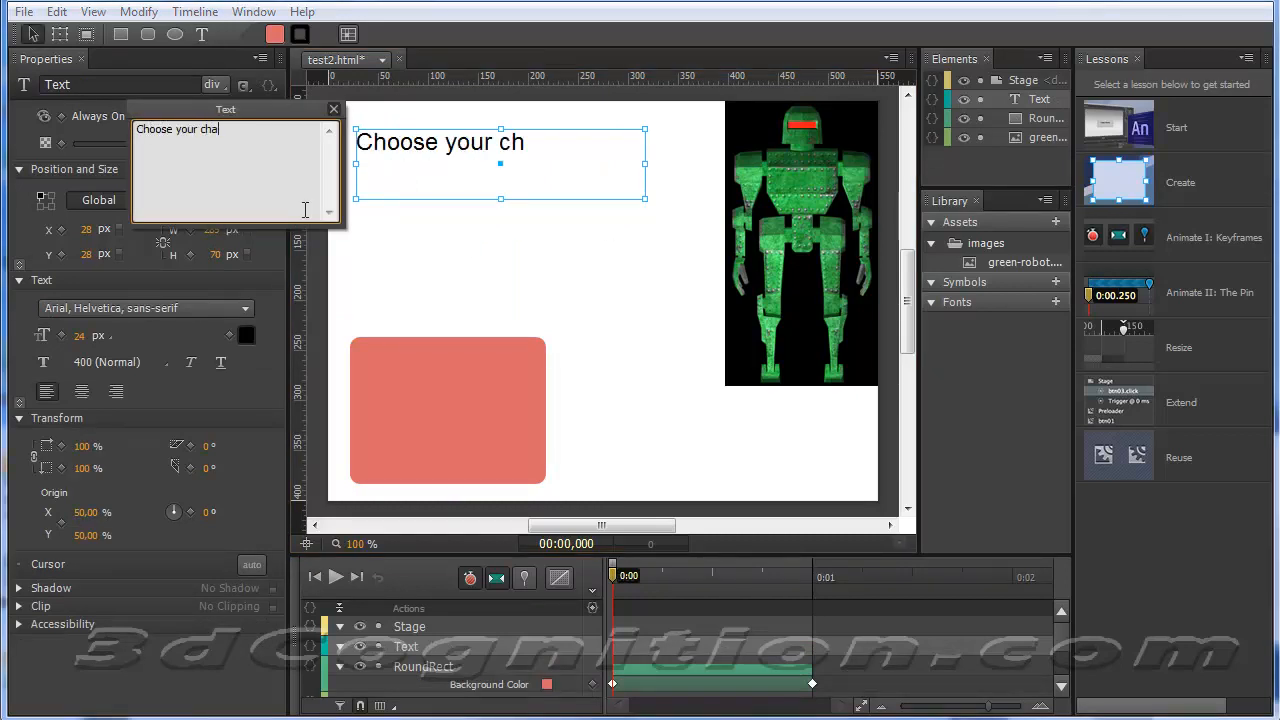
pyautogui.write('aracter')
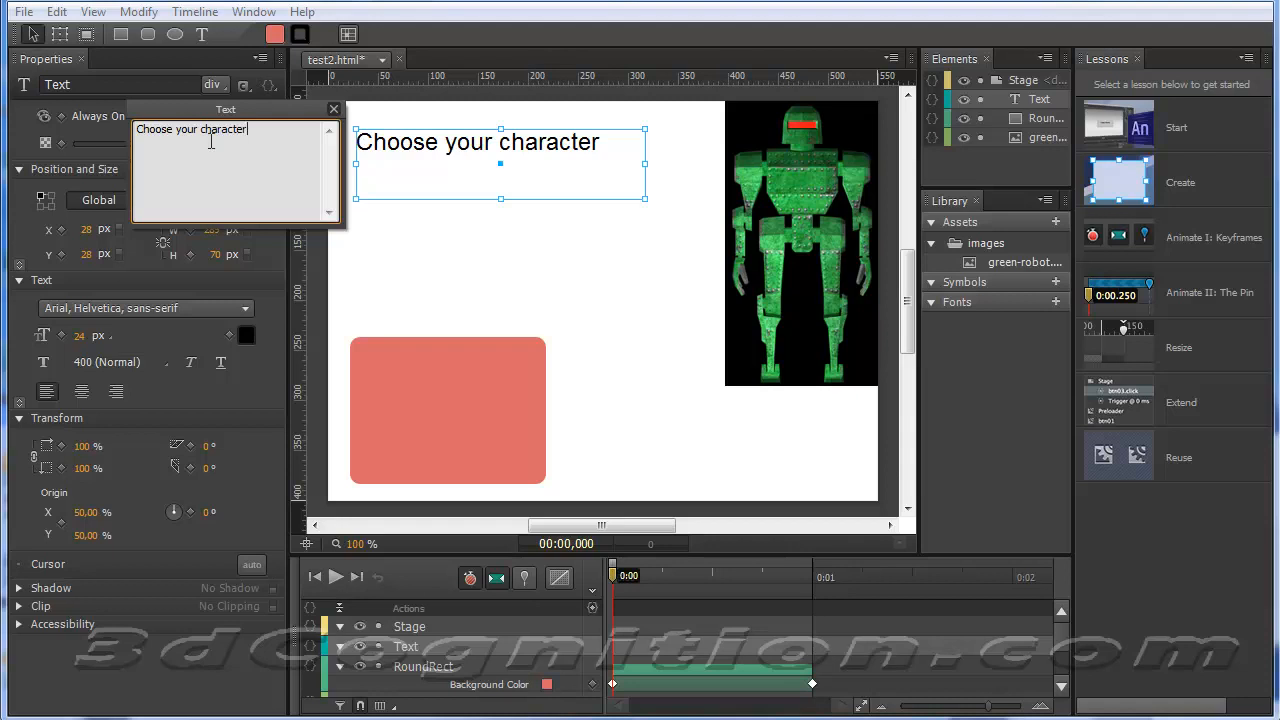
pyautogui.tripleClick(190, 128)
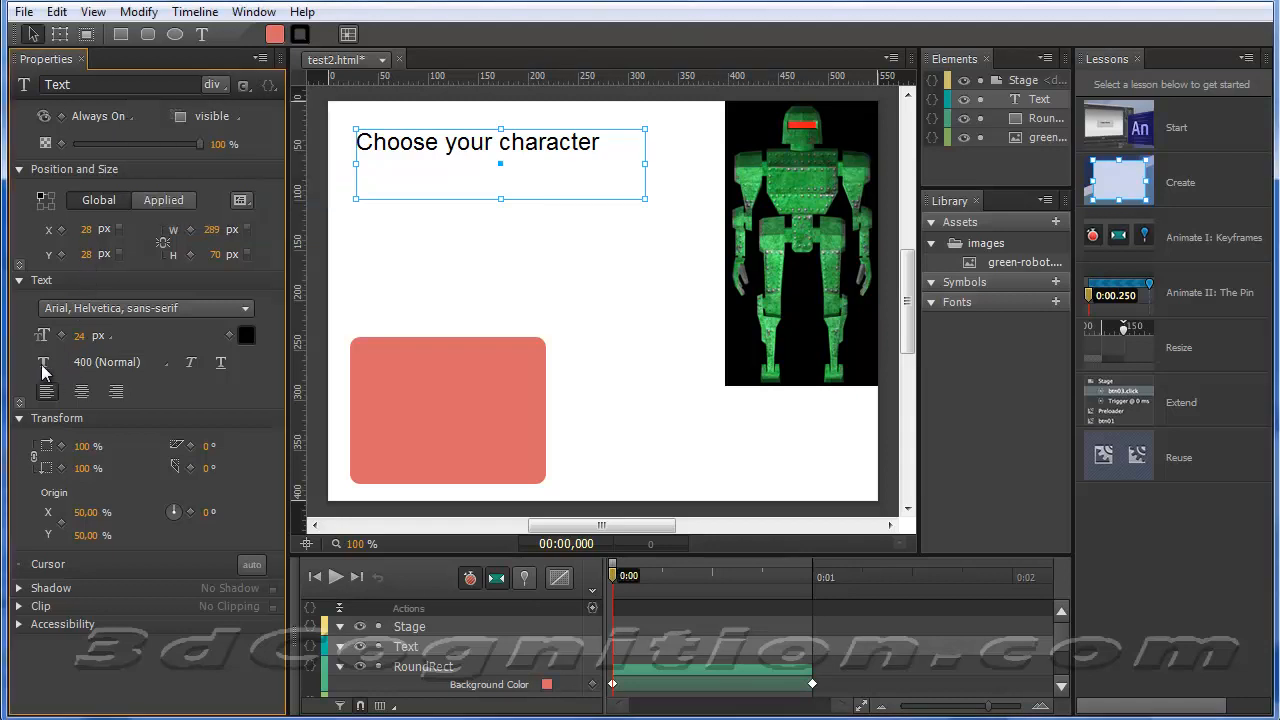
pyautogui.click(108, 362)
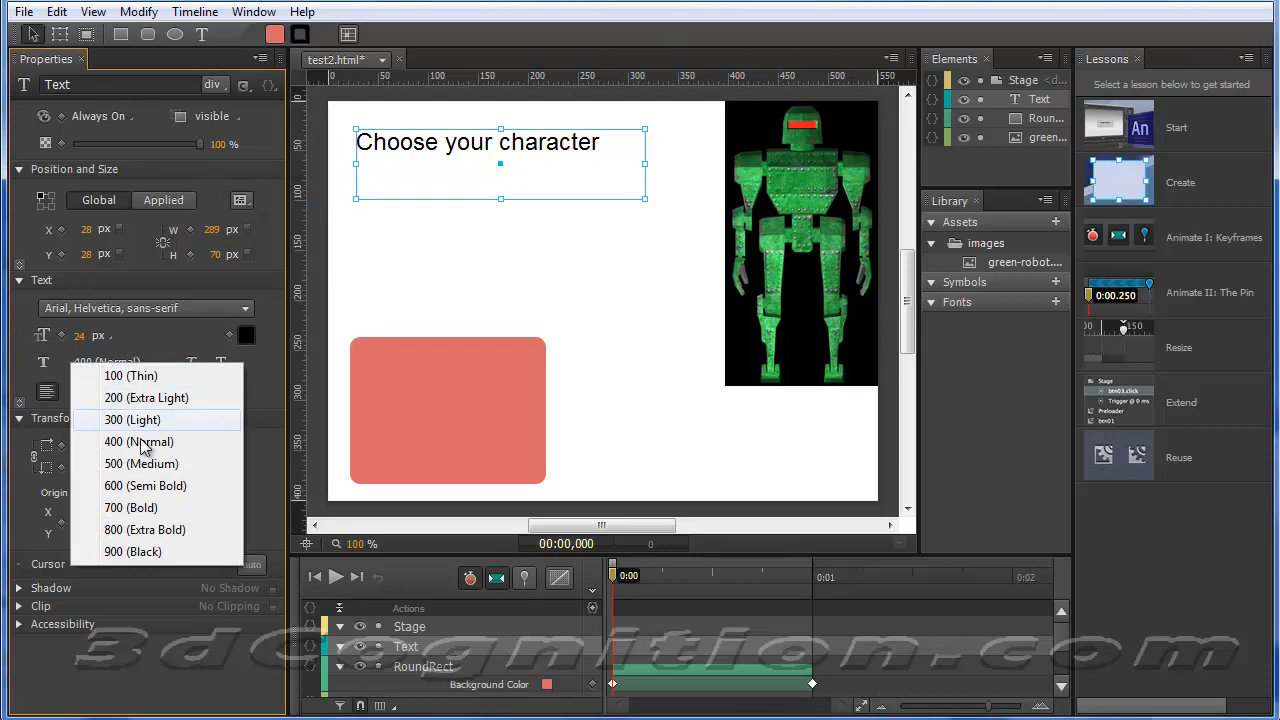
pyautogui.click(144, 528)
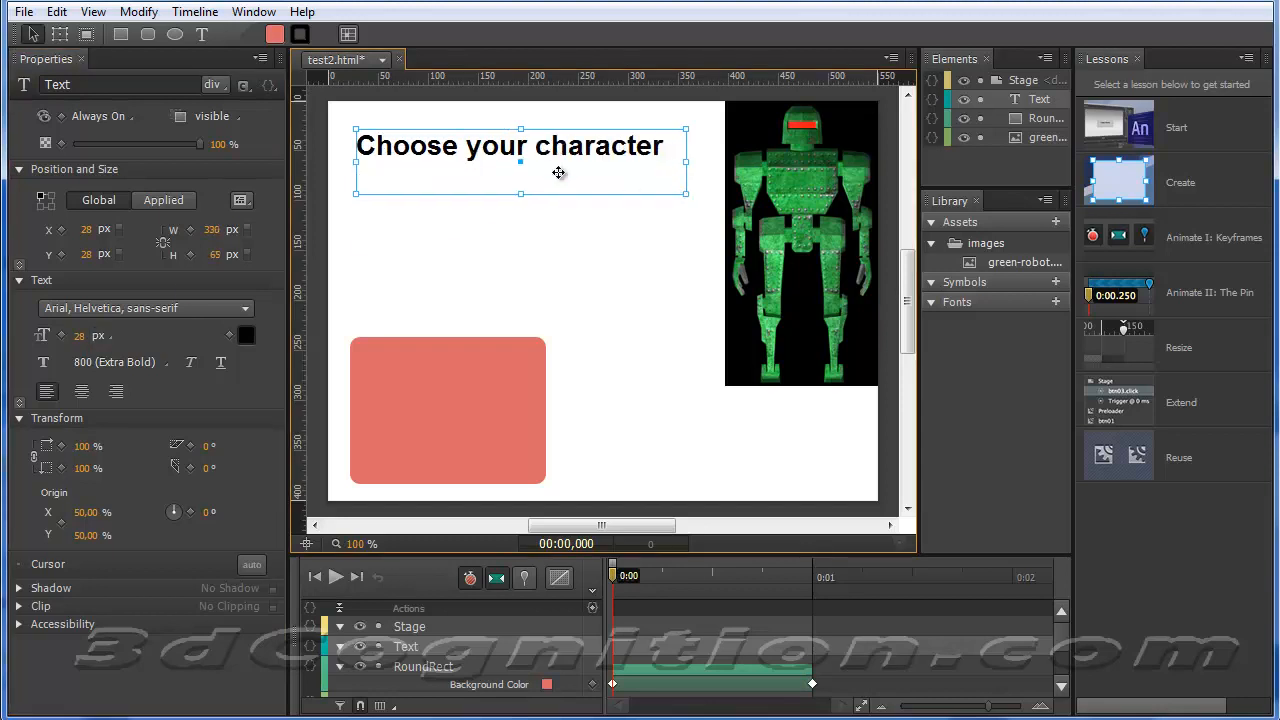
pyautogui.moveTo(558, 160); pyautogui.dragTo(504, 148)
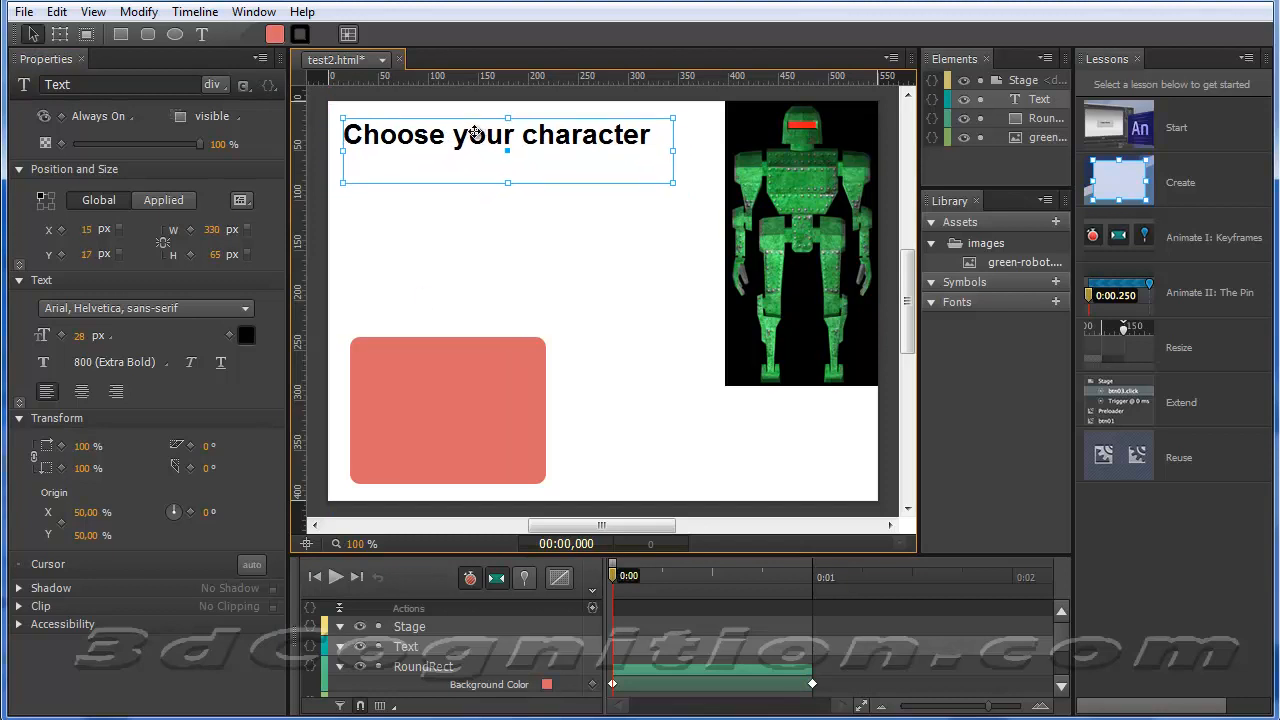
pyautogui.moveTo(418, 308)
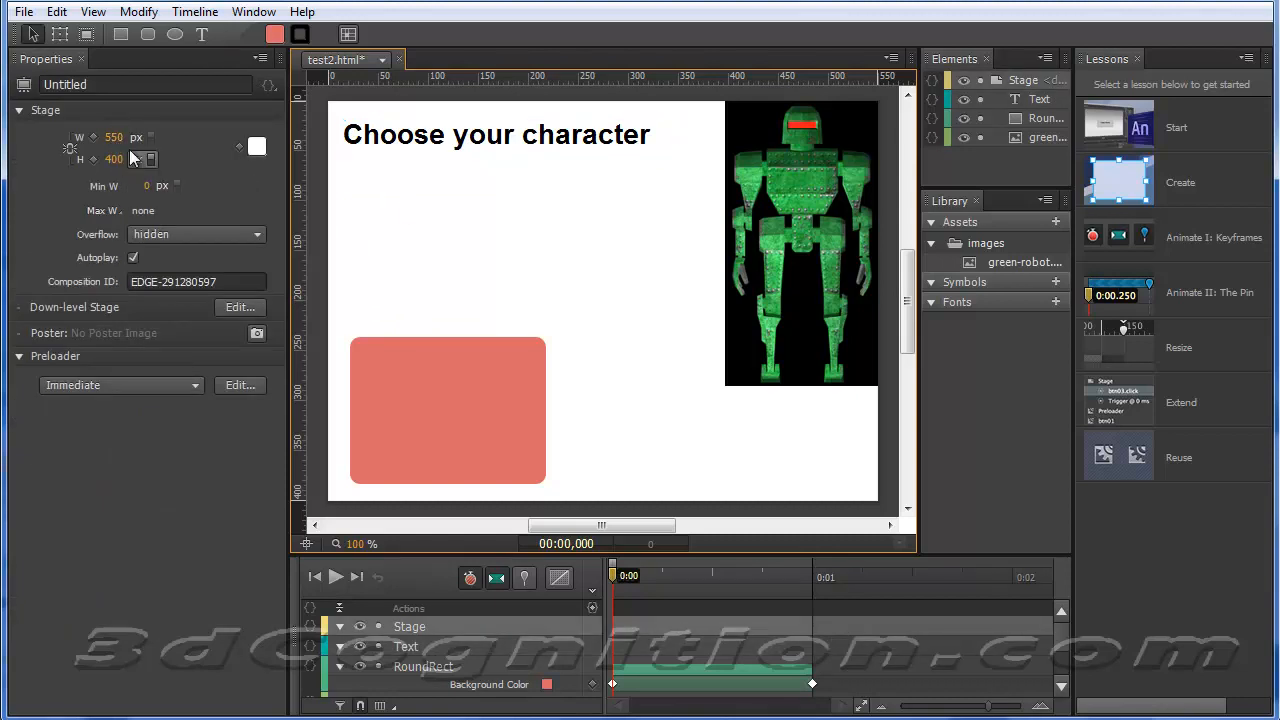
pyautogui.moveTo(256, 148)
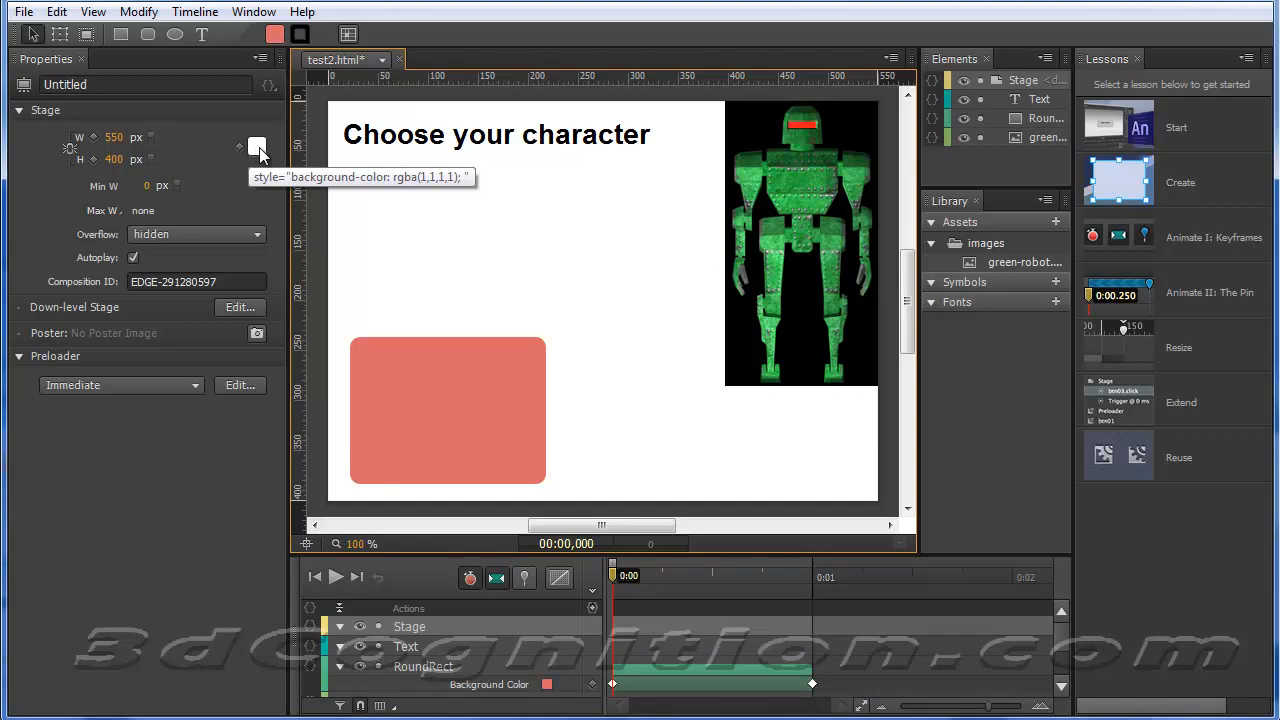
pyautogui.click(256, 146)
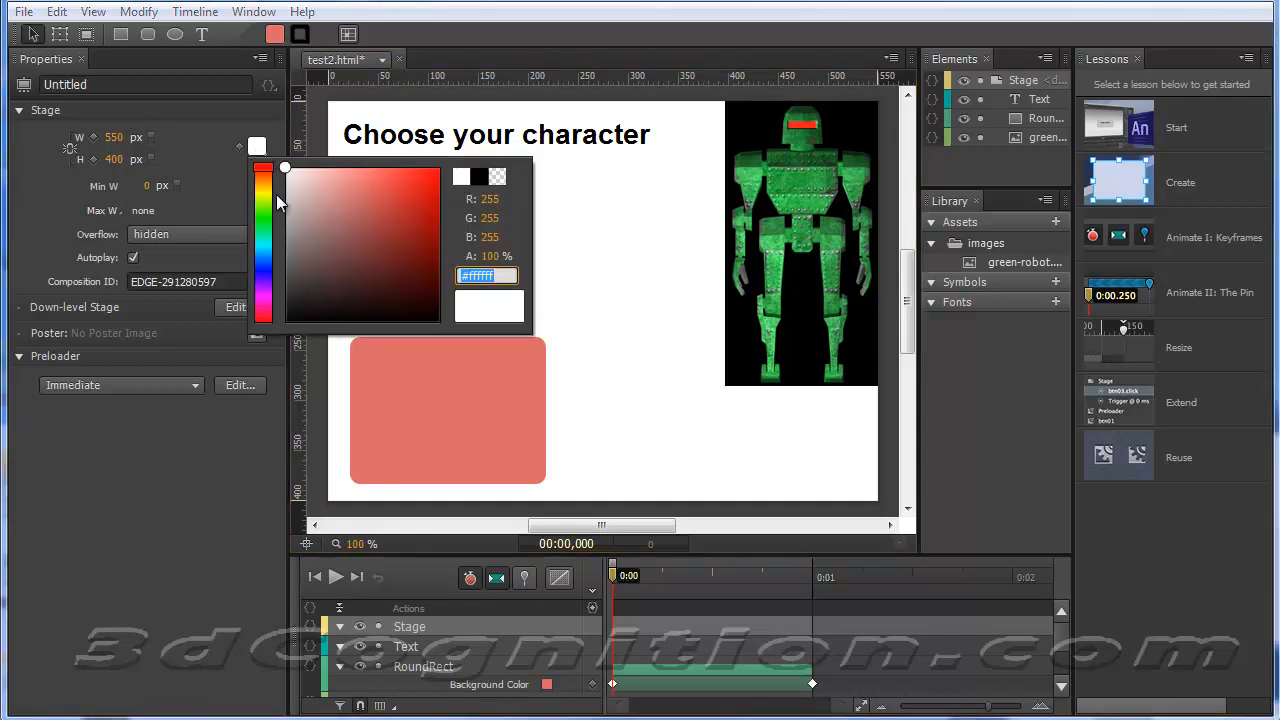
pyautogui.moveTo(518, 240)
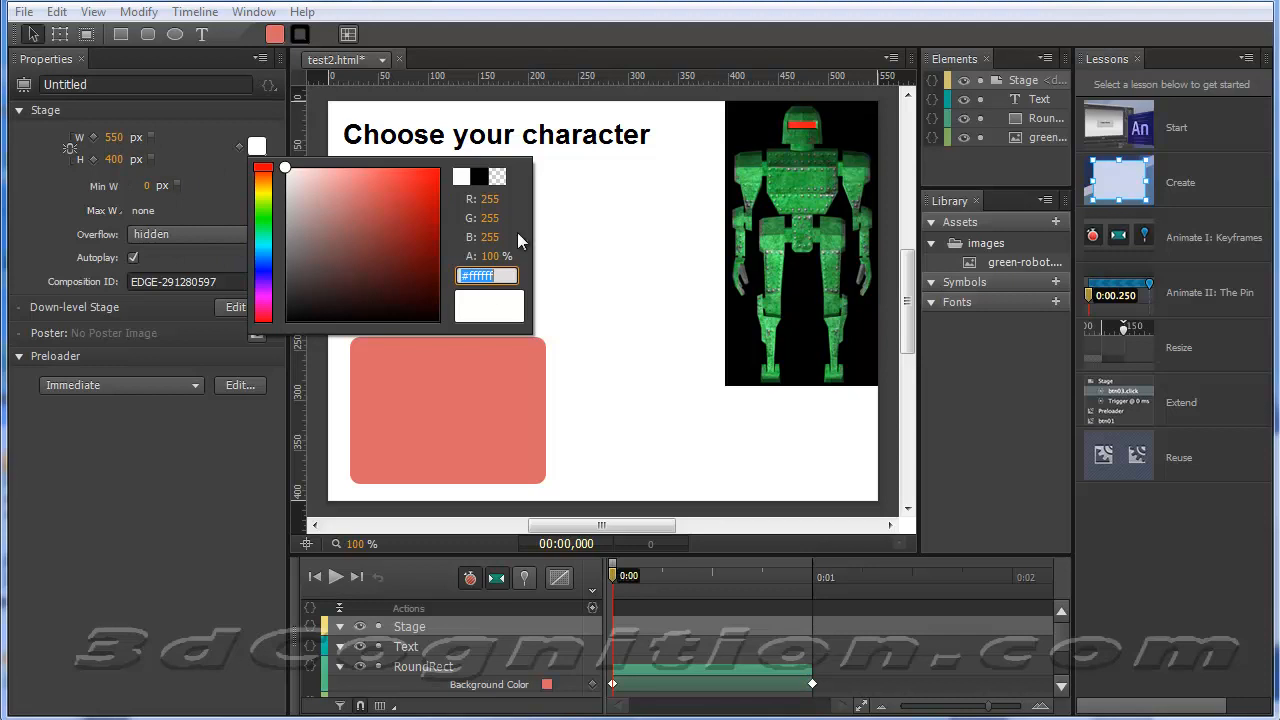
pyautogui.moveTo(344, 232)
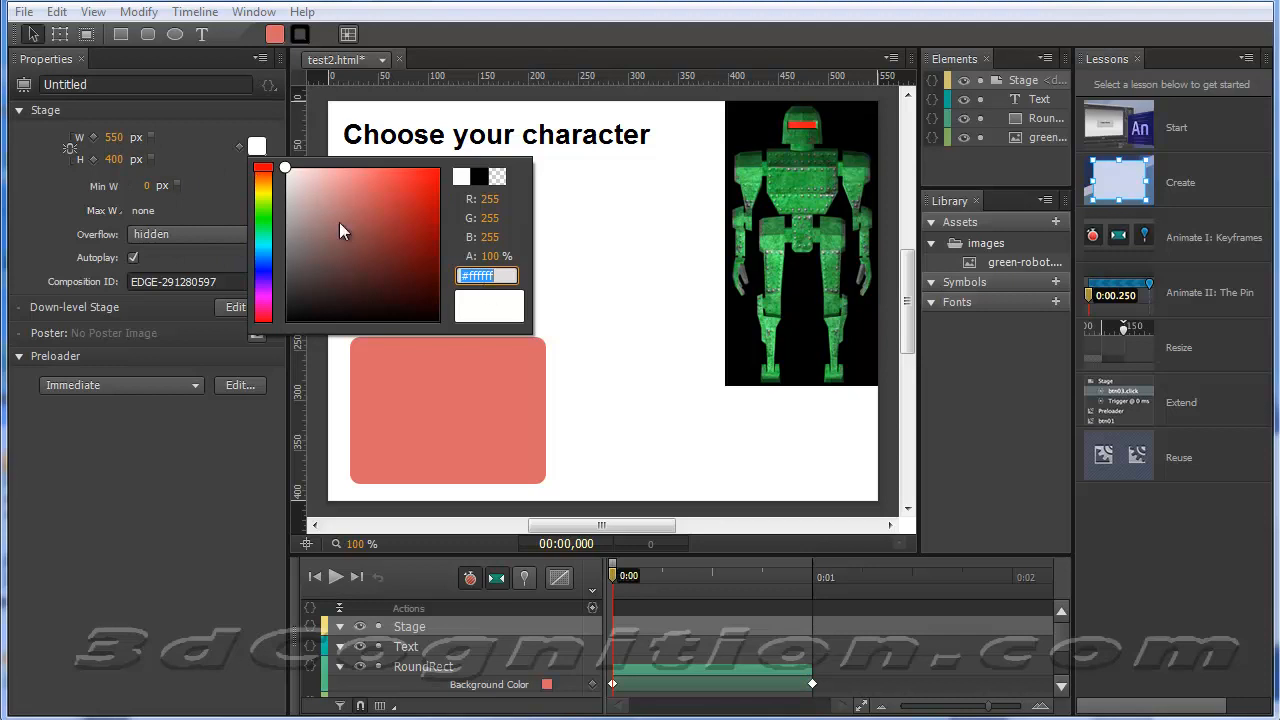
pyautogui.click(364, 236)
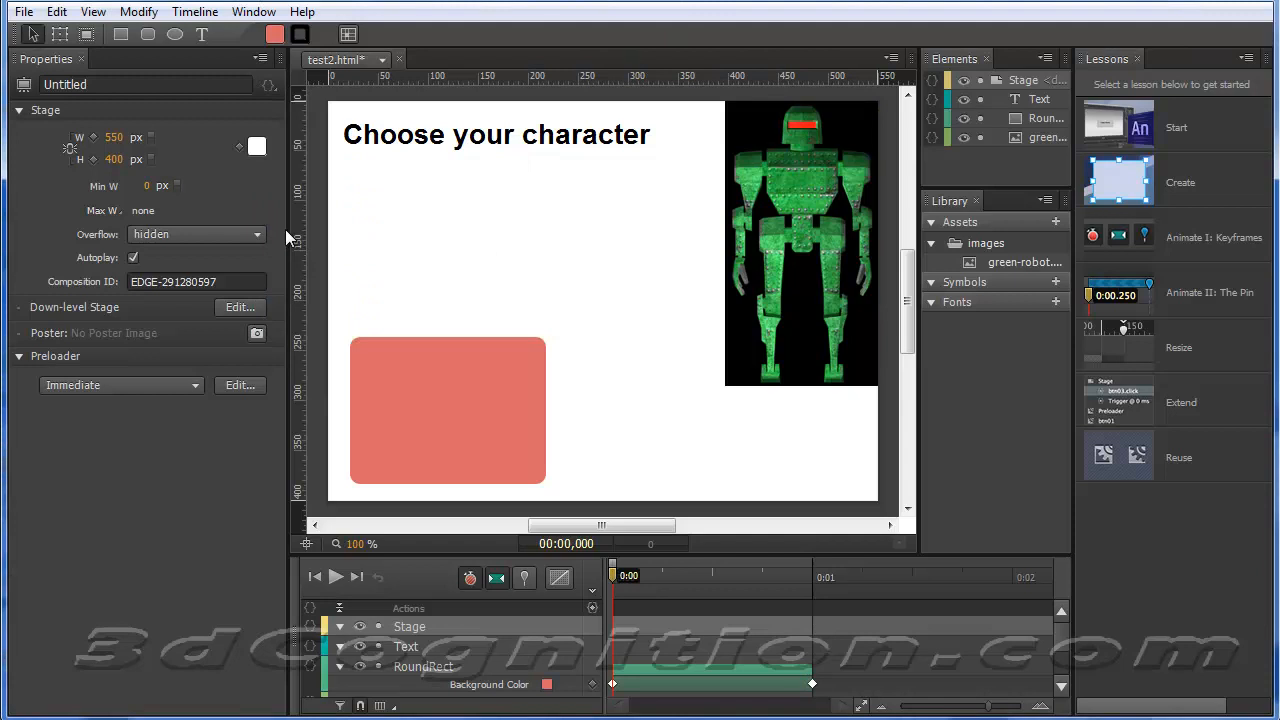
pyautogui.moveTo(468, 196)
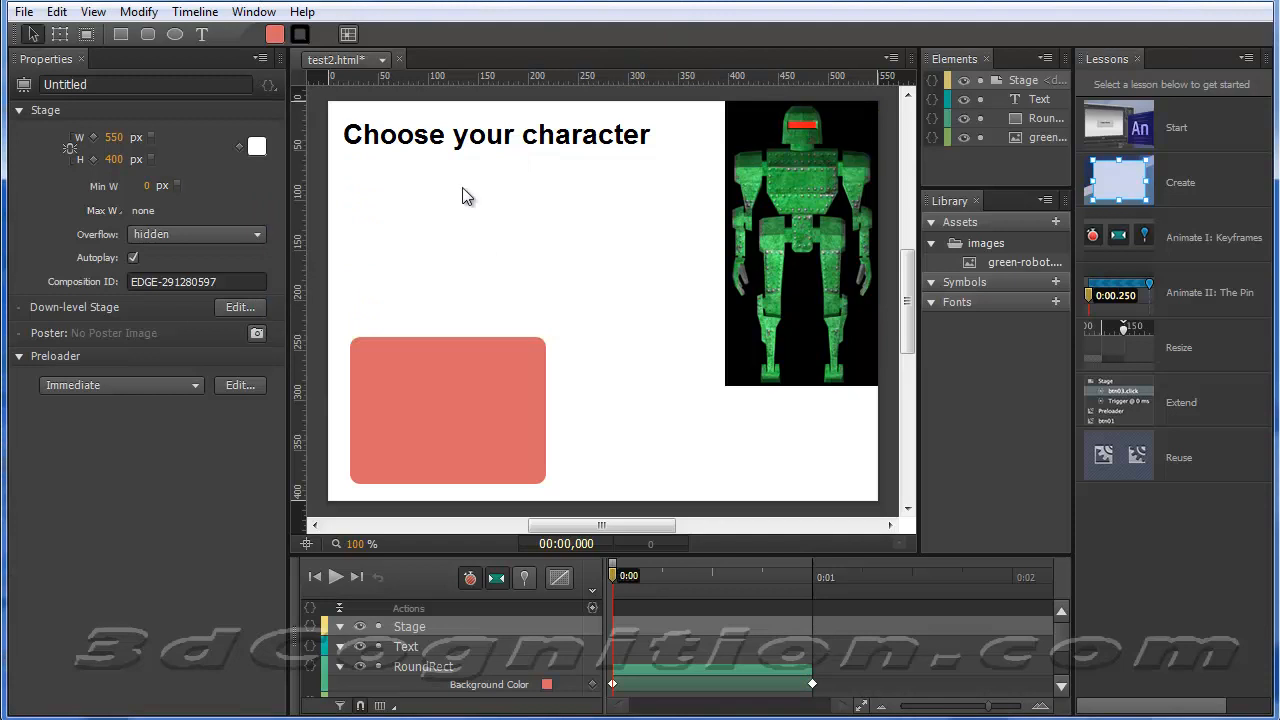
# - Move the heading lower and scrub to 0:01 to keyframe its Top position
pyautogui.click(496, 134)
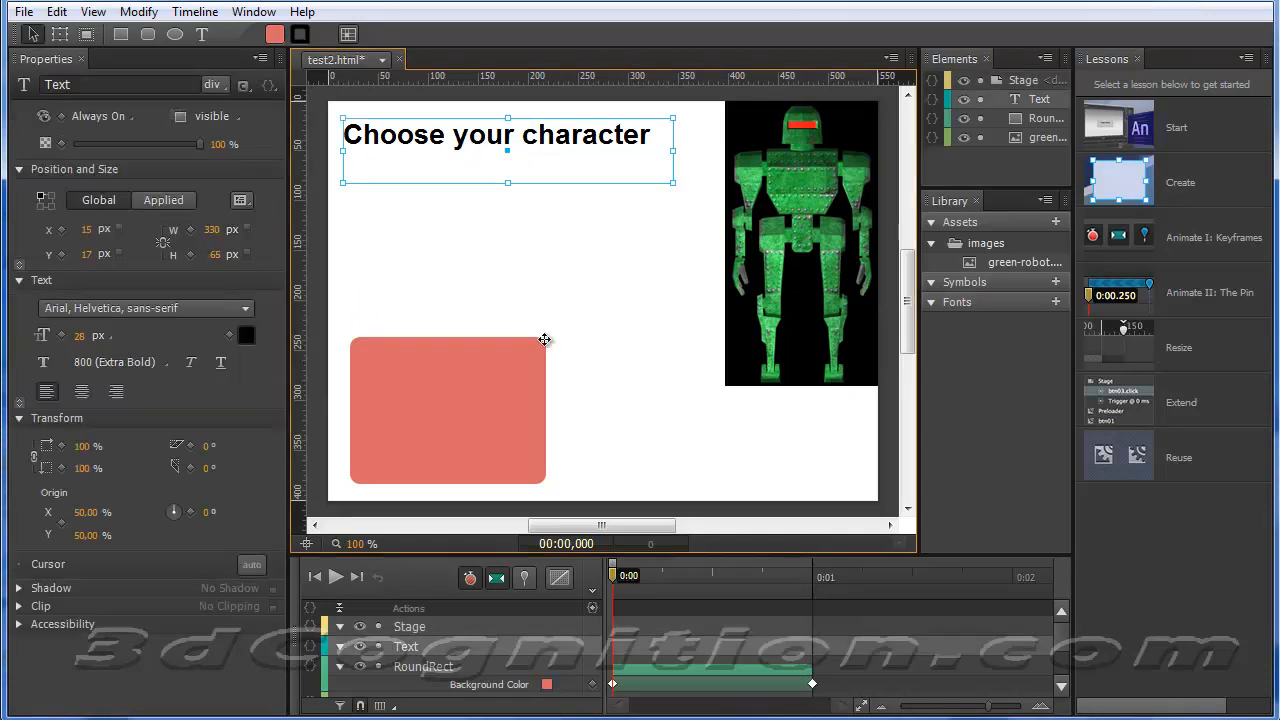
pyautogui.moveTo(576, 648)
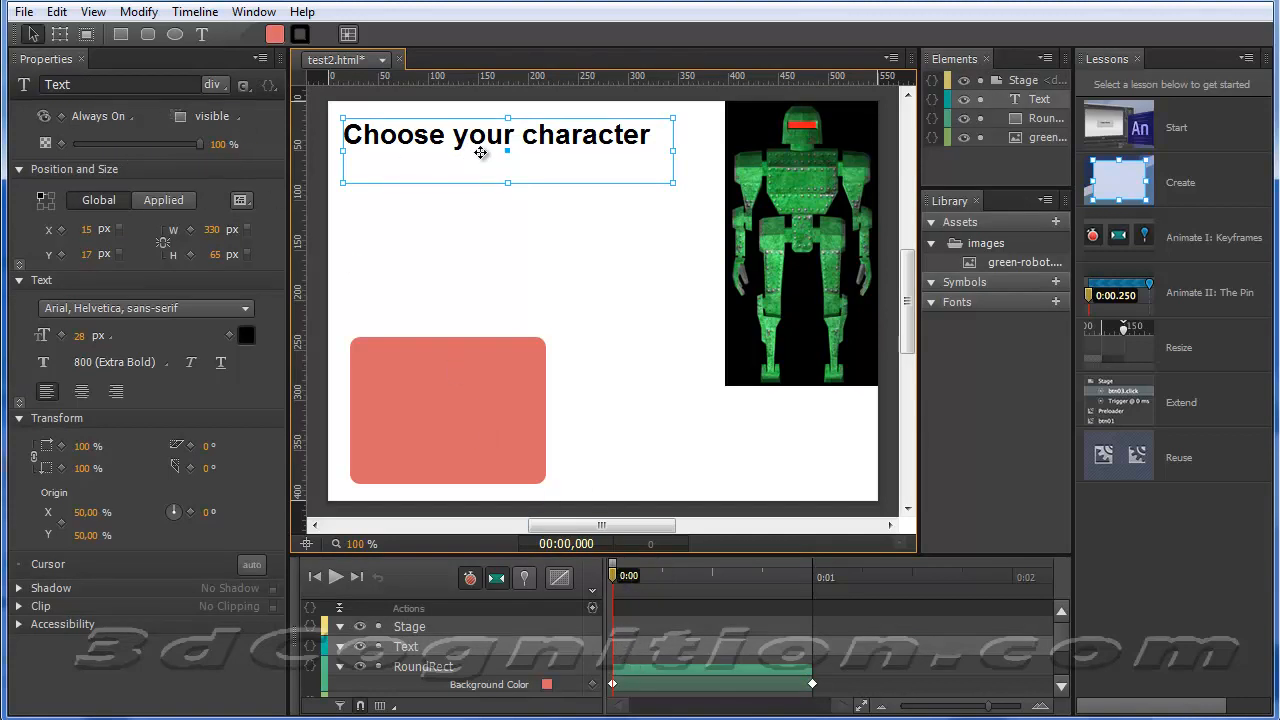
pyautogui.moveTo(496, 172)
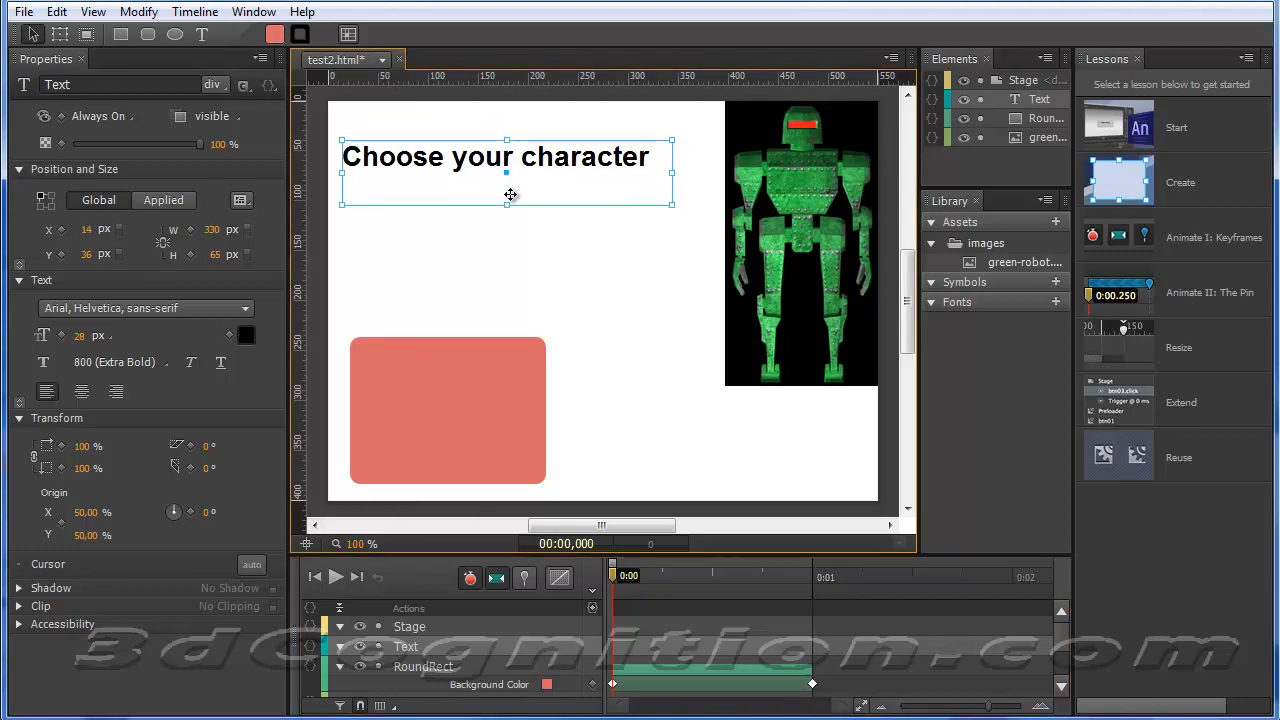
pyautogui.moveTo(504, 170); pyautogui.dragTo(512, 200)
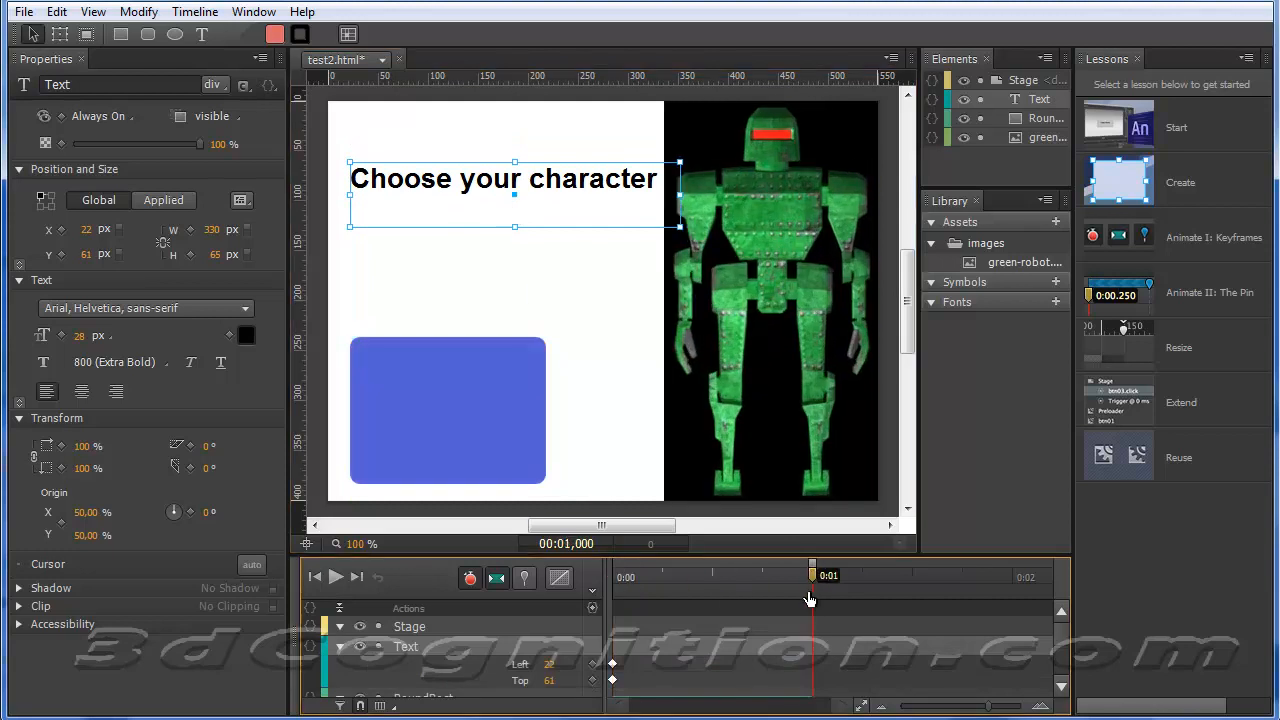
pyautogui.moveTo(514, 178); pyautogui.dragTo(514, 144)
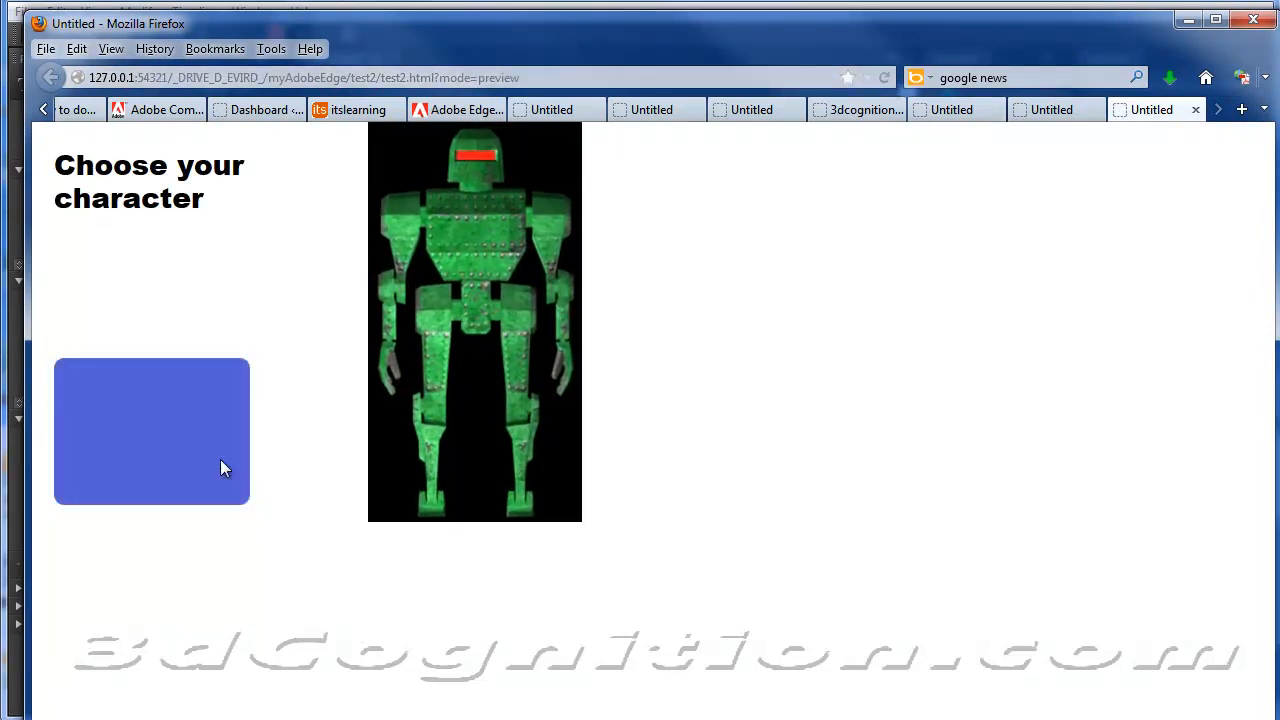
pyautogui.moveTo(384, 278)
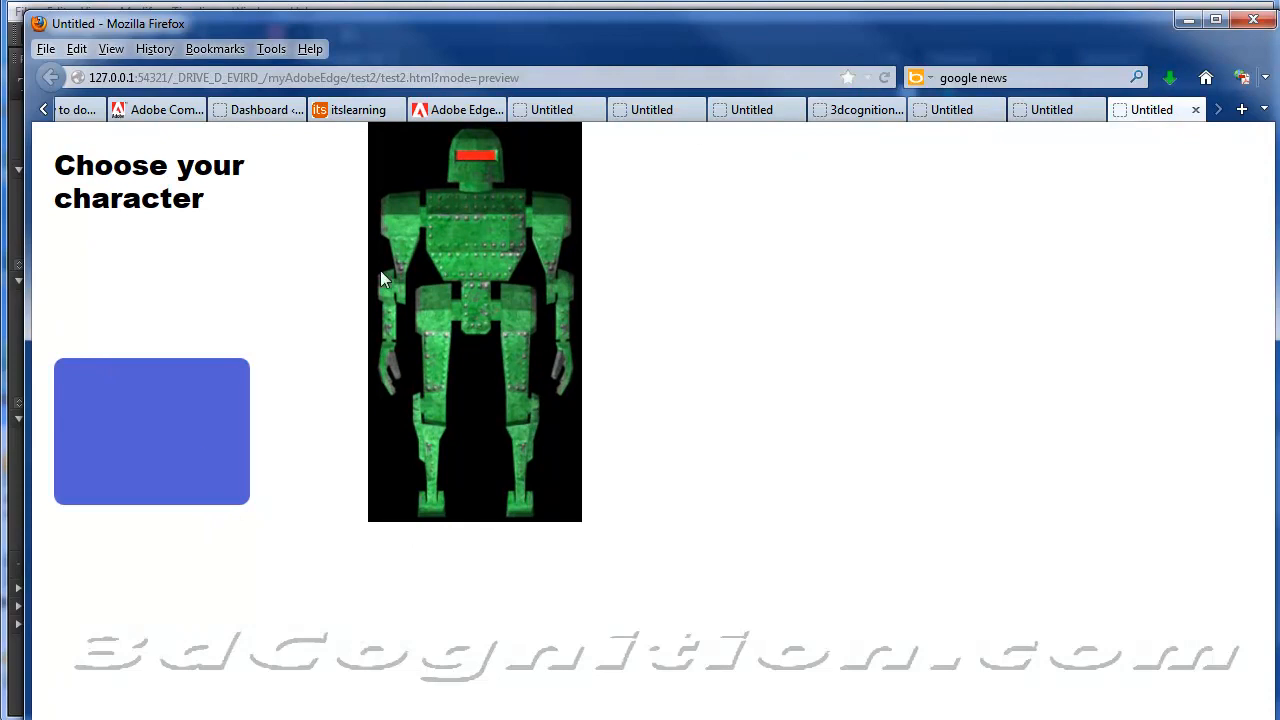
pyautogui.moveTo(322, 284)
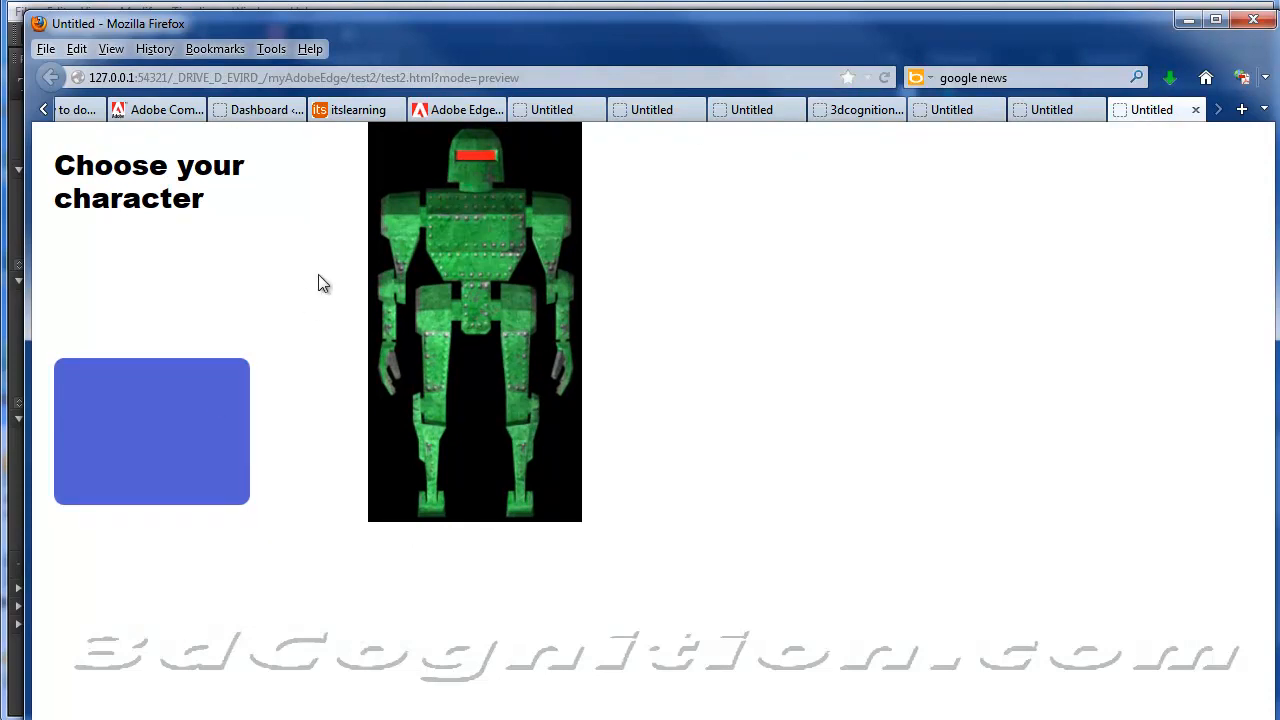
pyautogui.moveTo(264, 374)
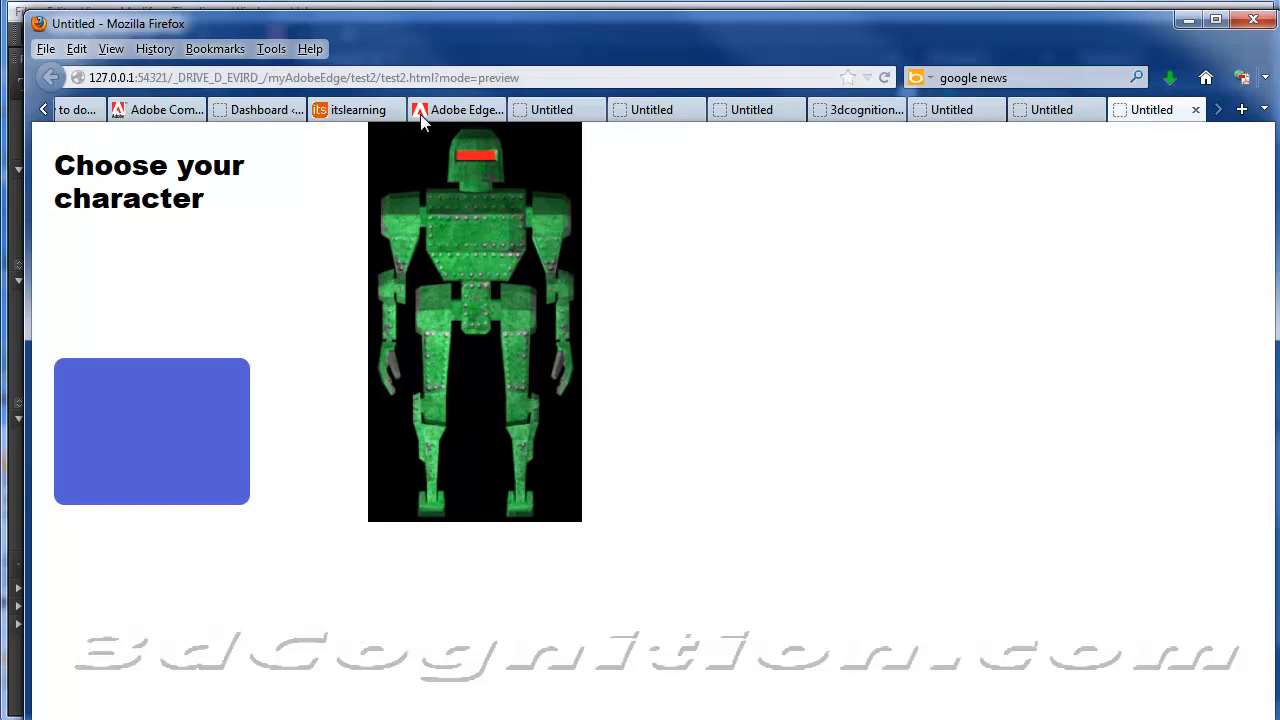
pyautogui.moveTo(316, 290)
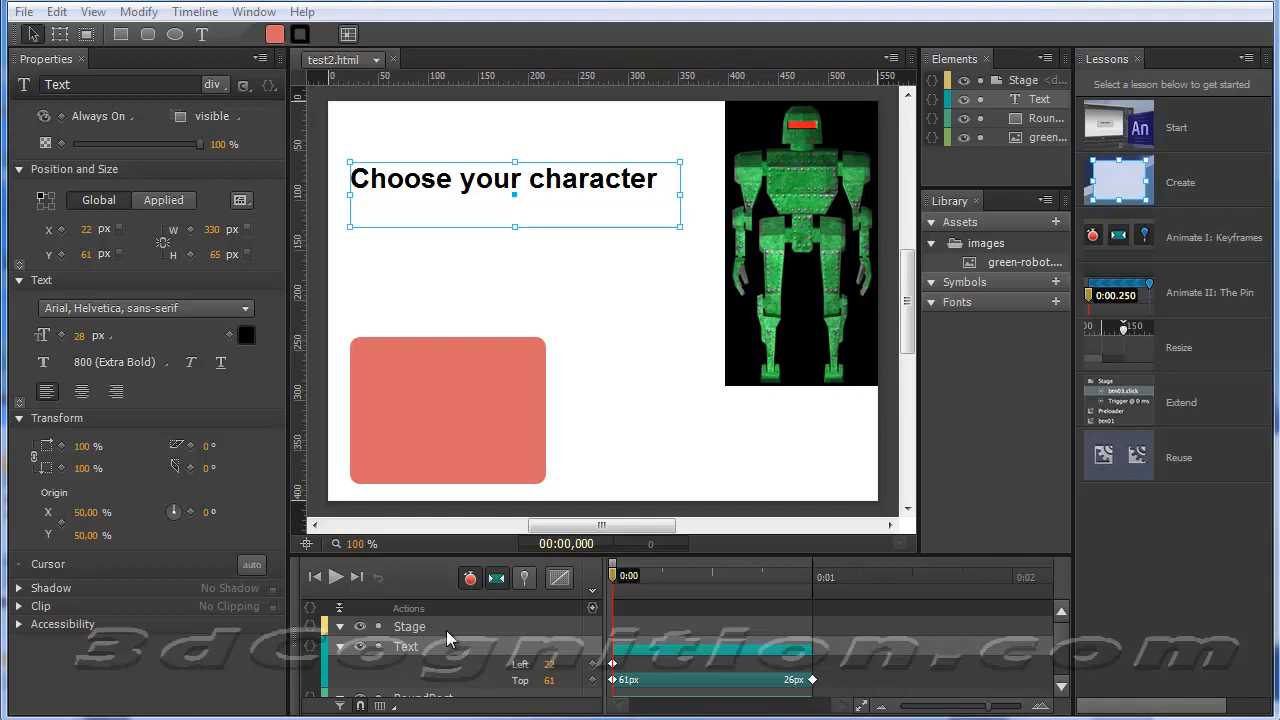
pyautogui.moveTo(240, 580)
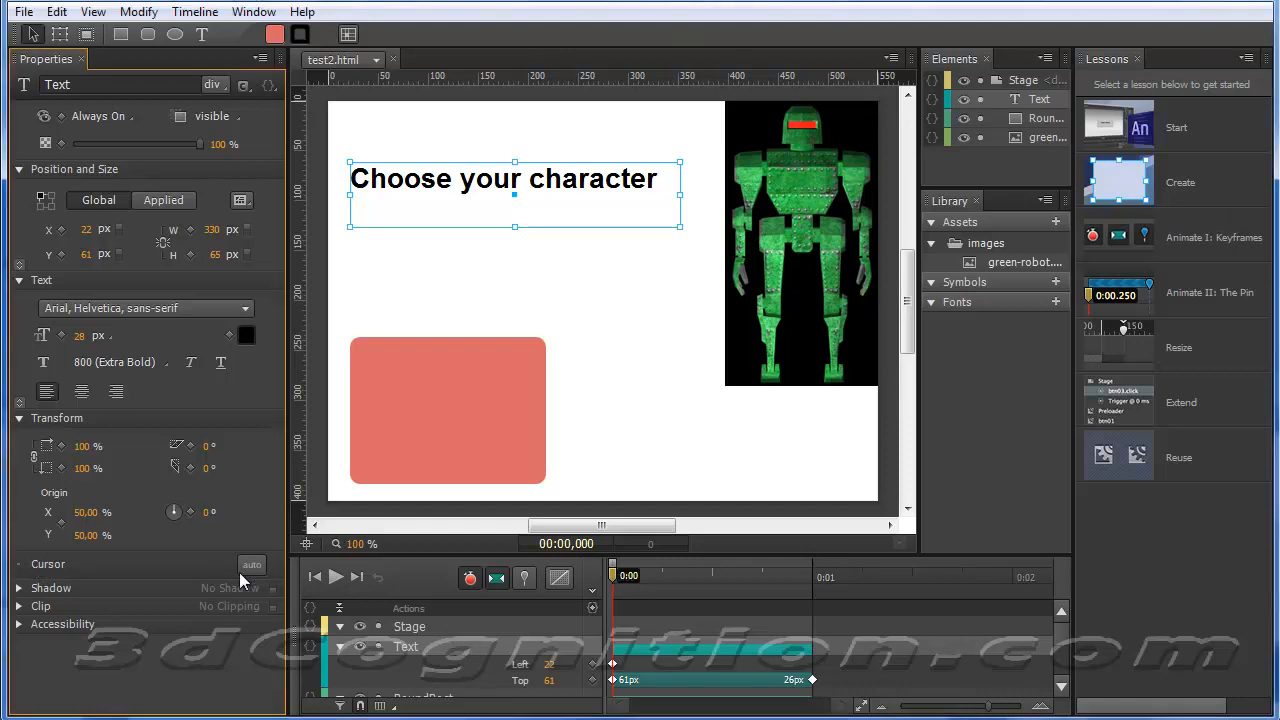
# - Give the heading a pointing-hand cursor and set the stage background to light green
pyautogui.click(252, 564)
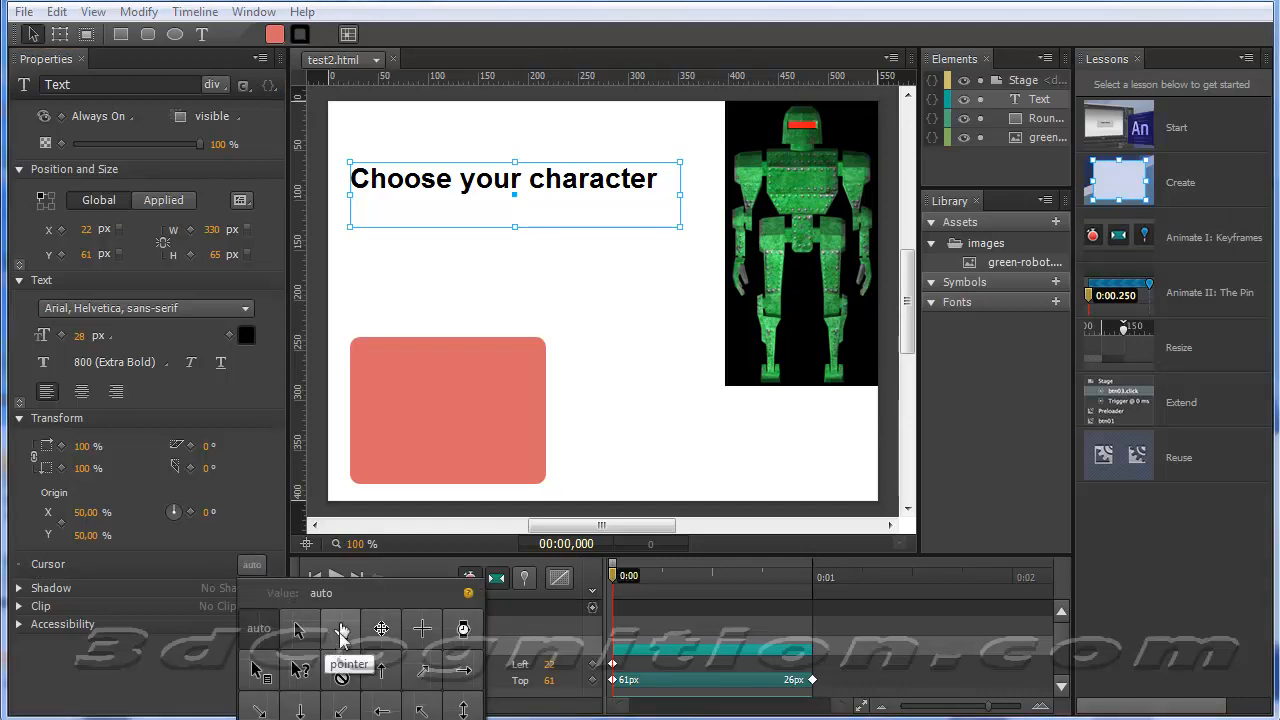
pyautogui.click(340, 628)
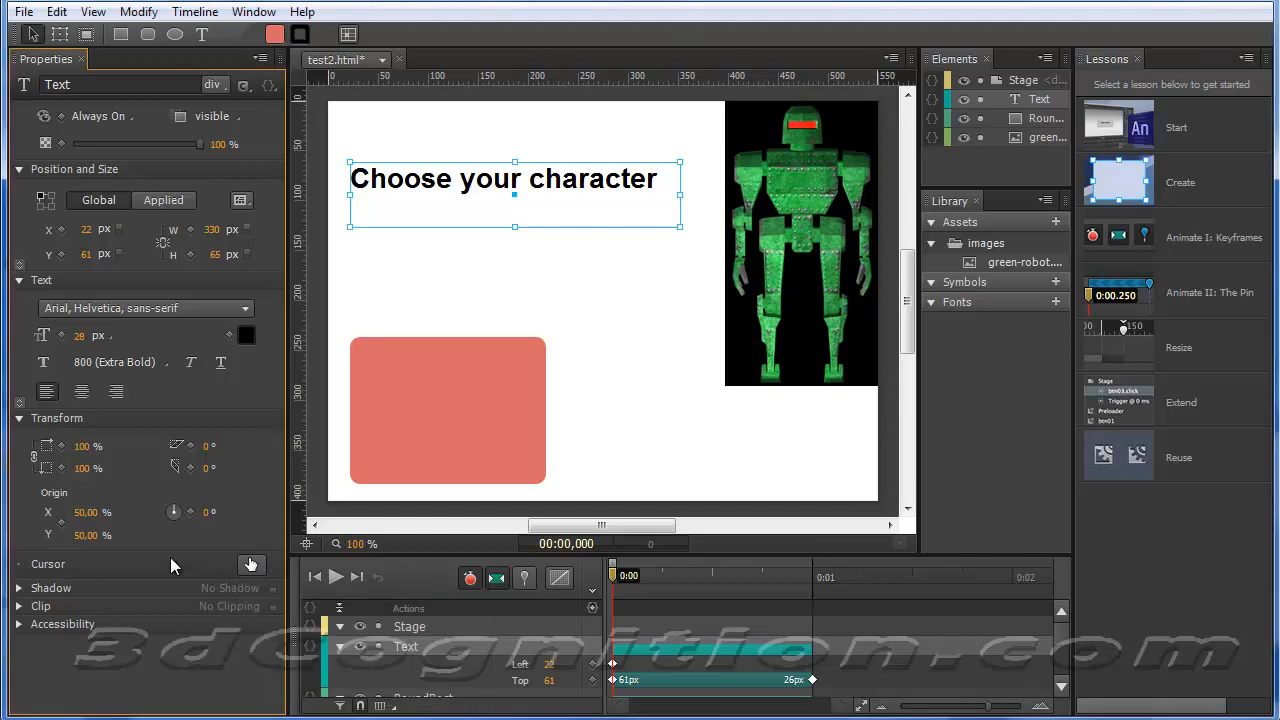
pyautogui.moveTo(464, 472)
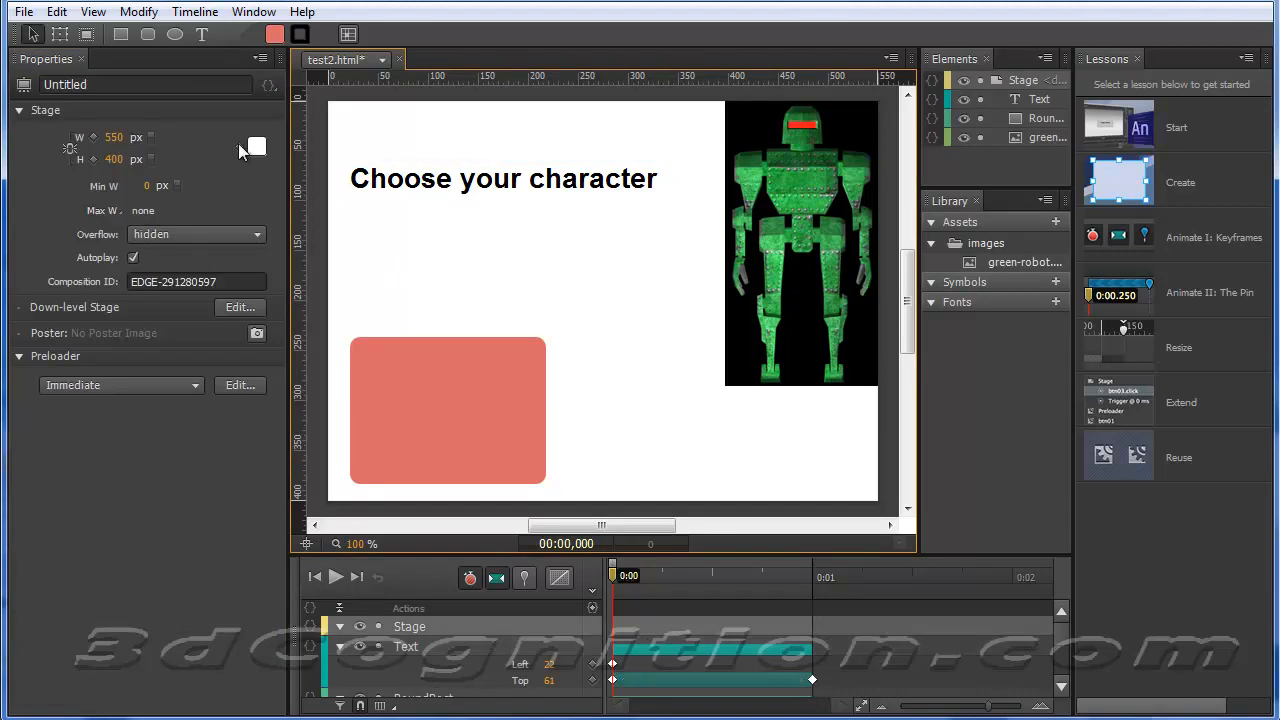
pyautogui.click(256, 146)
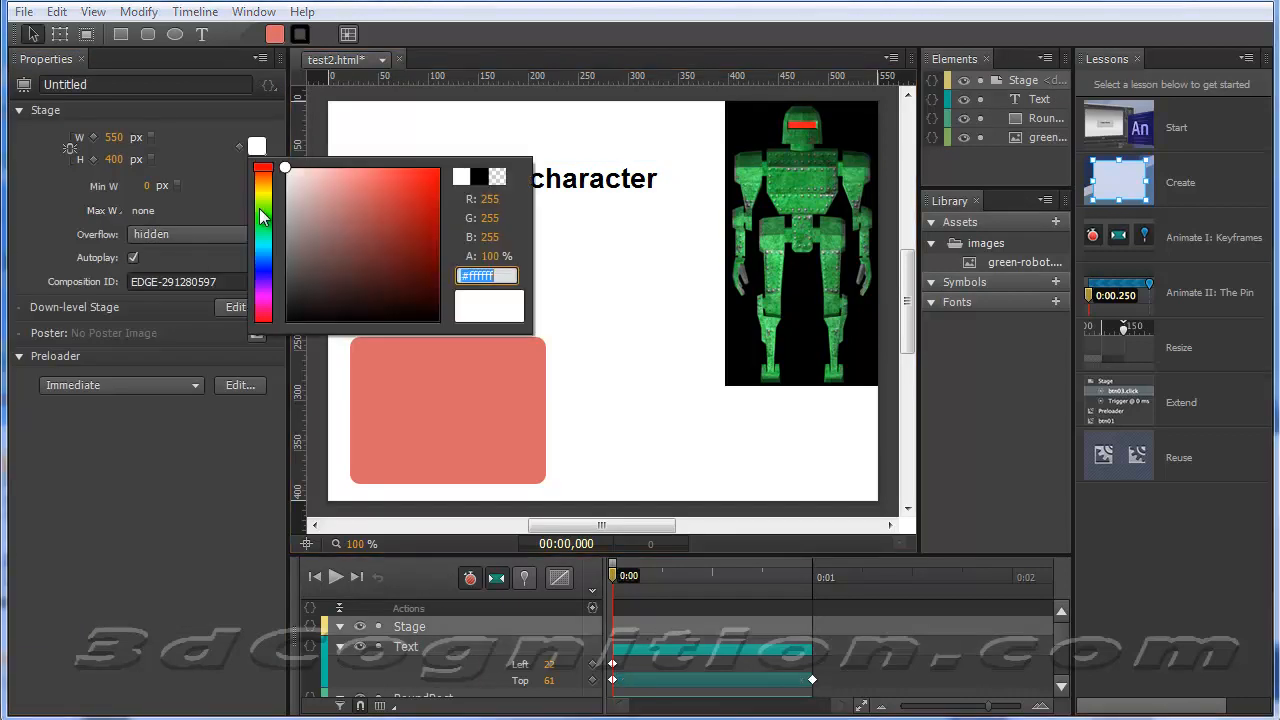
pyautogui.click(320, 204)
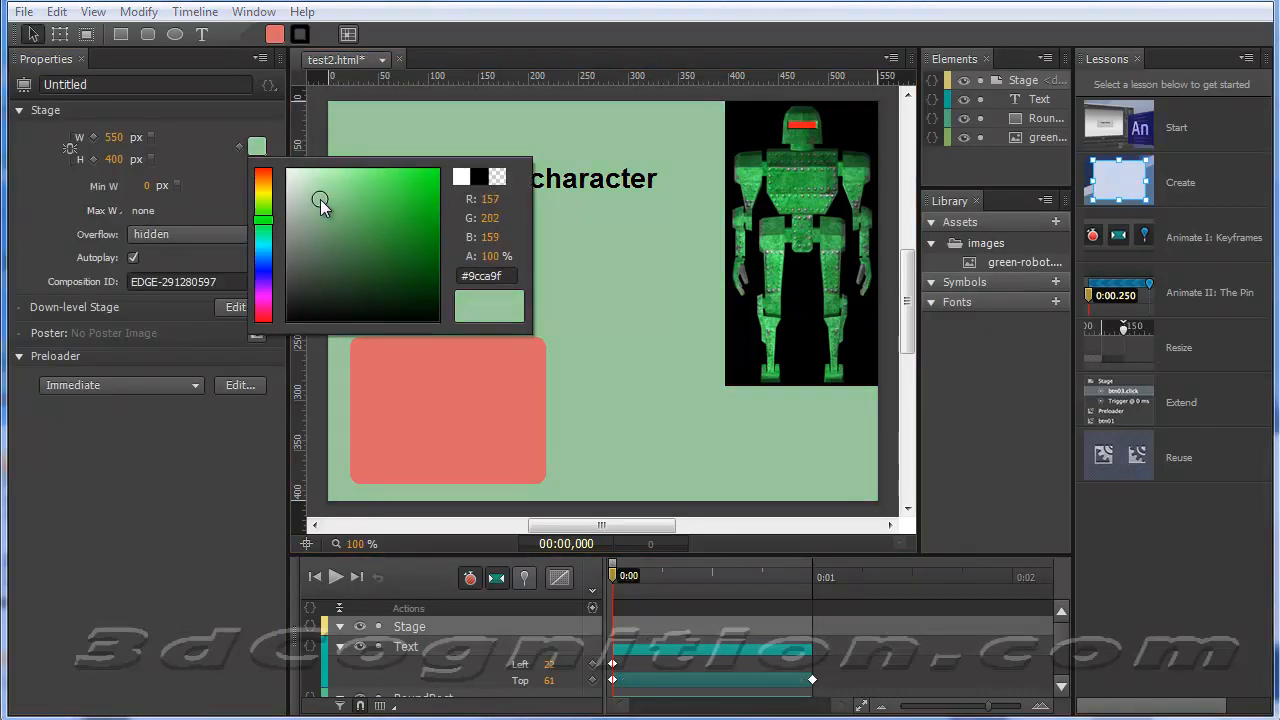
pyautogui.click(320, 200)
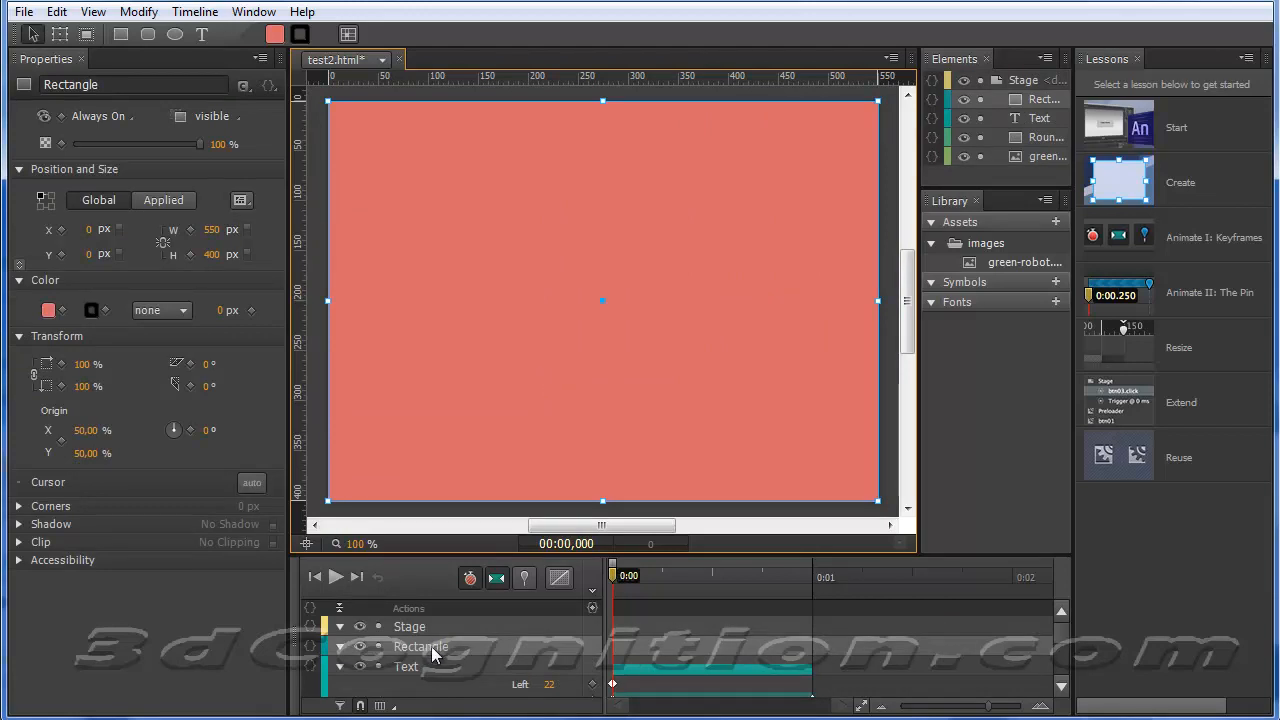
# - Rename the full-stage rectangle to btn and lower its opacity to about 5%
pyautogui.doubleClick(420, 646)
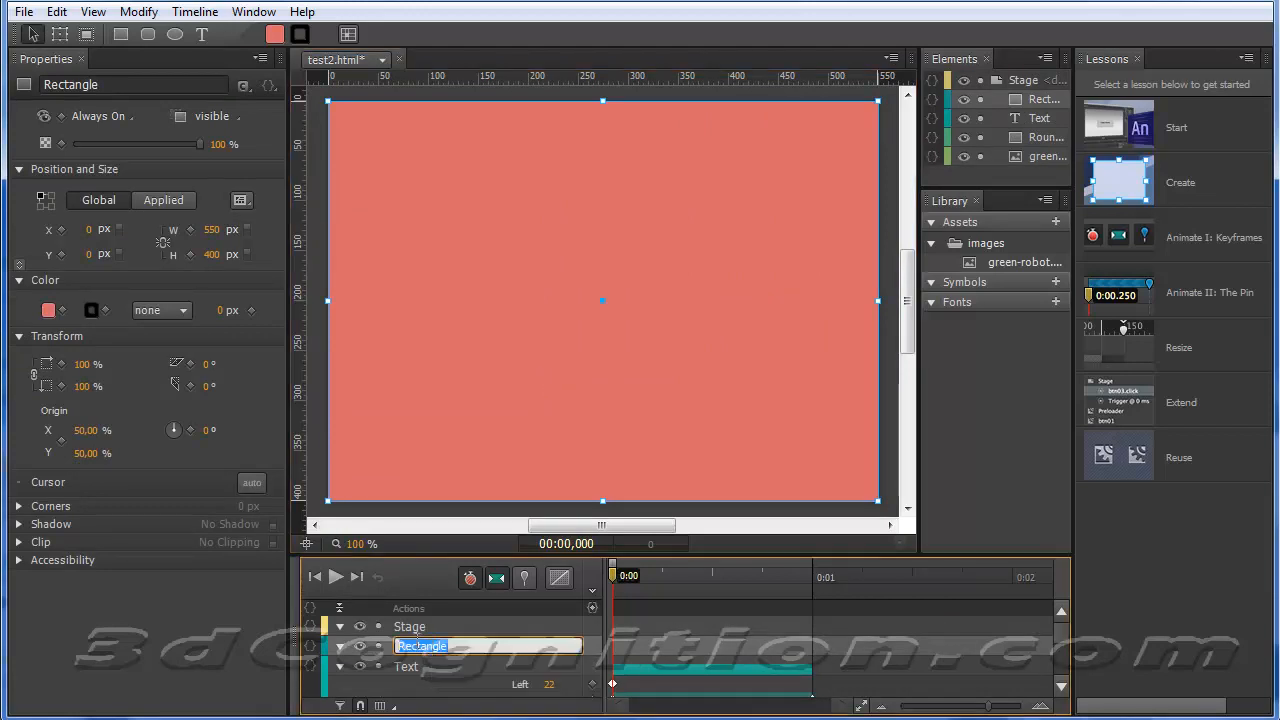
pyautogui.write('btn')
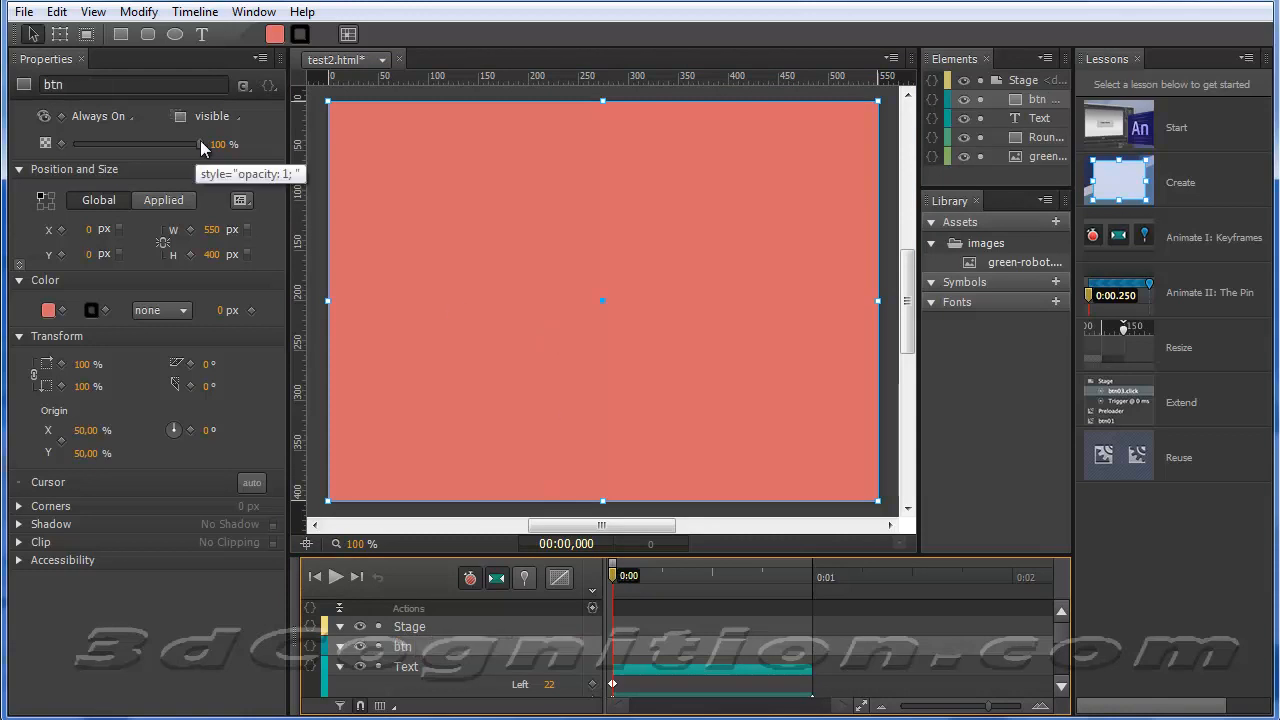
pyautogui.moveTo(200, 144); pyautogui.dragTo(196, 144)
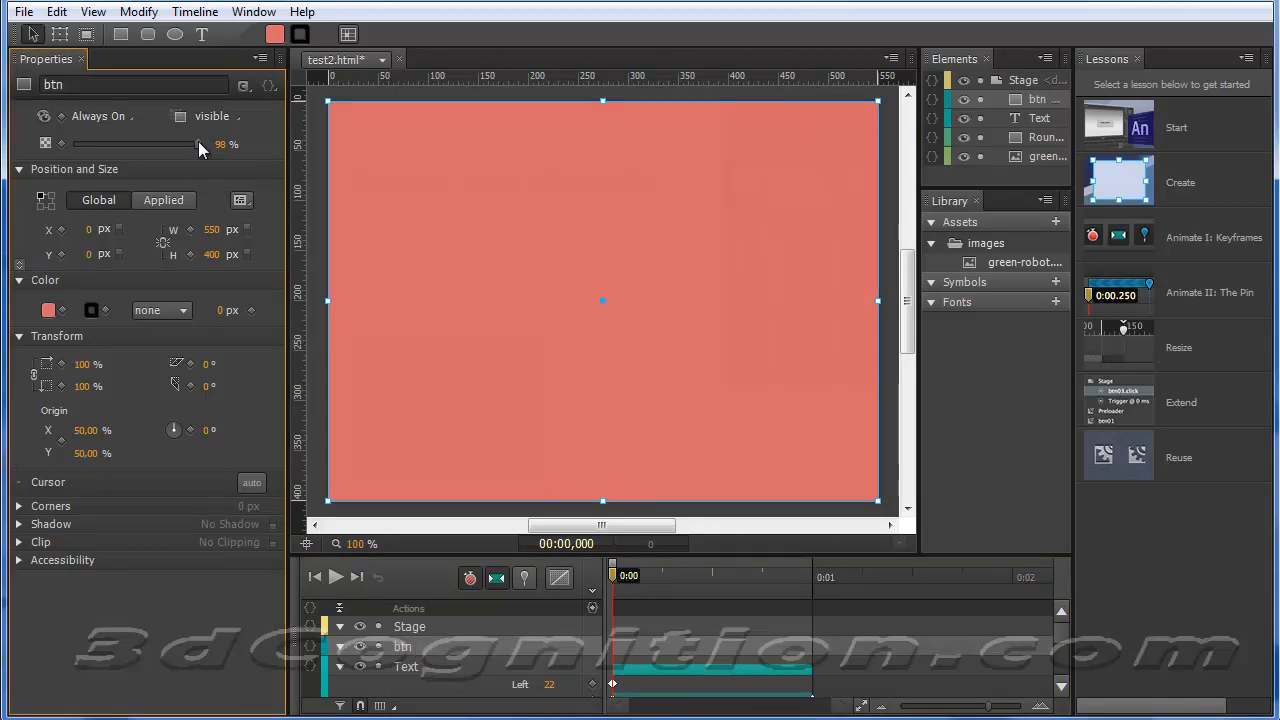
pyautogui.moveTo(196, 144); pyautogui.dragTo(78, 144)
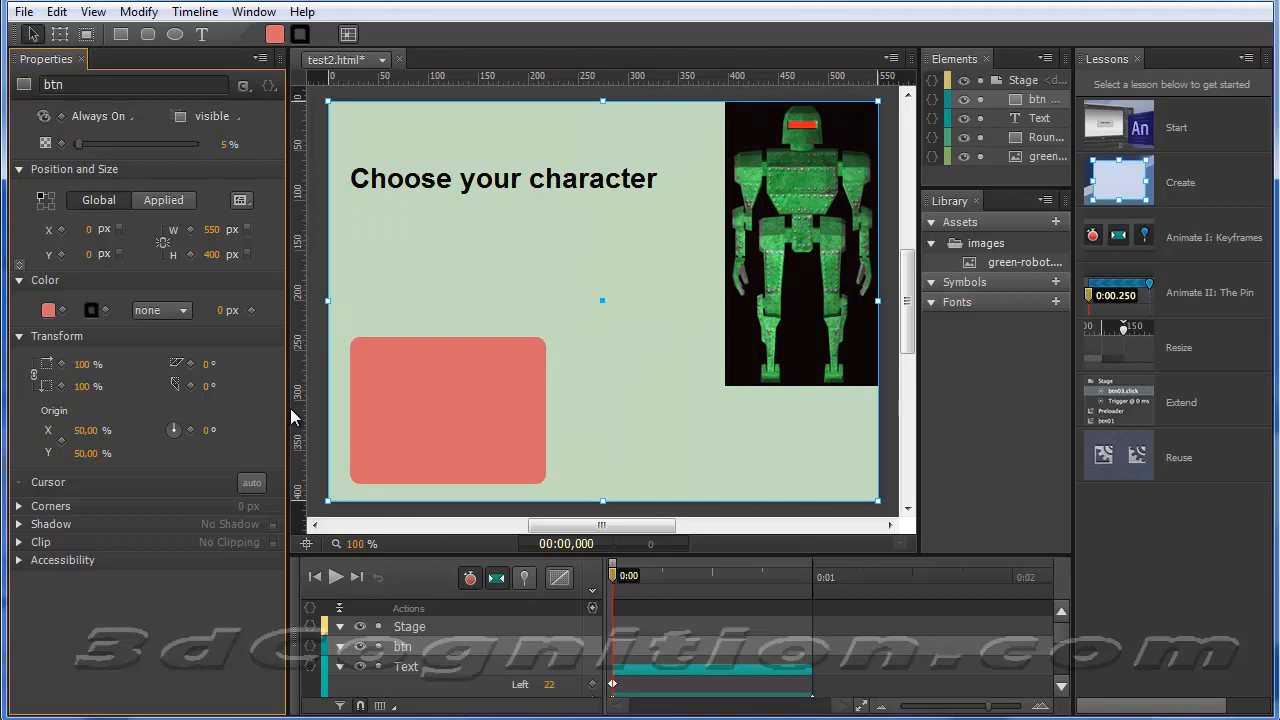
pyautogui.moveTo(530, 284)
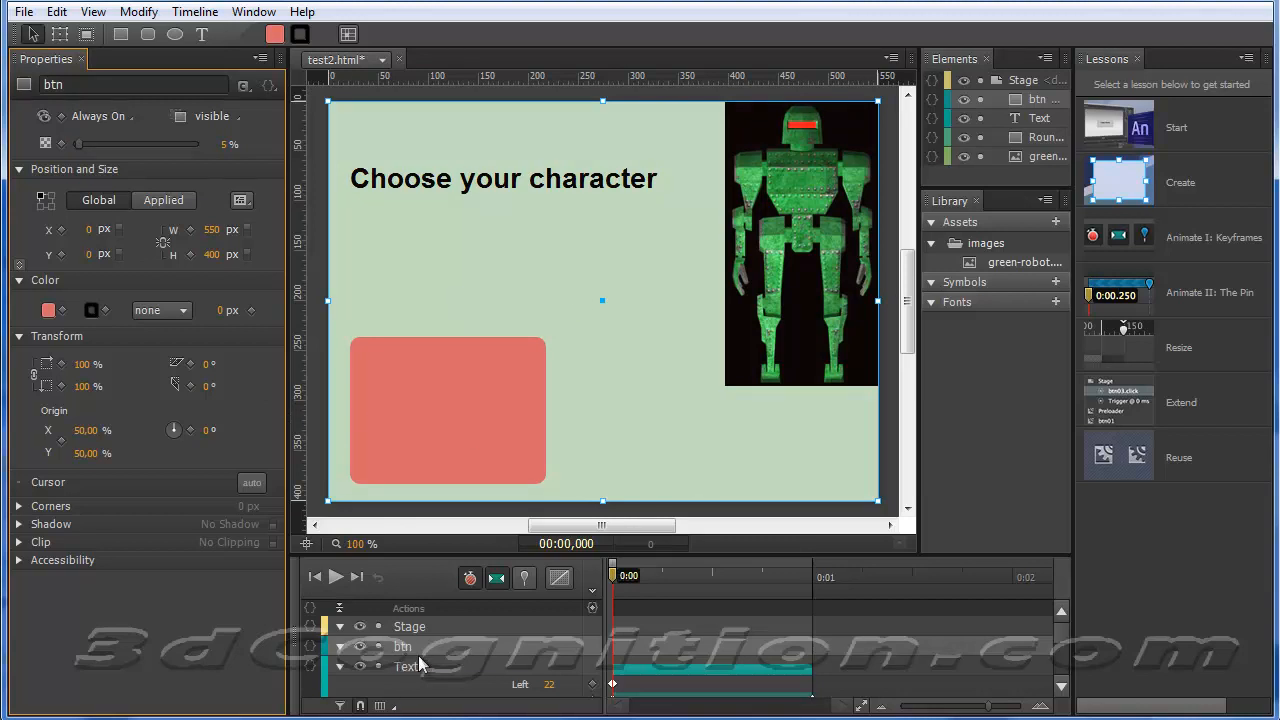
pyautogui.moveTo(464, 376)
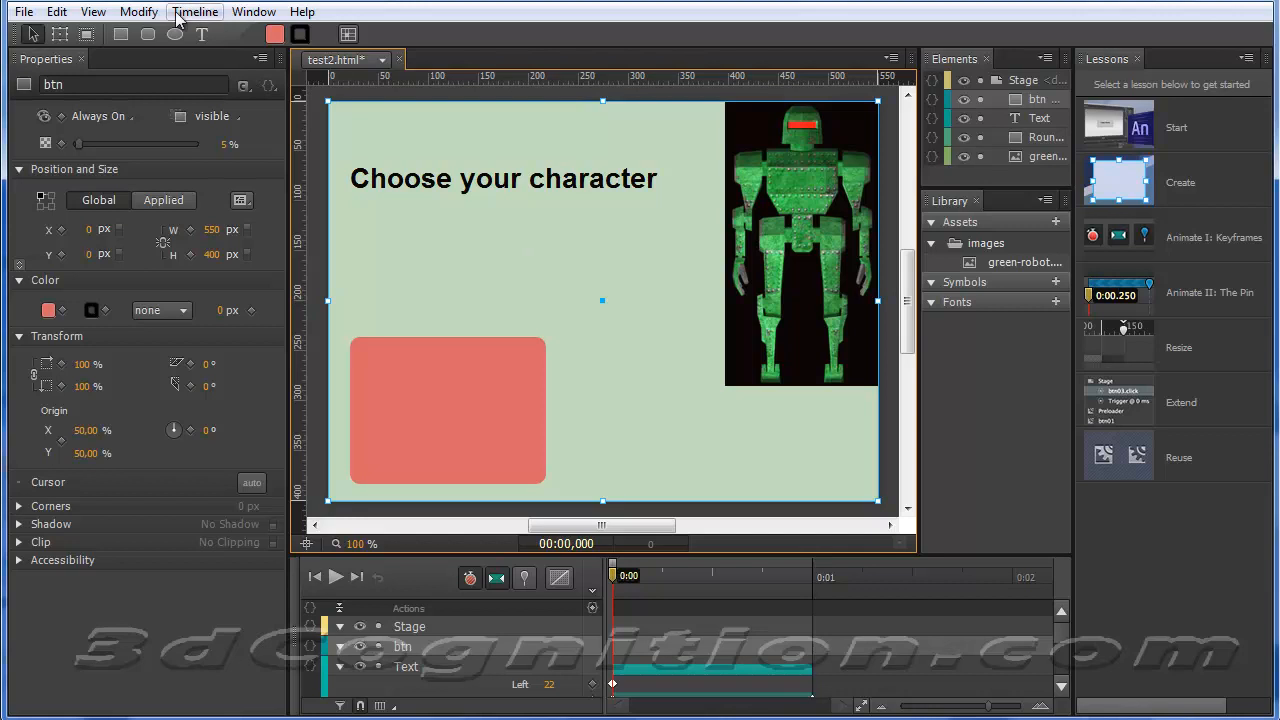
# - Convert btn to a symbol named btnsym with Autoplay timeline unchecked
pyautogui.click(138, 12)
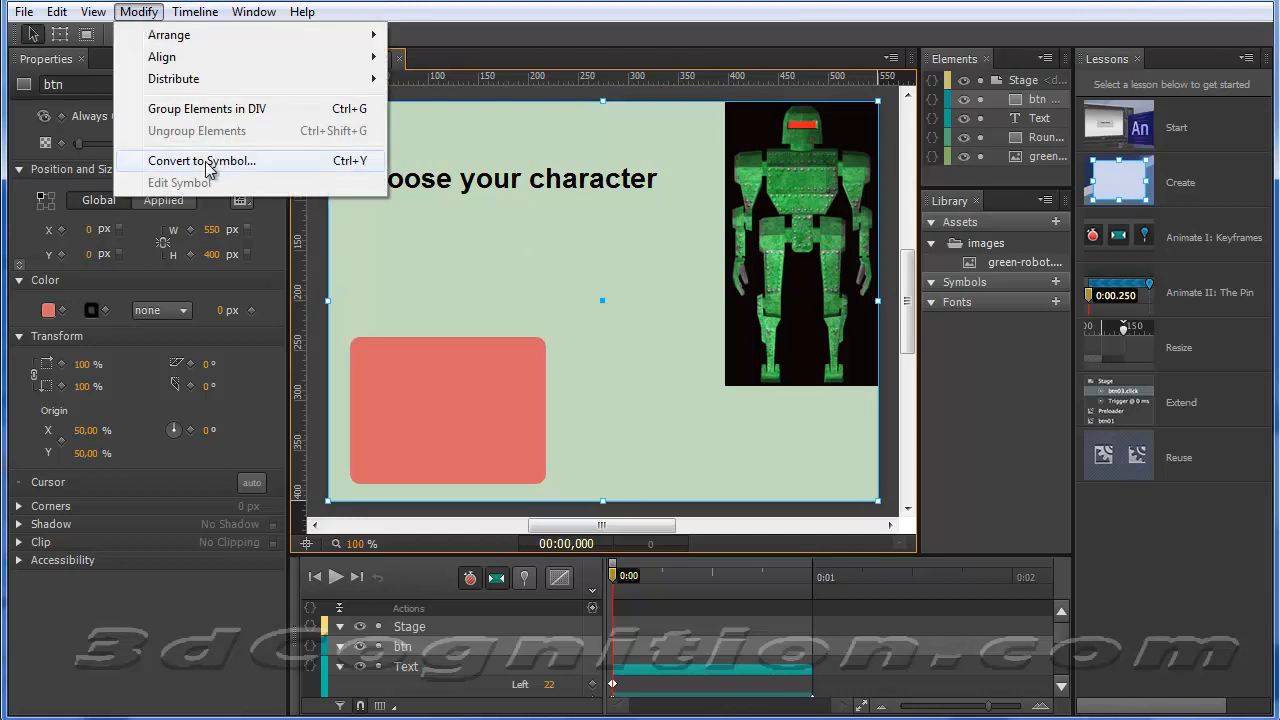
pyautogui.click(202, 160)
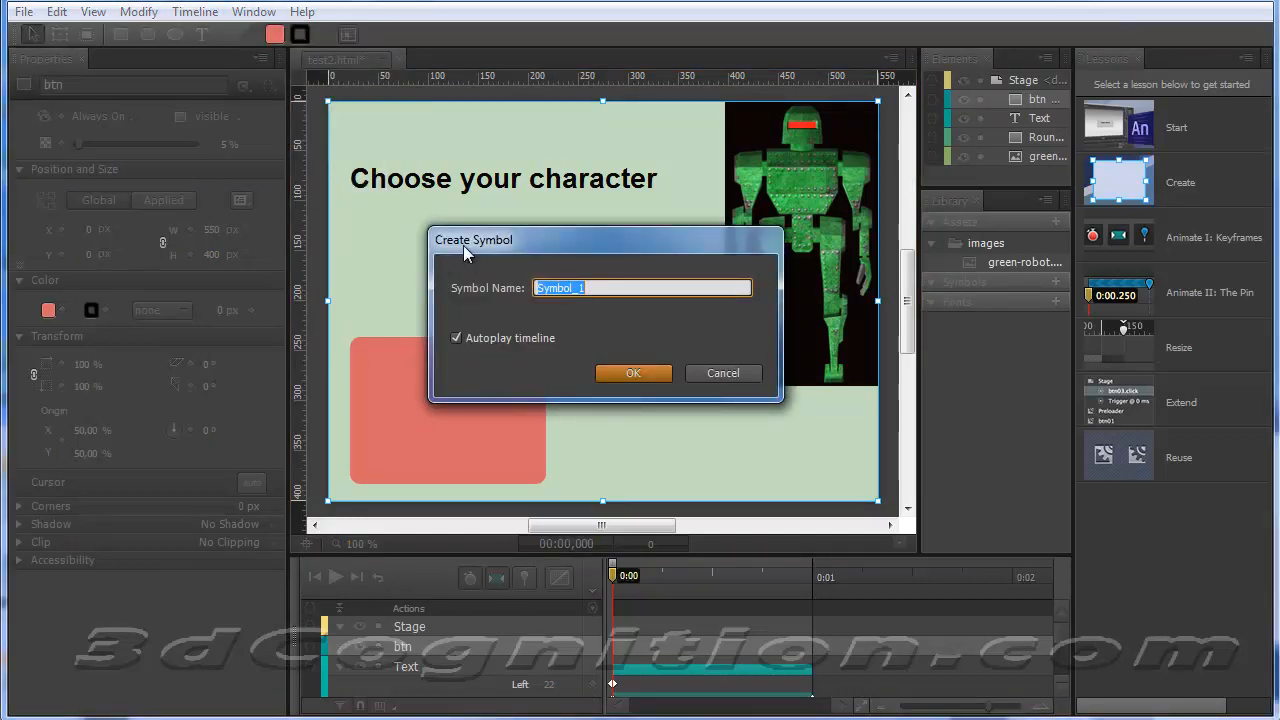
pyautogui.write('btnsym')
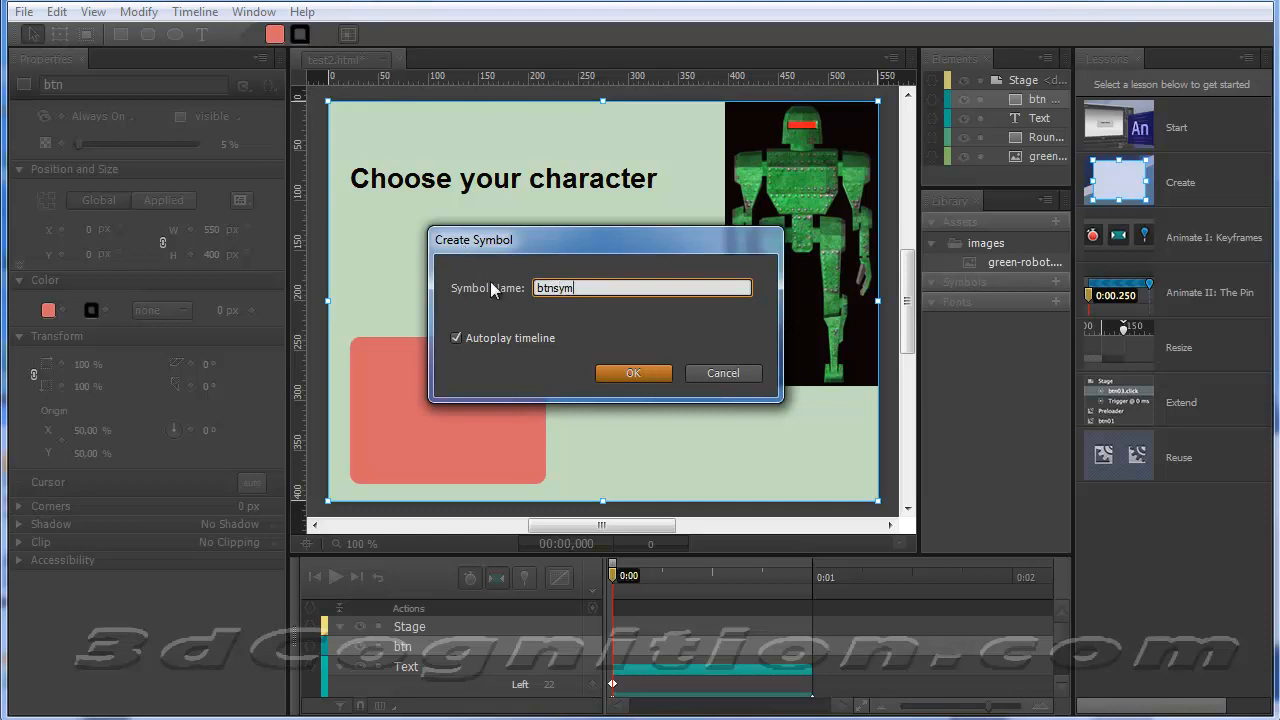
pyautogui.click(456, 336)
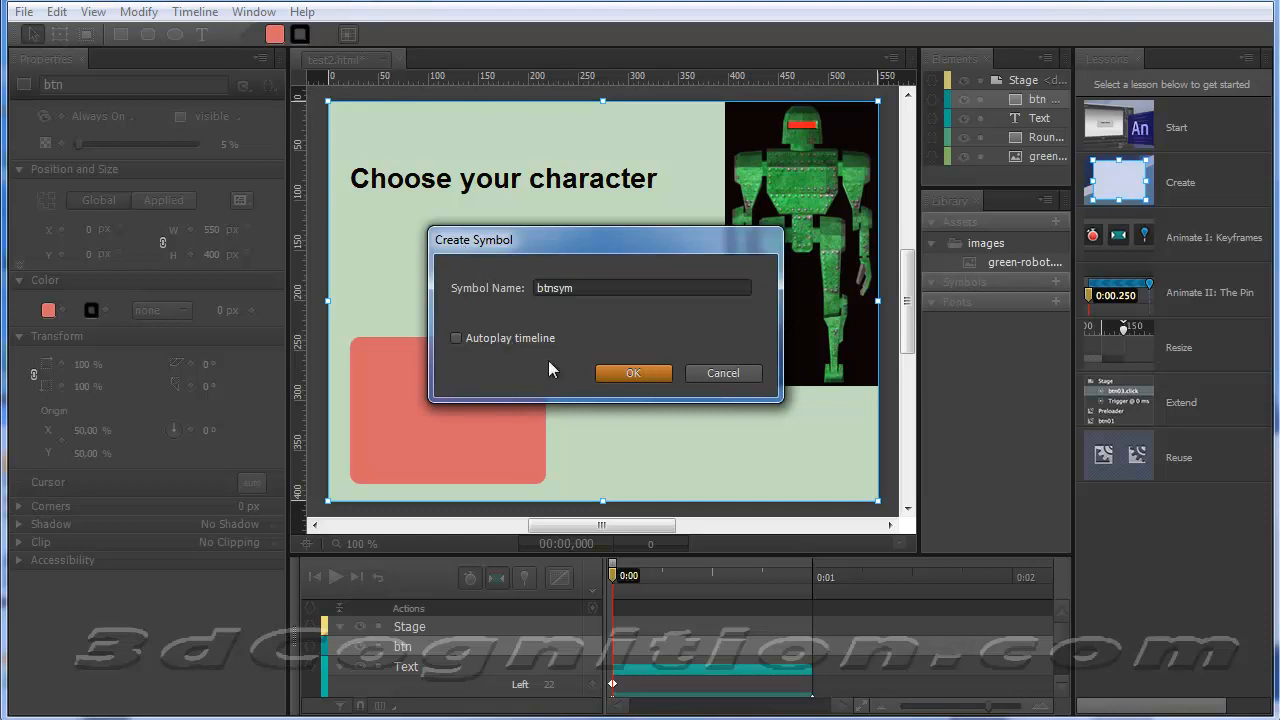
pyautogui.moveTo(484, 348)
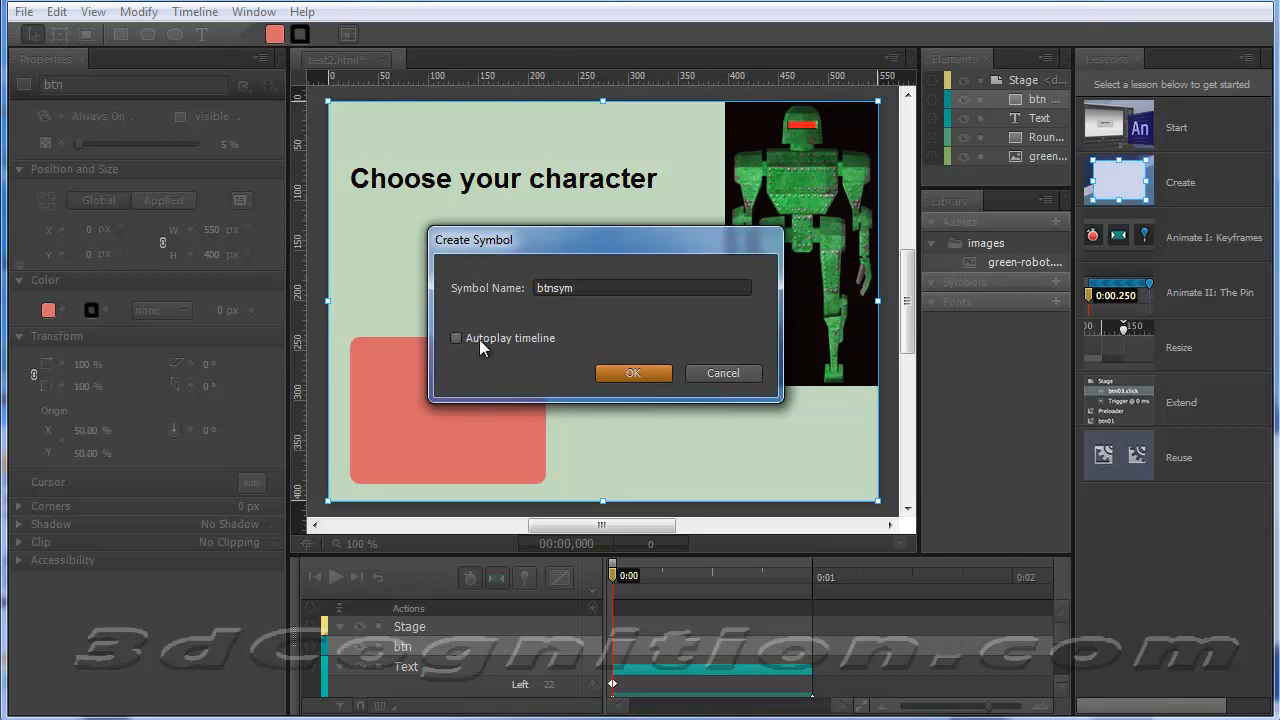
pyautogui.click(632, 374)
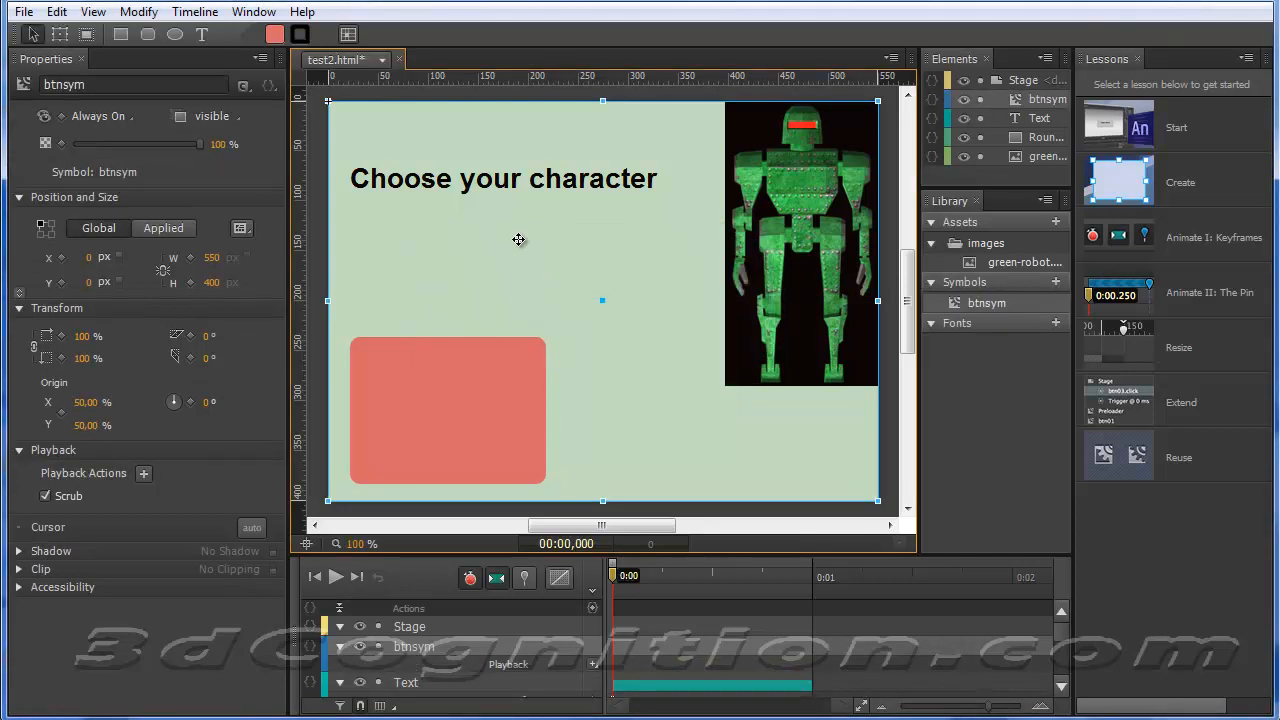
pyautogui.moveTo(434, 616)
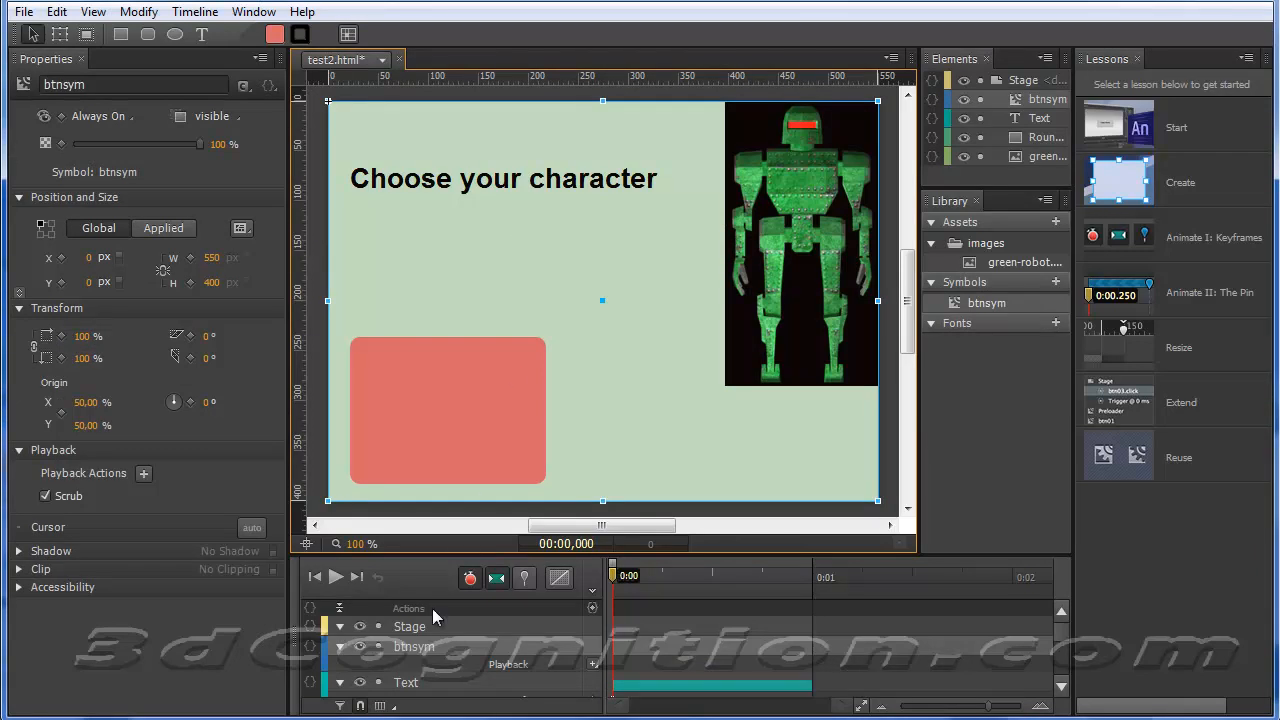
pyautogui.moveTo(536, 322)
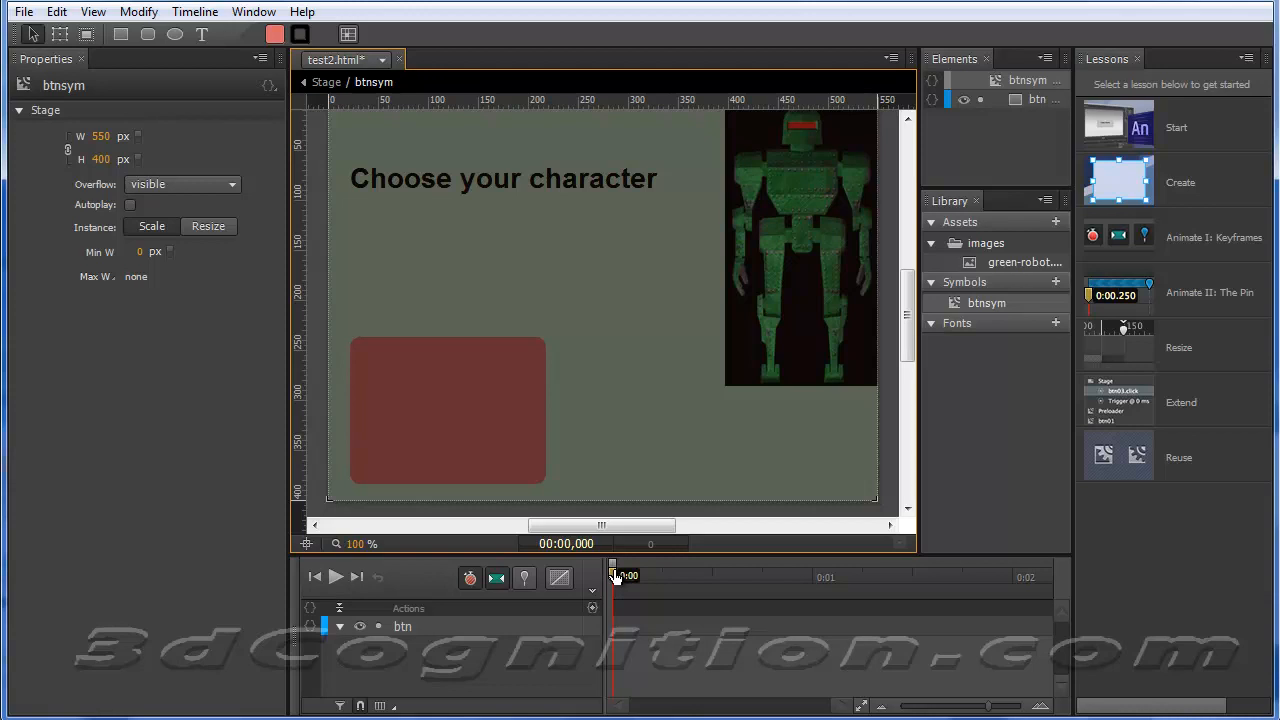
pyautogui.moveTo(614, 576)
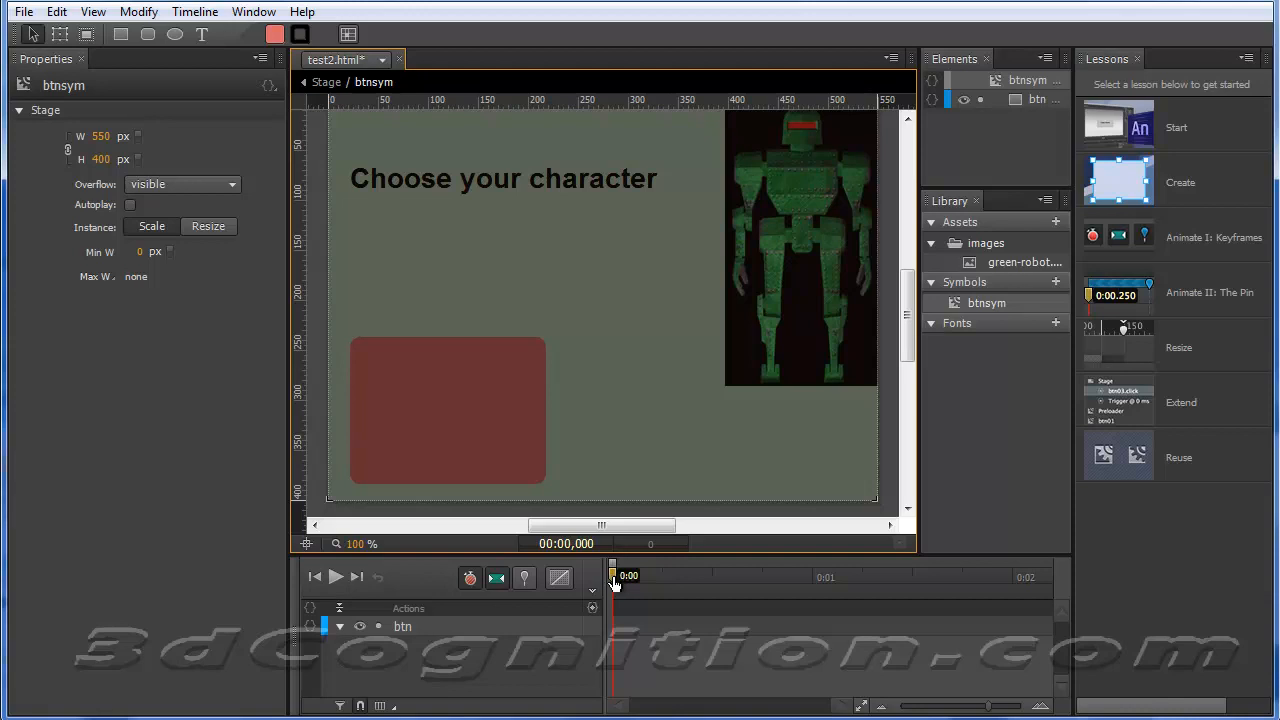
pyautogui.moveTo(620, 584)
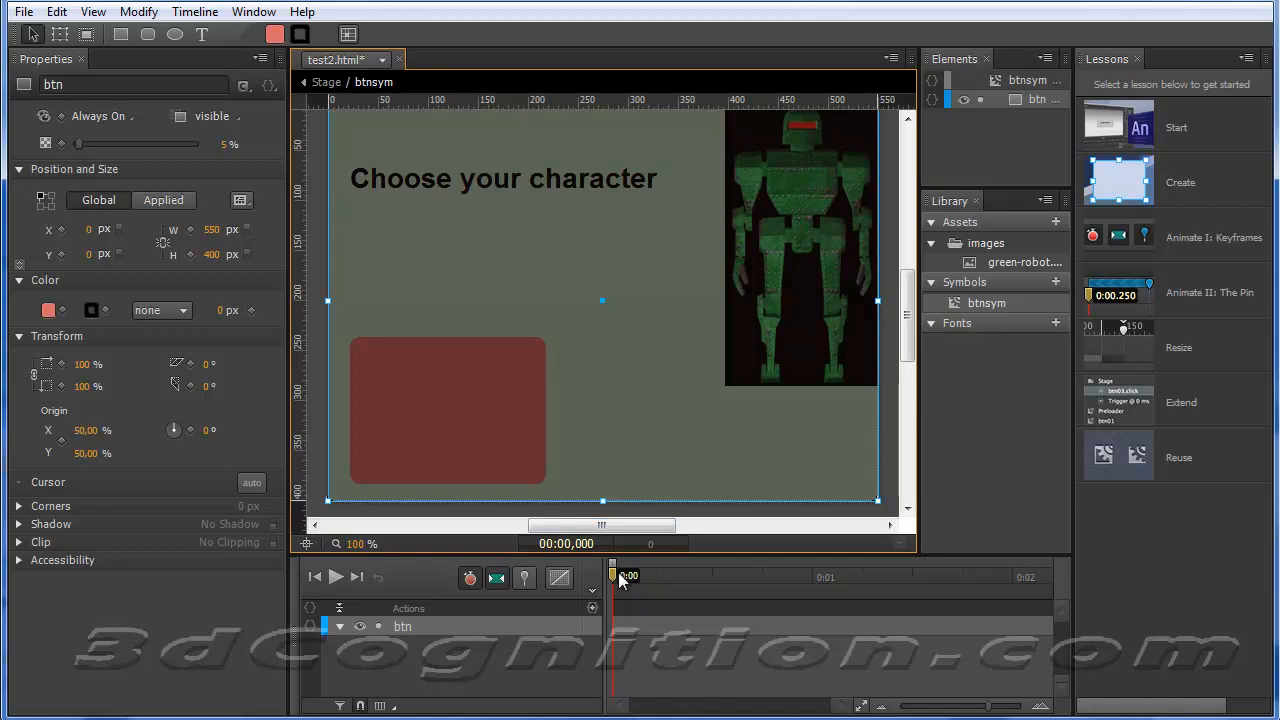
pyautogui.moveTo(478, 412)
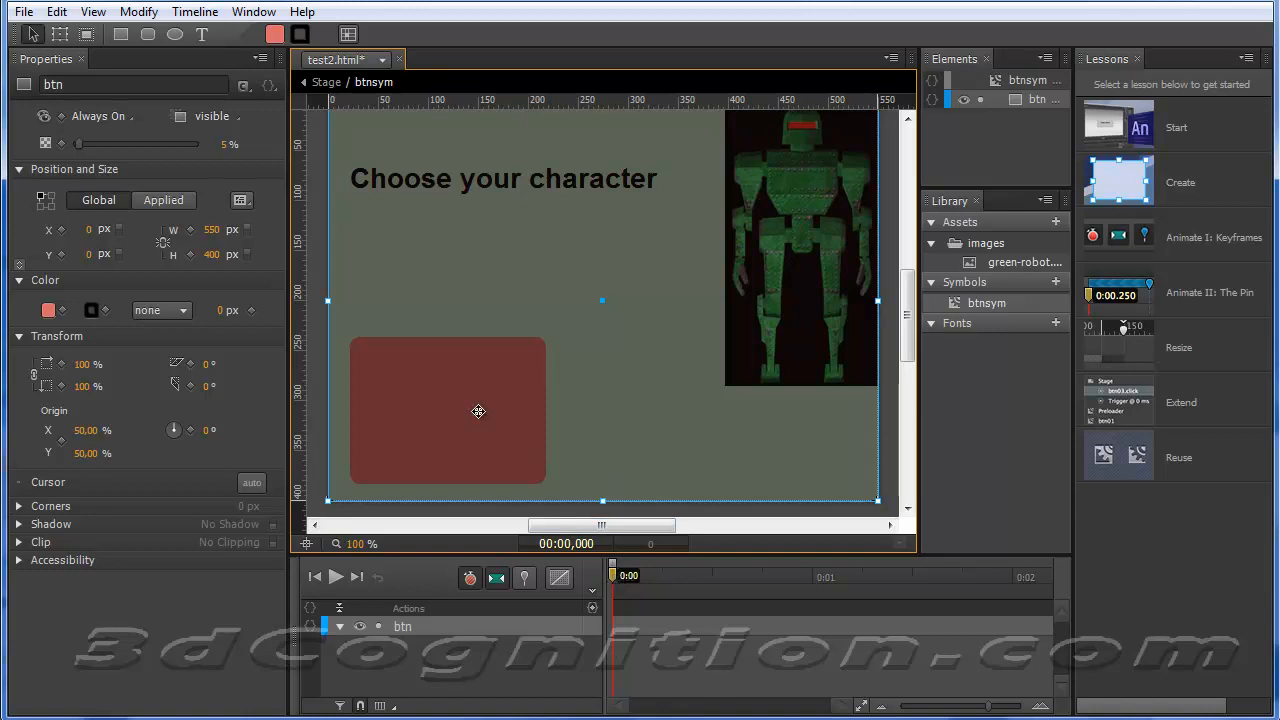
pyautogui.moveTo(48, 310)
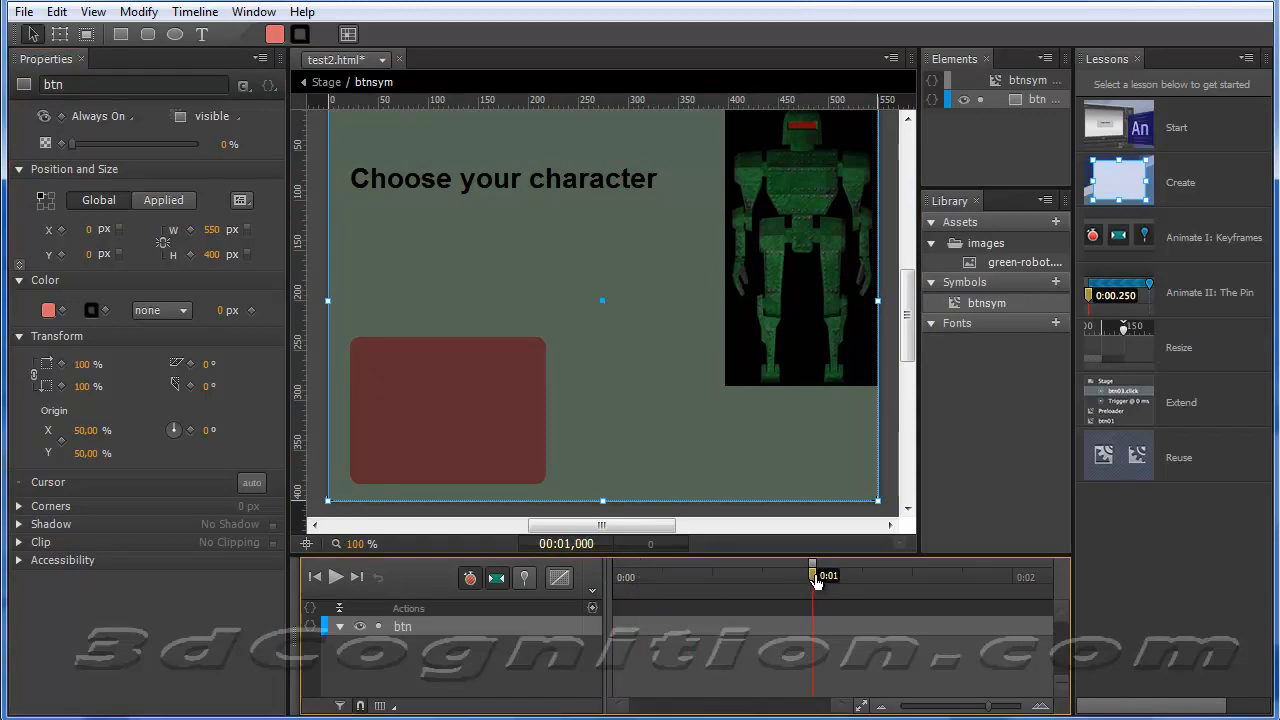
pyautogui.moveTo(72, 144)
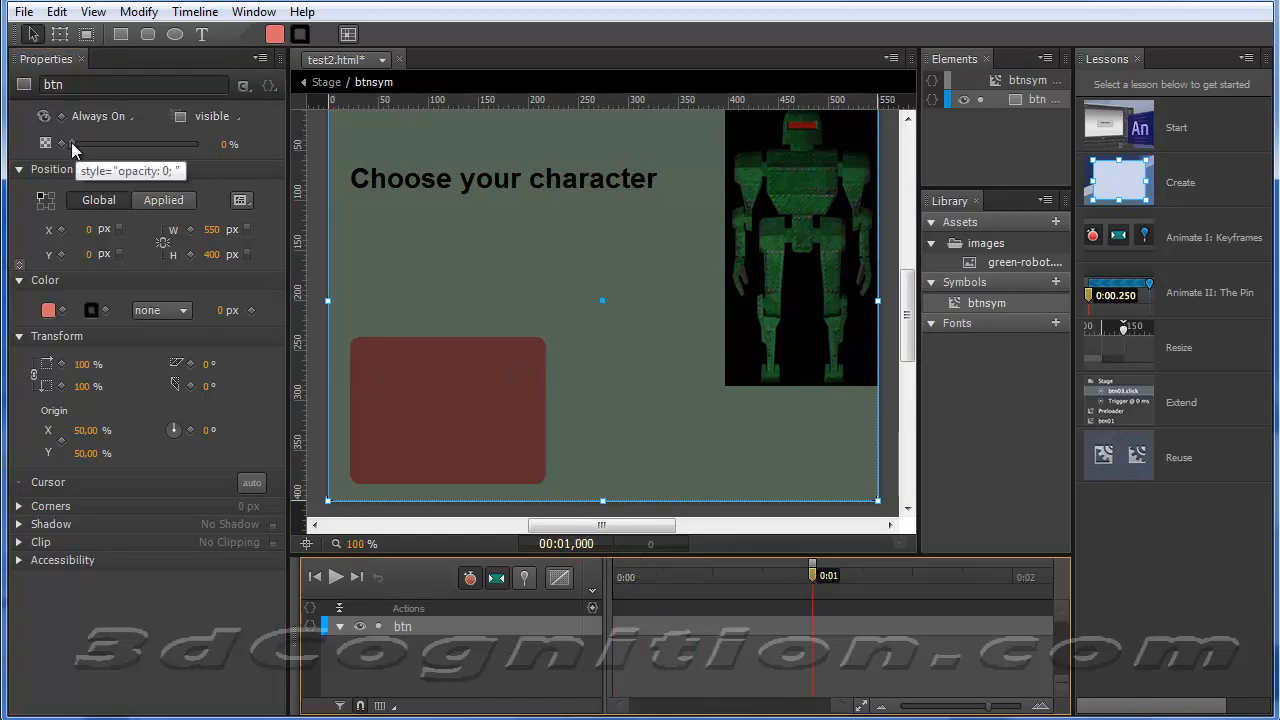
# - Inside btnsym, adjust btn's opacity at one second, then bring it back to zero
pyautogui.moveTo(72, 144); pyautogui.dragTo(108, 144)
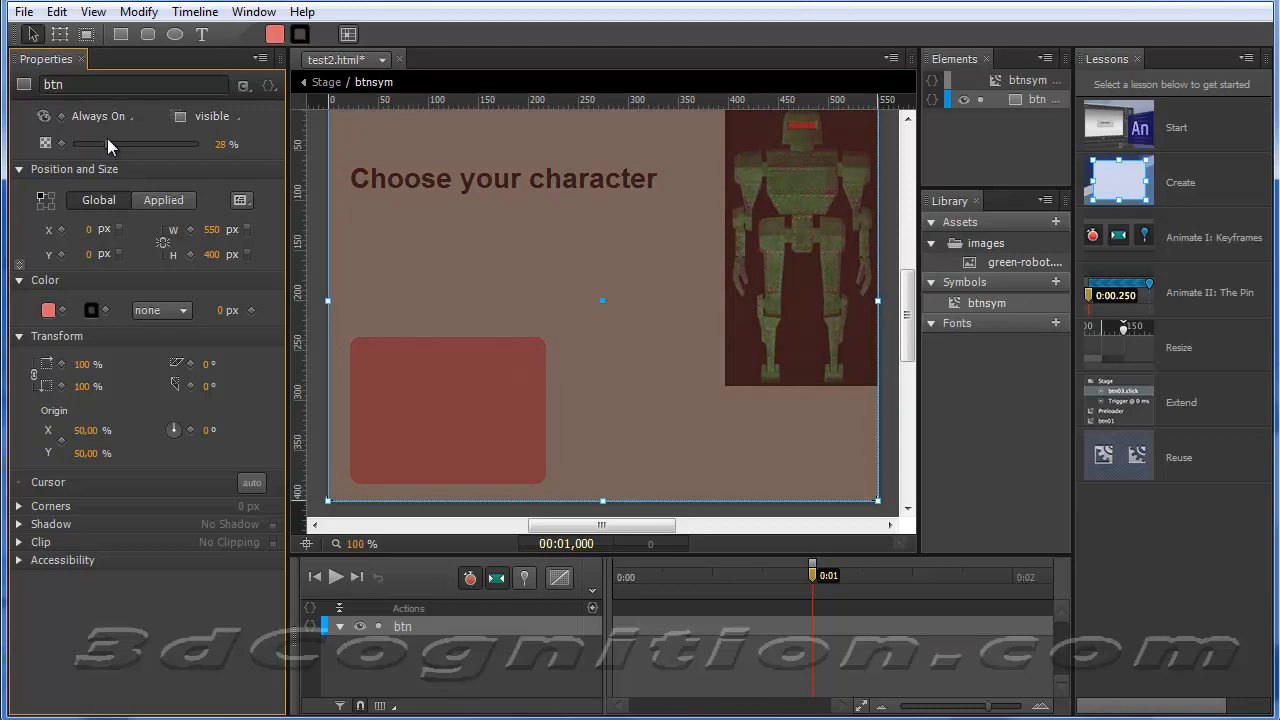
pyautogui.moveTo(700, 500)
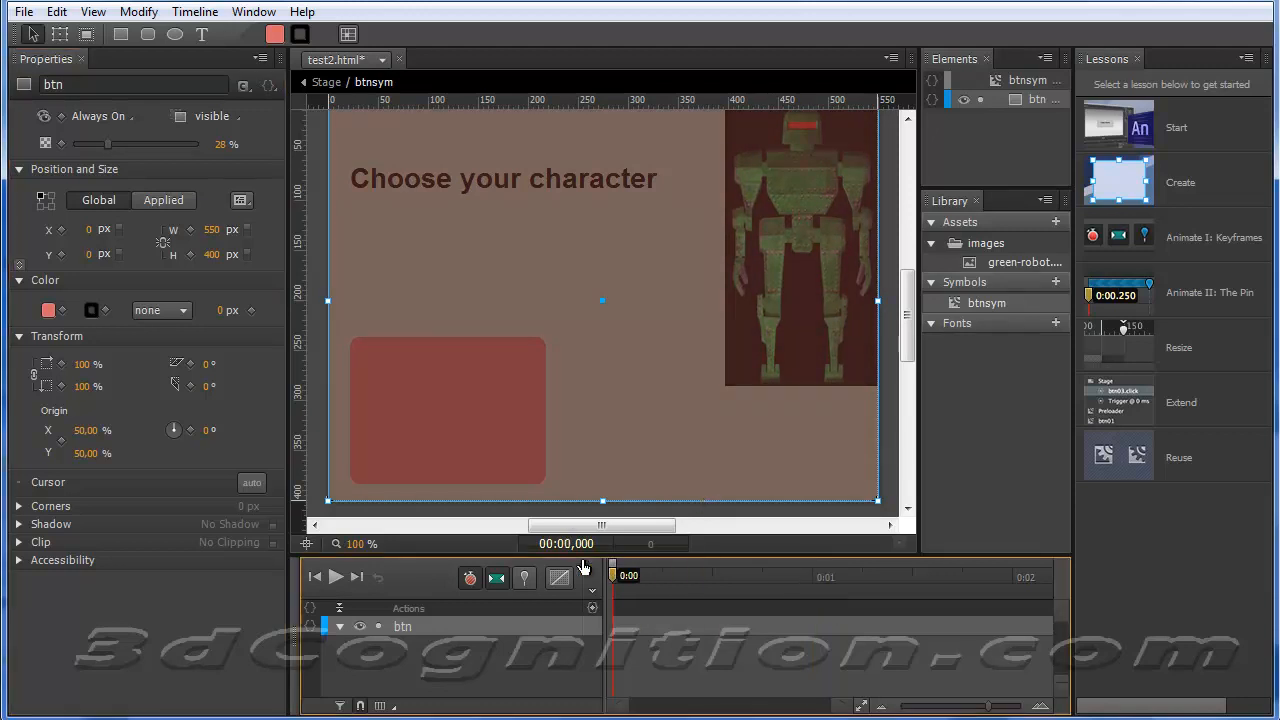
pyautogui.moveTo(90, 144); pyautogui.dragTo(60, 144)
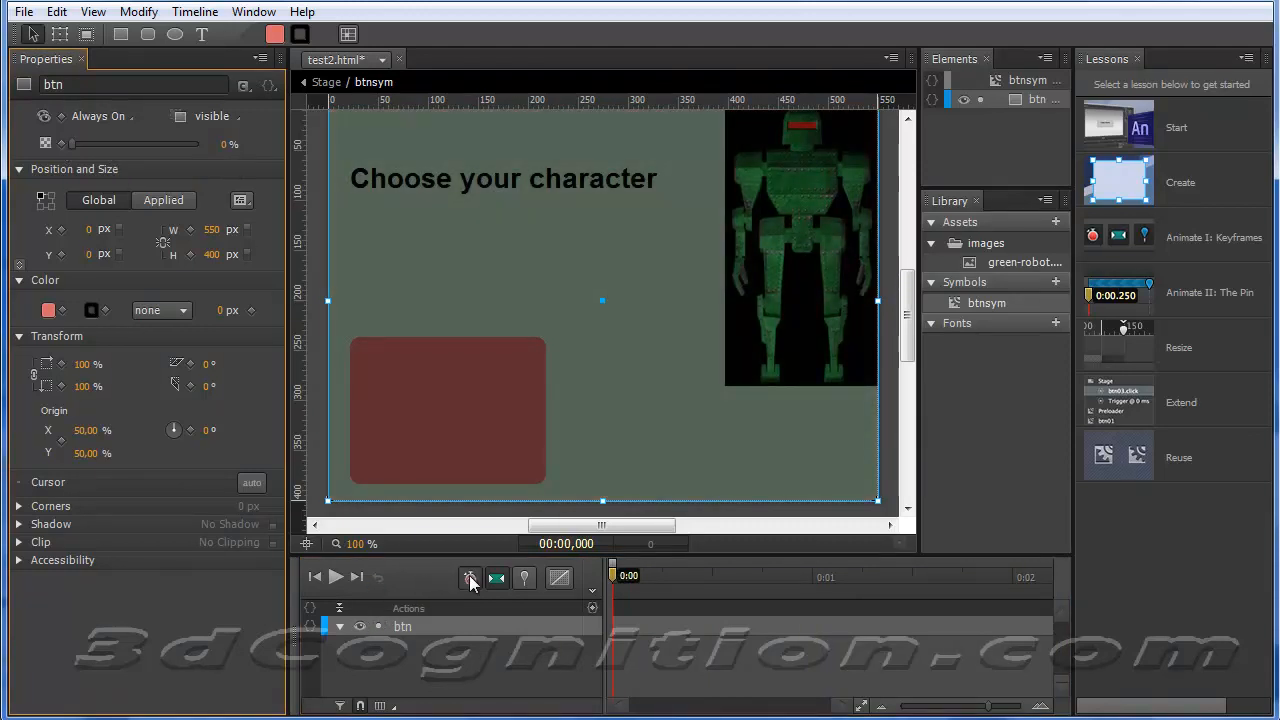
# - With auto-keyframing on, key btn's opacity to 16% at 0:01 and start a background colour keyframe at 0:00
pyautogui.click(472, 576)
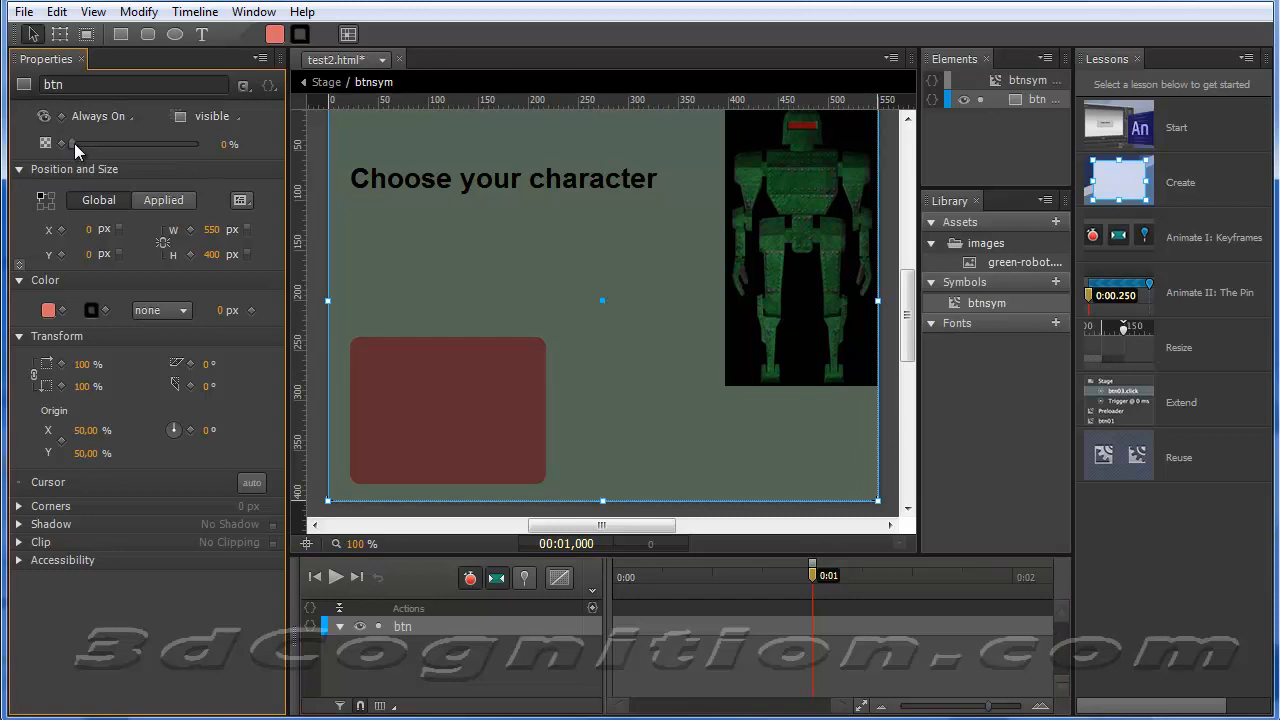
pyautogui.moveTo(70, 144); pyautogui.dragTo(90, 144)
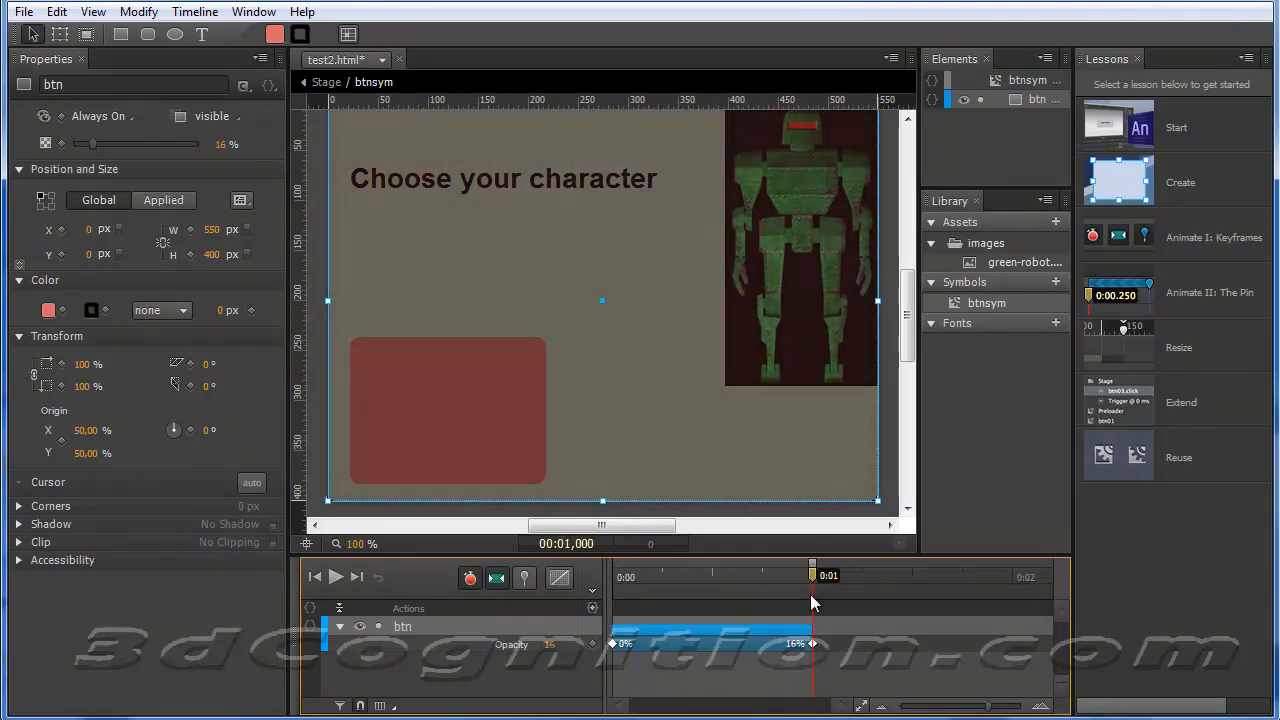
pyautogui.moveTo(812, 576); pyautogui.dragTo(798, 576)
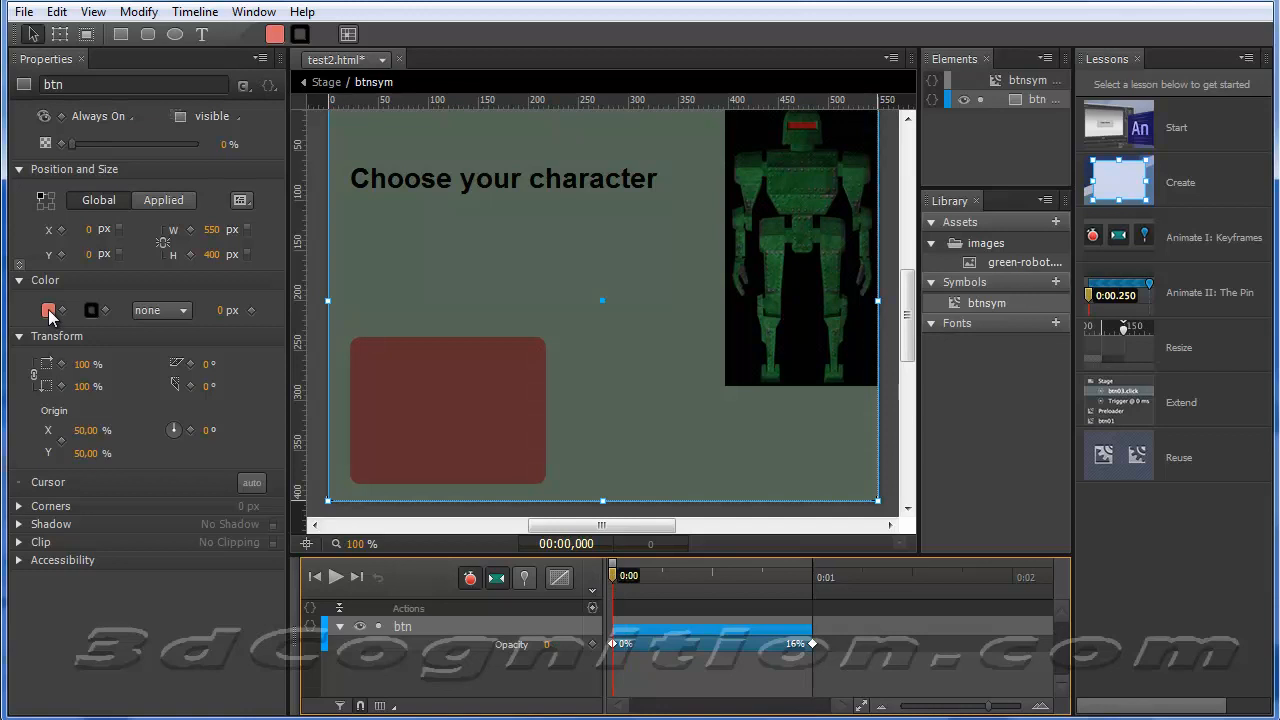
pyautogui.click(48, 310)
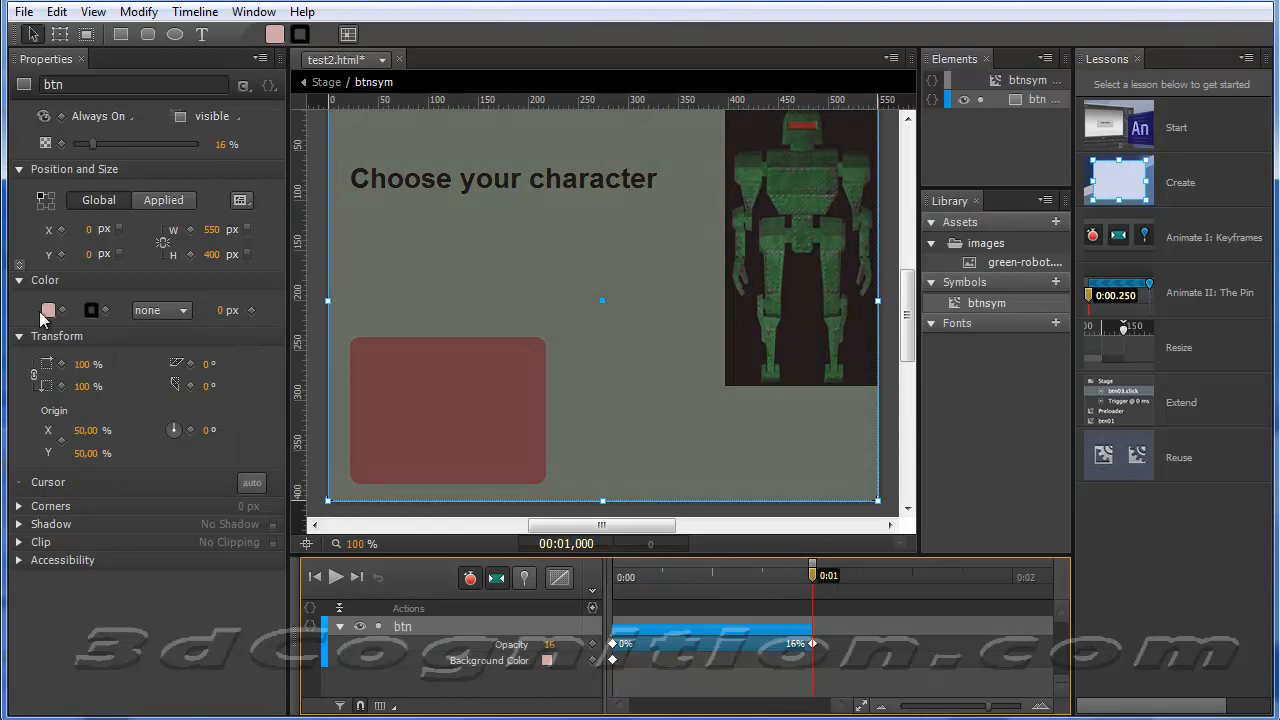
pyautogui.click(48, 310)
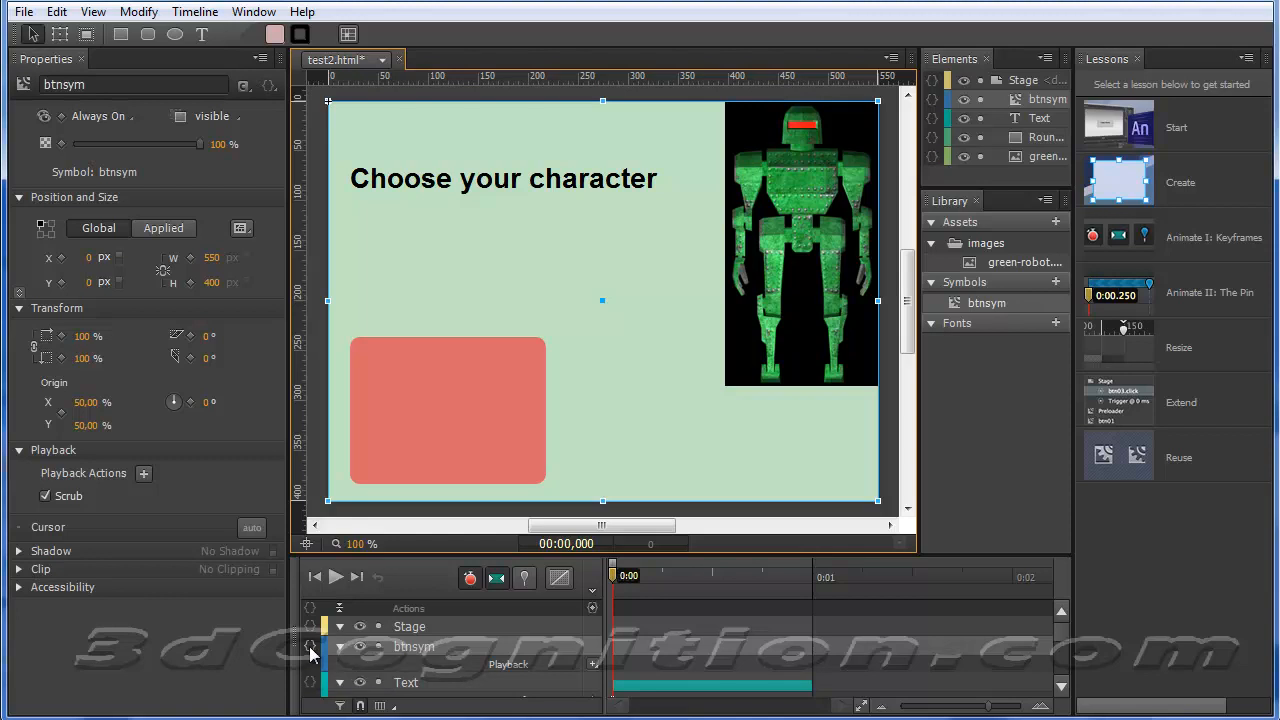
# - Add a mouseover action to btnsym and bring up the Edge Animate API docs in the browser
pyautogui.click(338, 568)
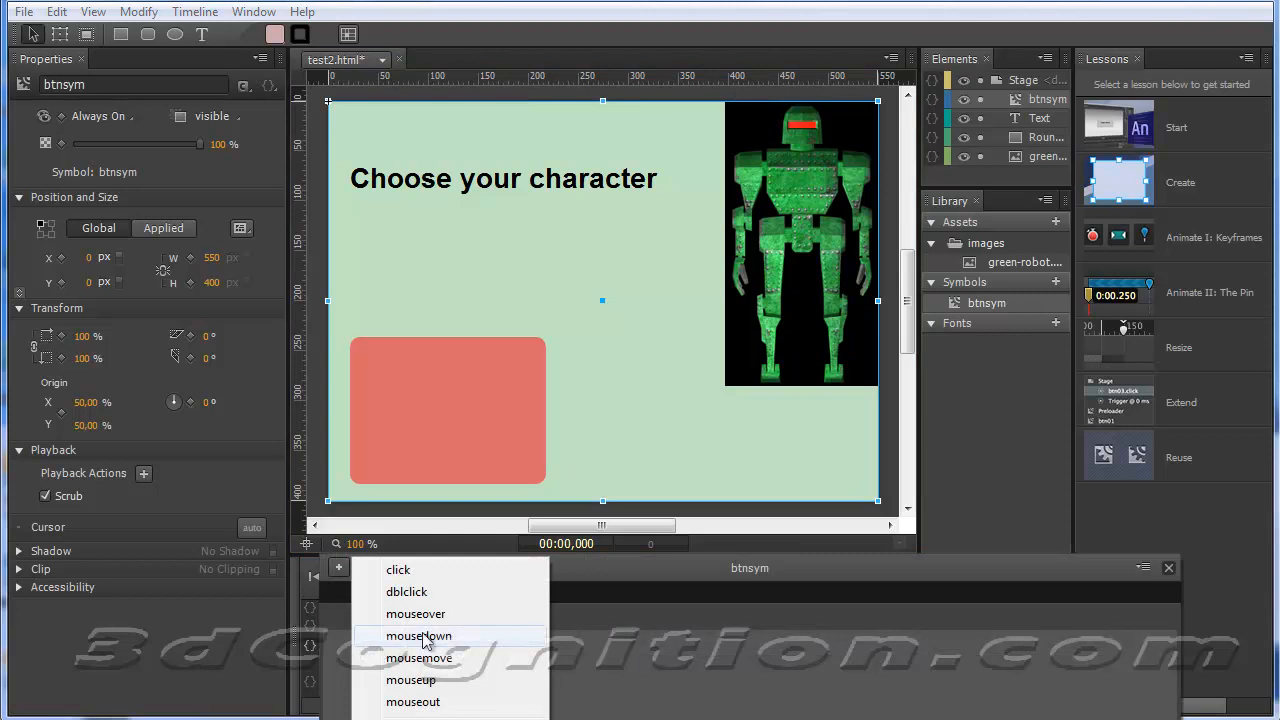
pyautogui.click(416, 612)
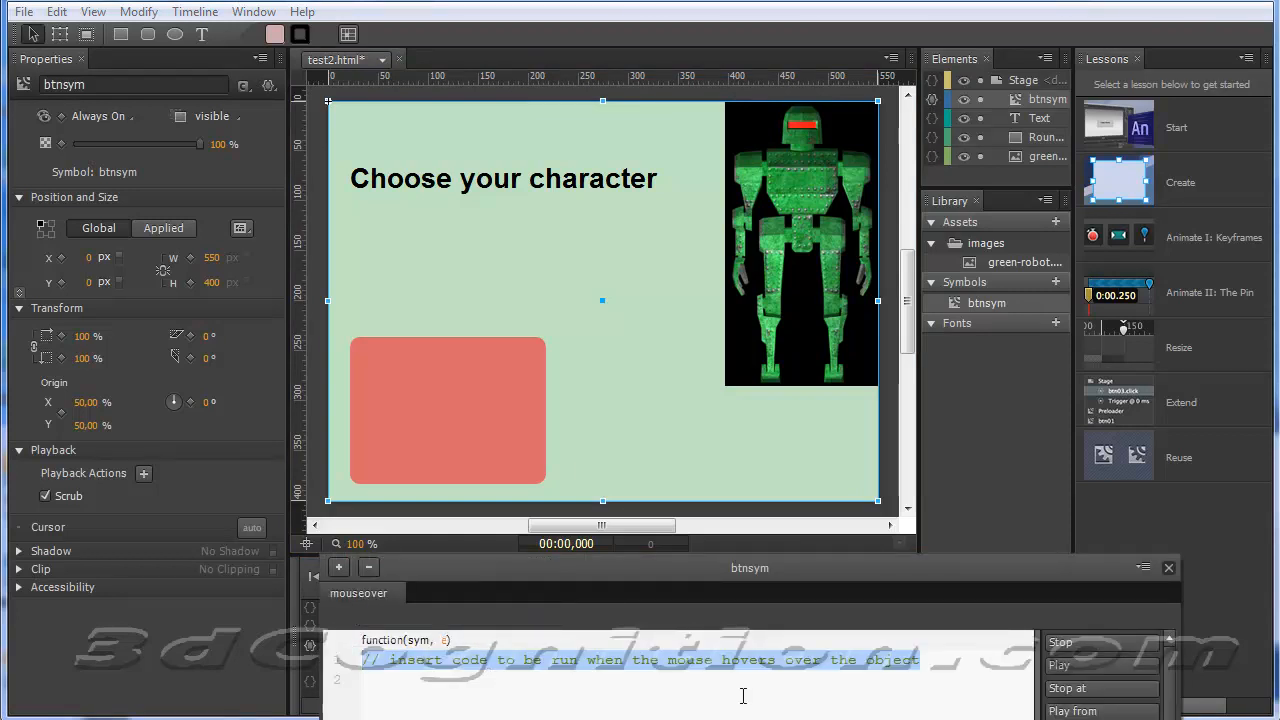
pyautogui.moveTo(956, 690)
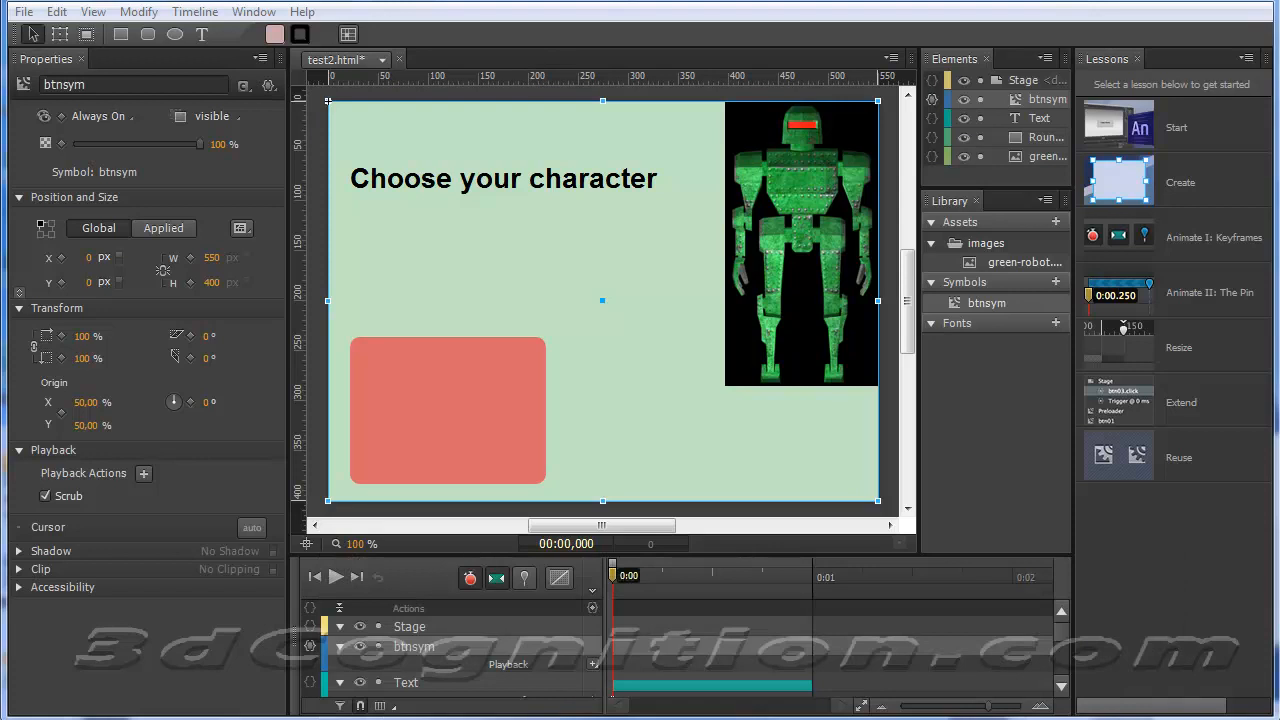
pyautogui.click(430, 98)
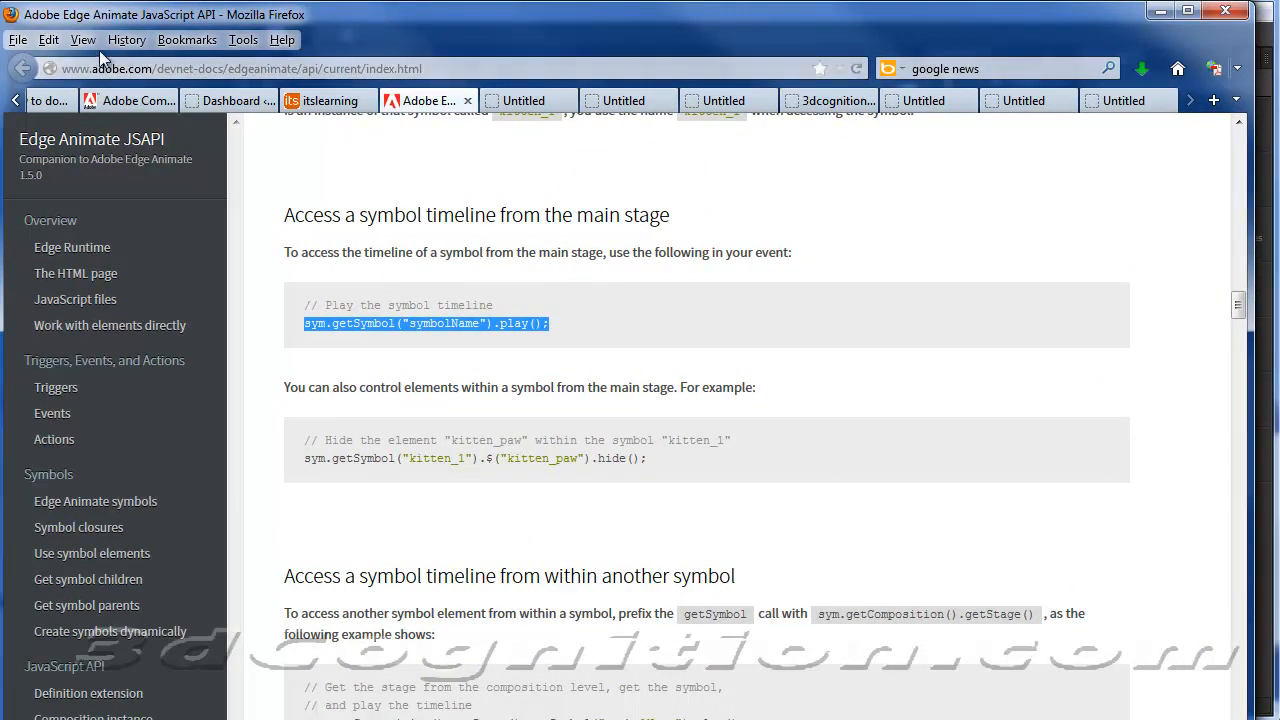
pyautogui.moveTo(96, 20)
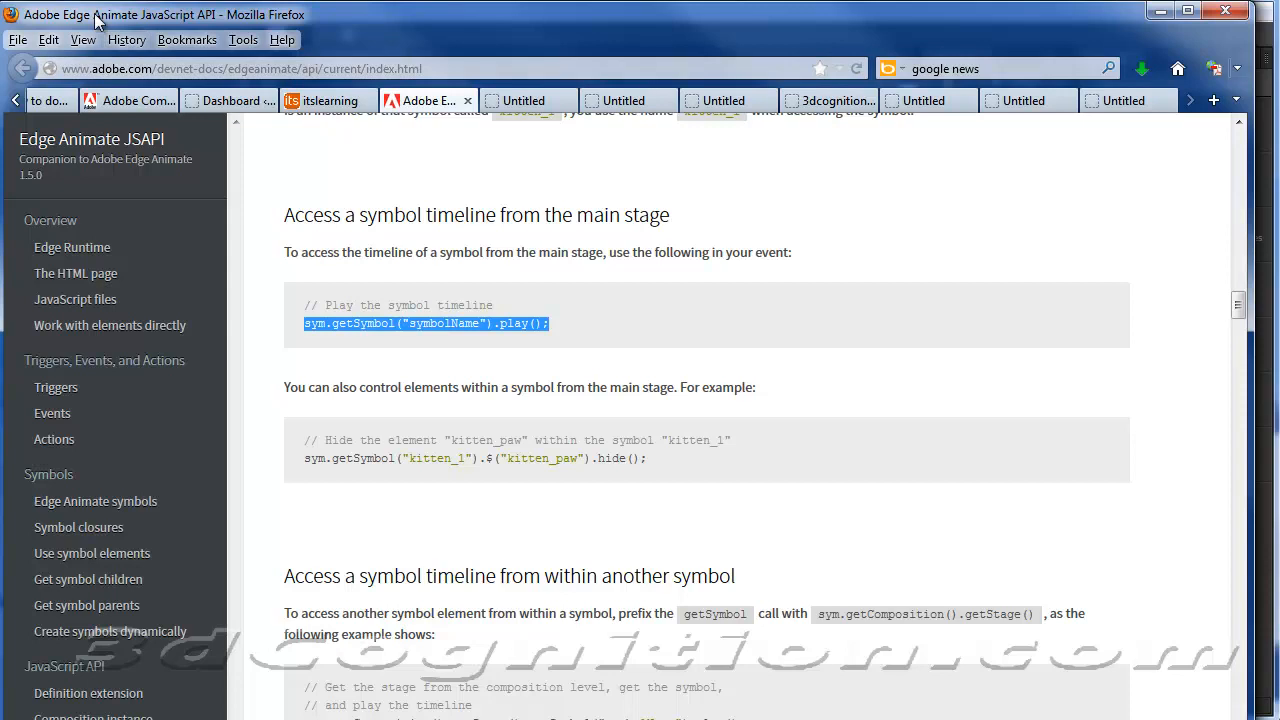
pyautogui.moveTo(220, 20)
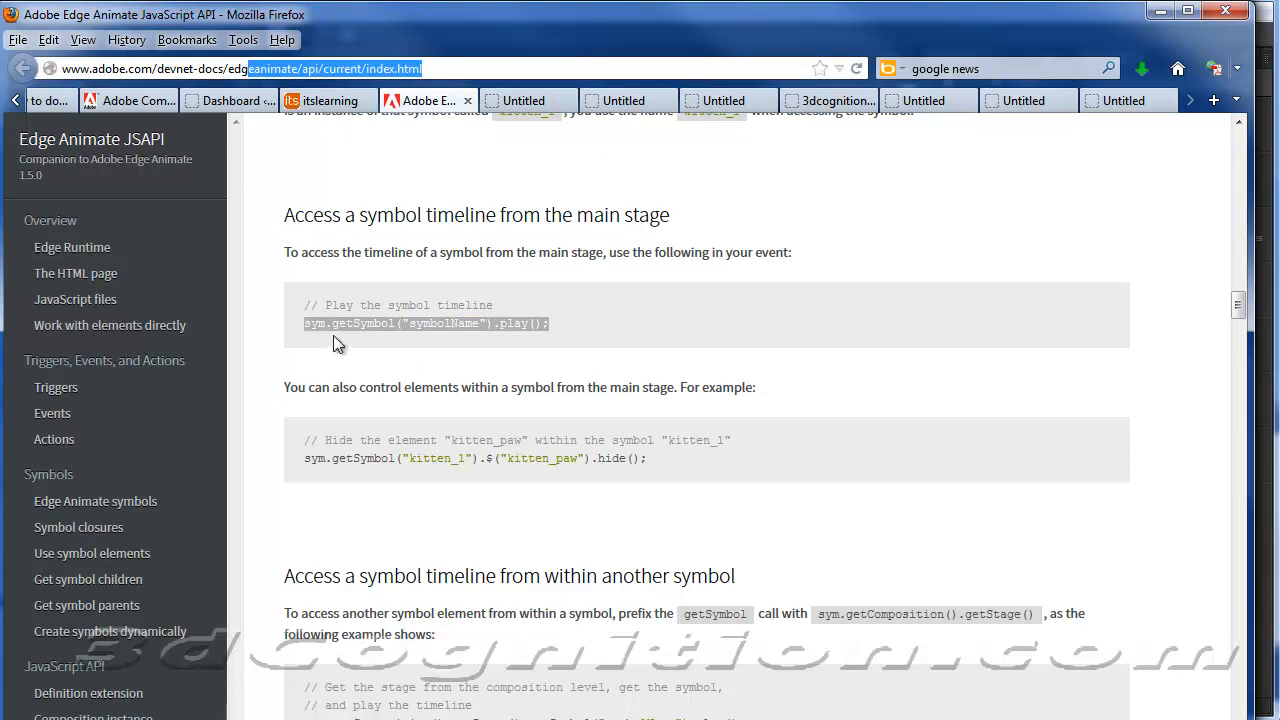
pyautogui.moveTo(512, 364)
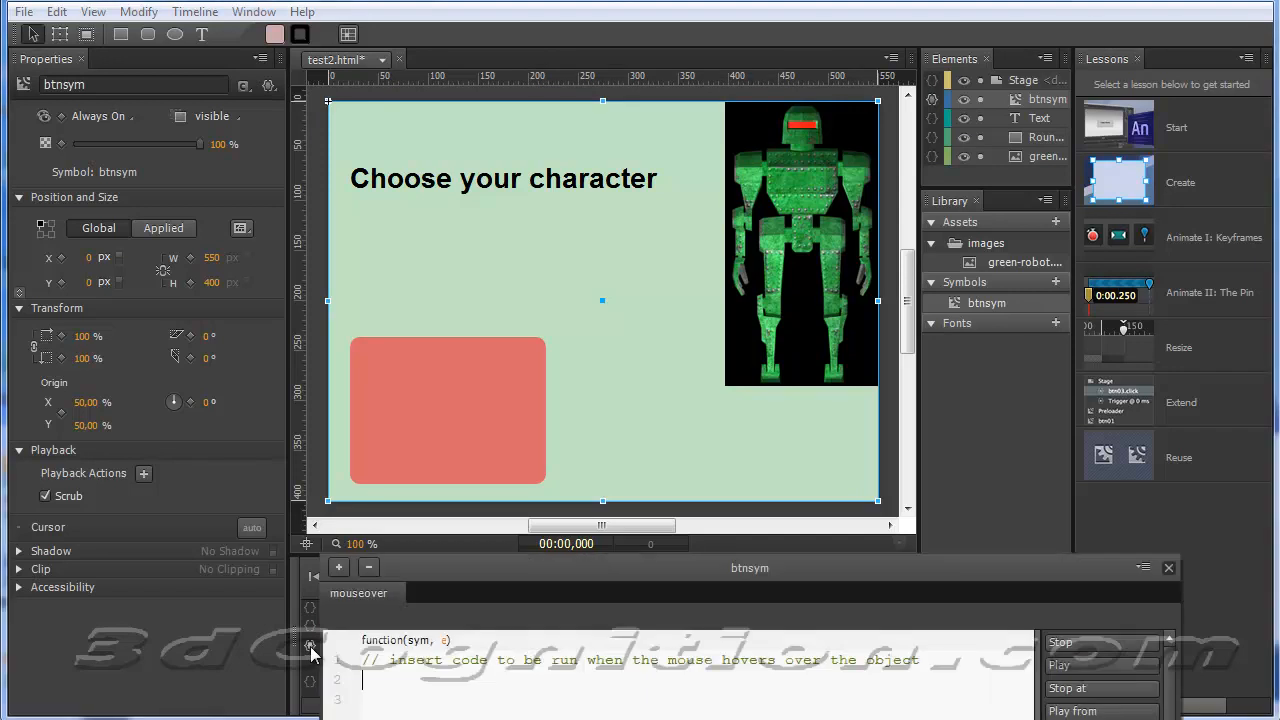
pyautogui.moveTo(360, 604)
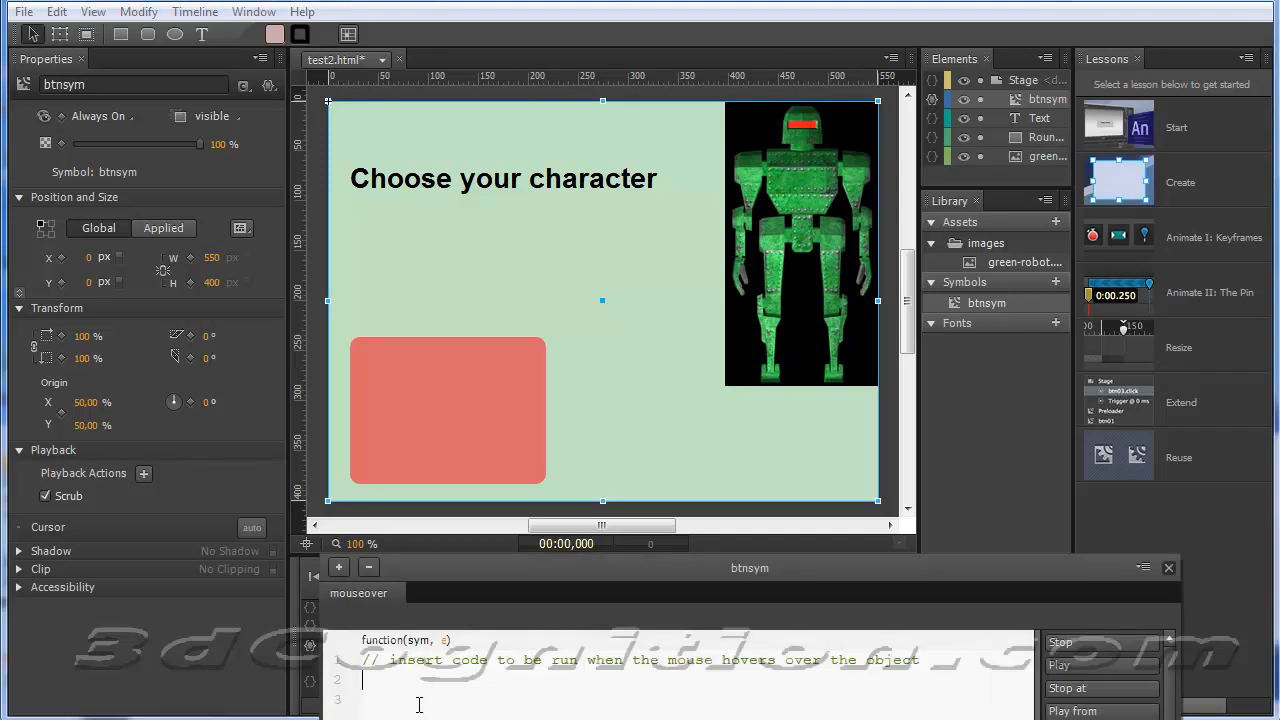
# - Enter sym.getSymbol("btnsym").stop(1000); as btnsym's mouseover action, replacing the placeholder name and time
pyautogui.write('sym.getSymbol("button").stop(0000);')
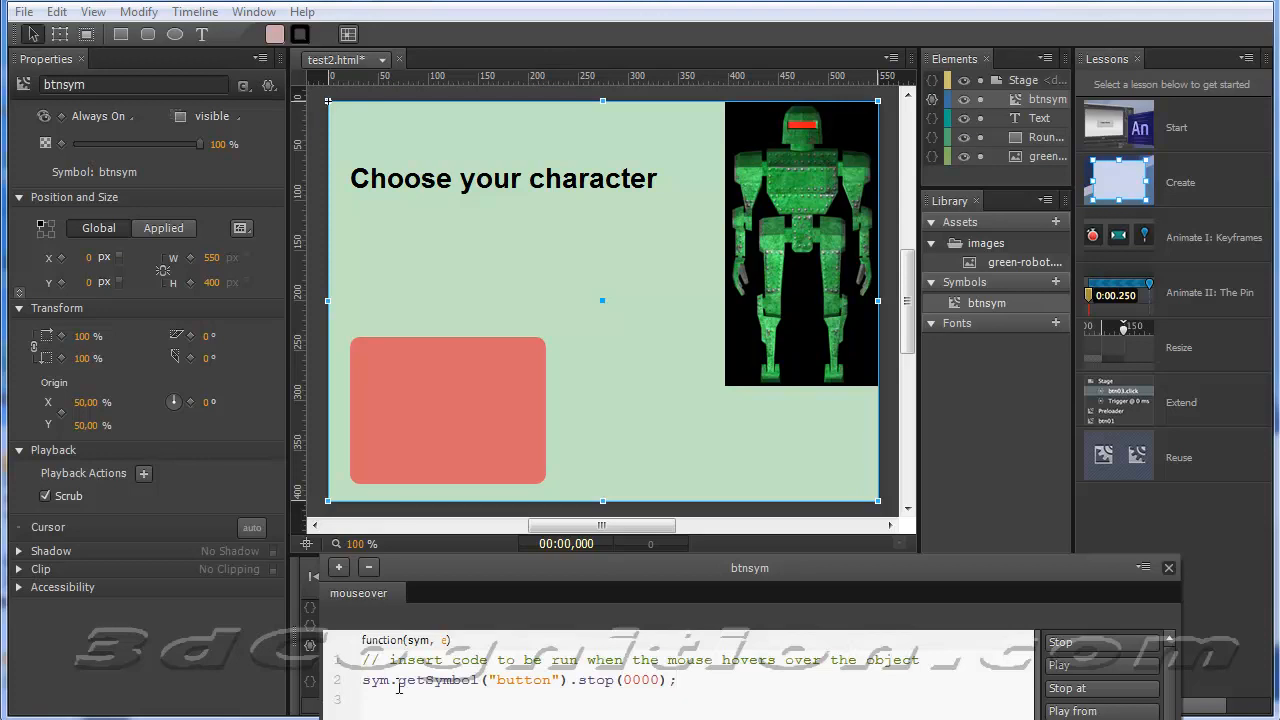
pyautogui.doubleClick(420, 680)
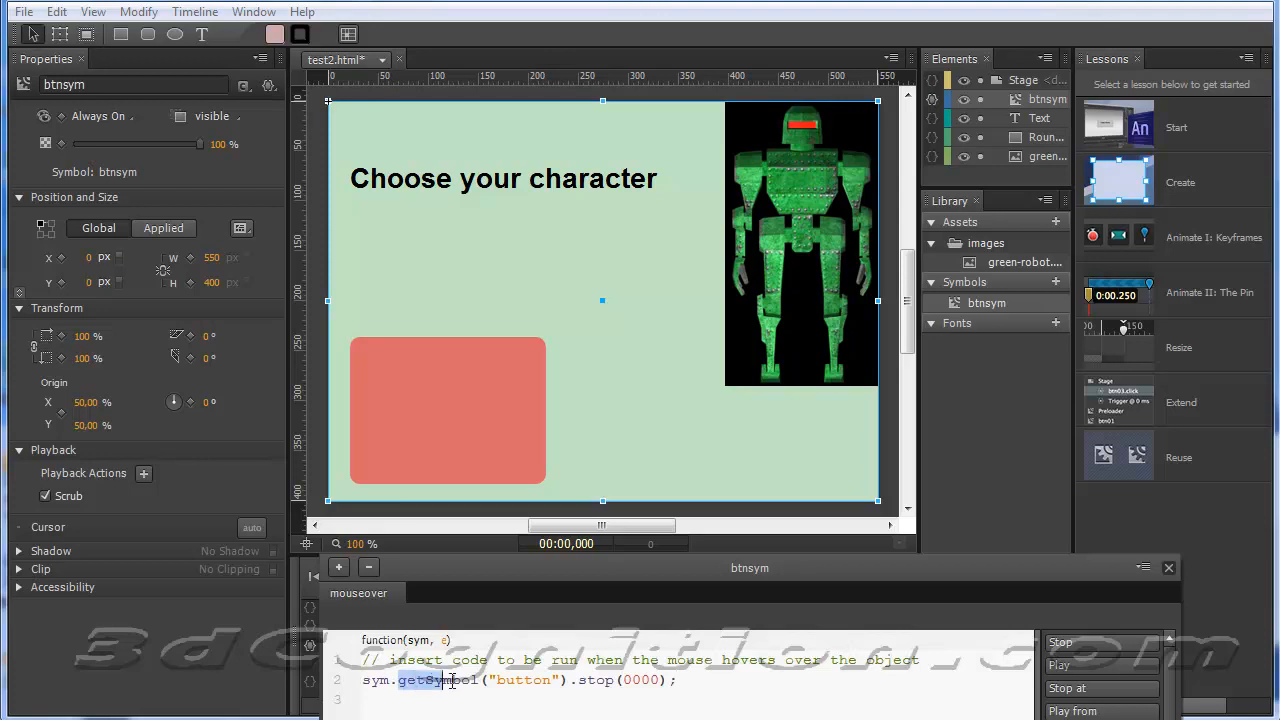
pyautogui.click(500, 680)
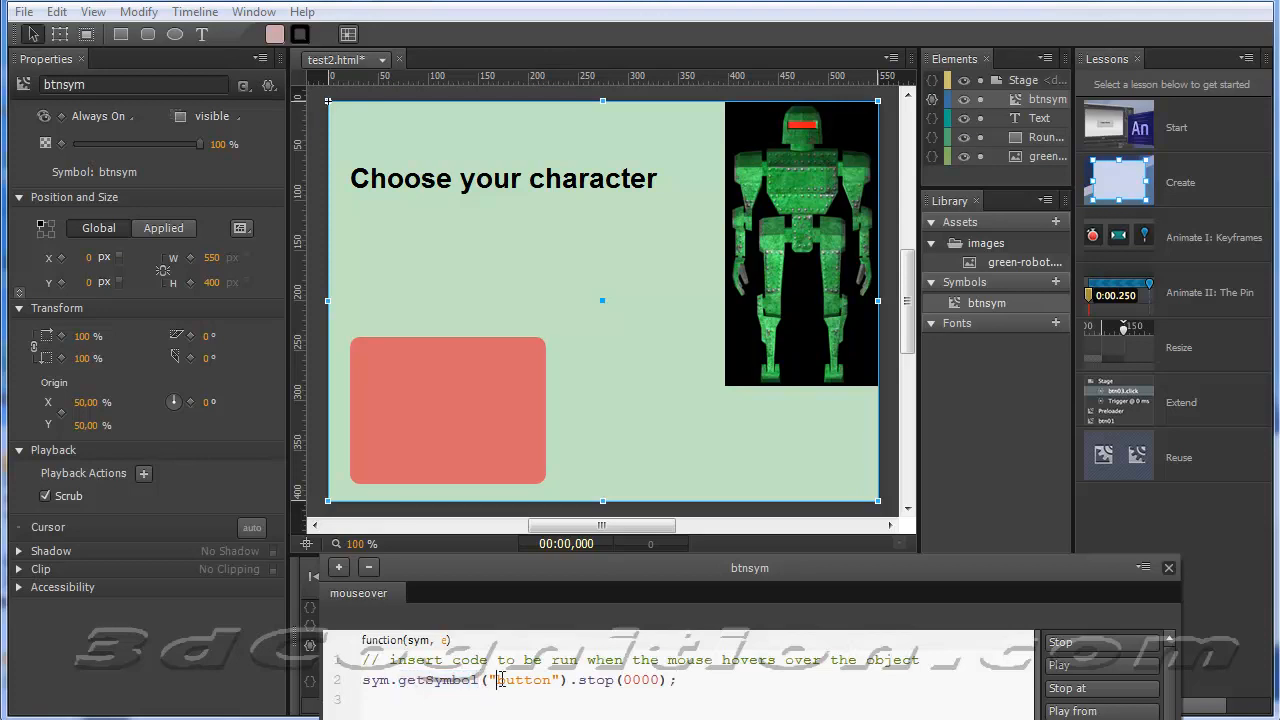
pyautogui.doubleClick(524, 680)
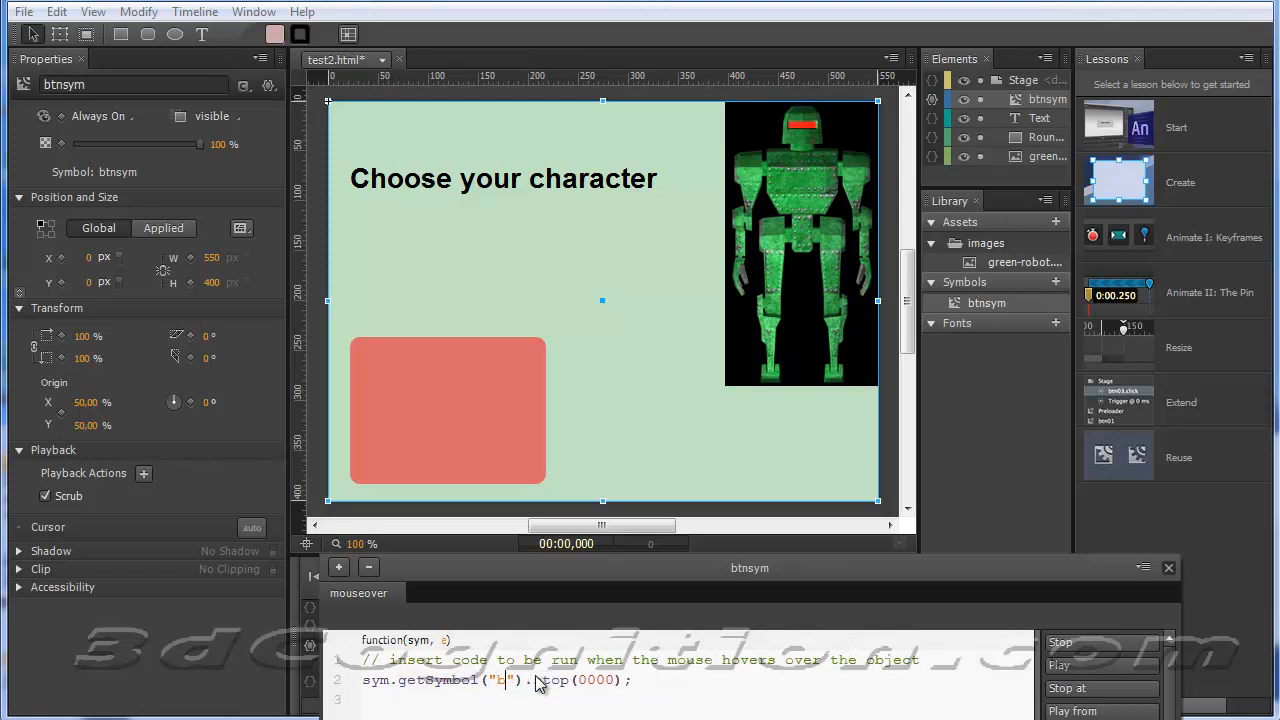
pyautogui.write('btnsym')
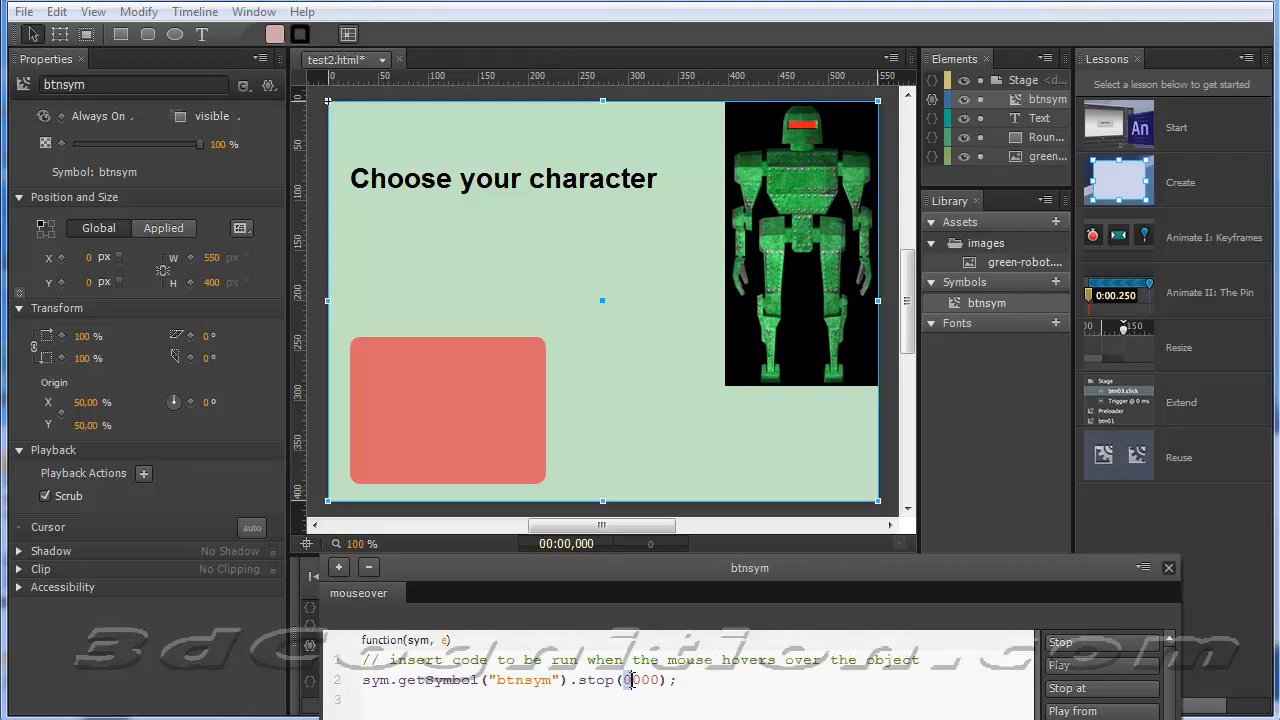
pyautogui.click(628, 680)
pyautogui.write('1')
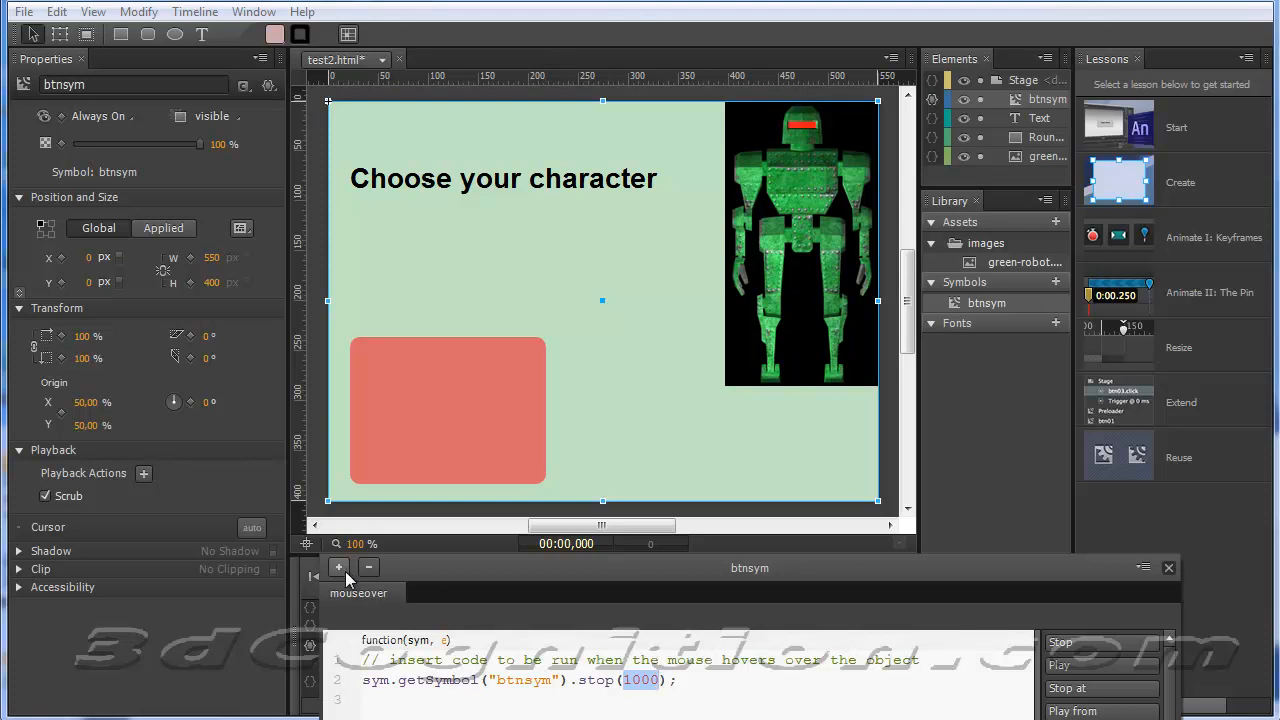
# - Add a mouseout action to btnsym containing sym.getSymbol("btnsym").stop(0000);
pyautogui.click(358, 592)
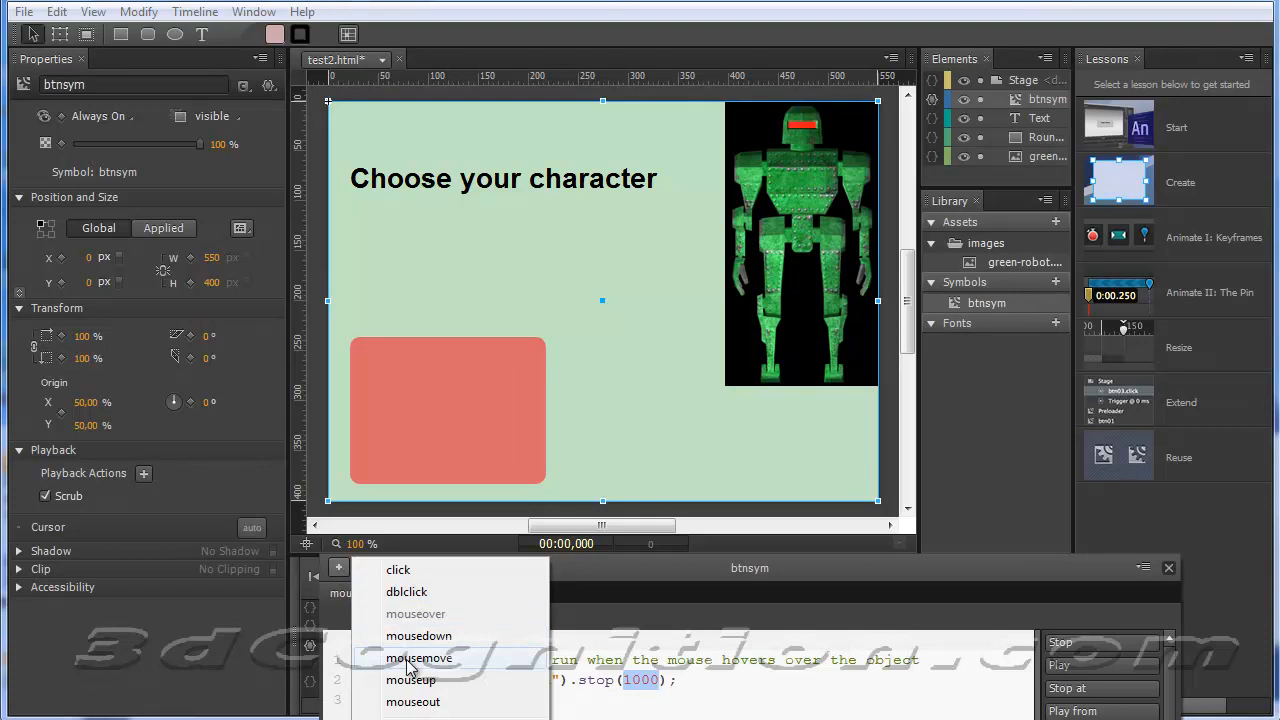
pyautogui.click(412, 700)
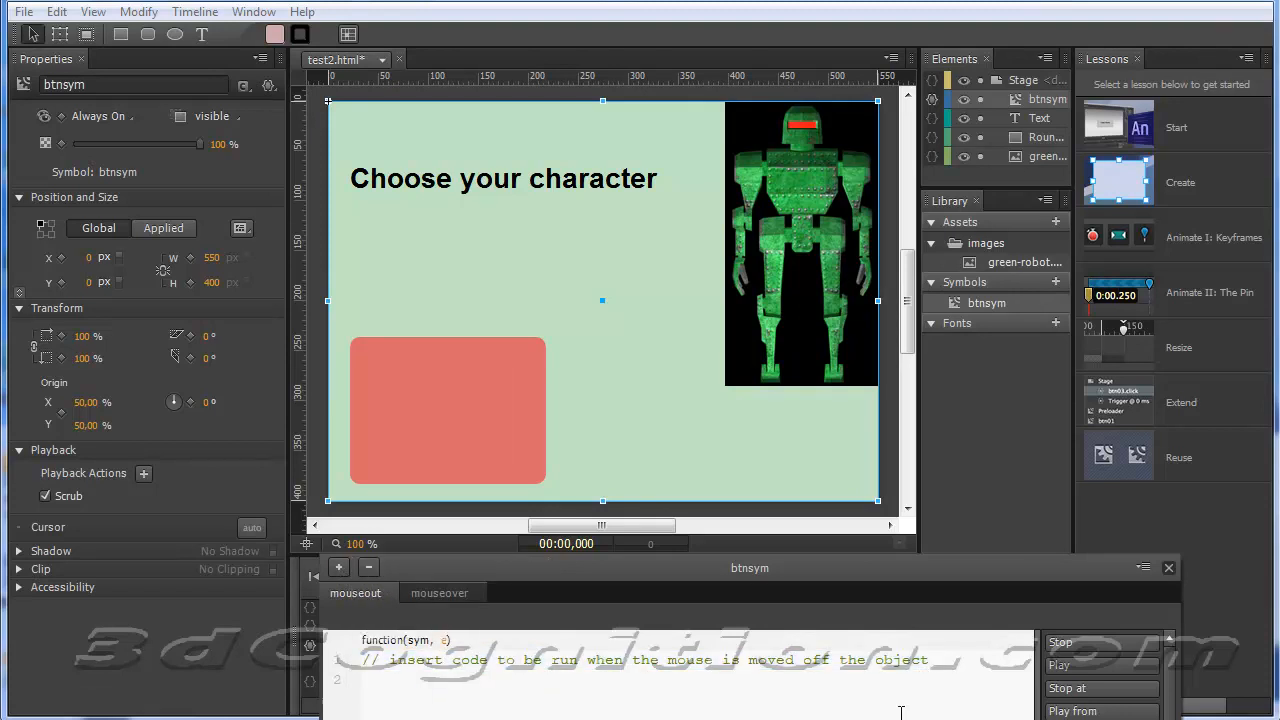
pyautogui.write('sym.getSymbol("button").stop(0000);')
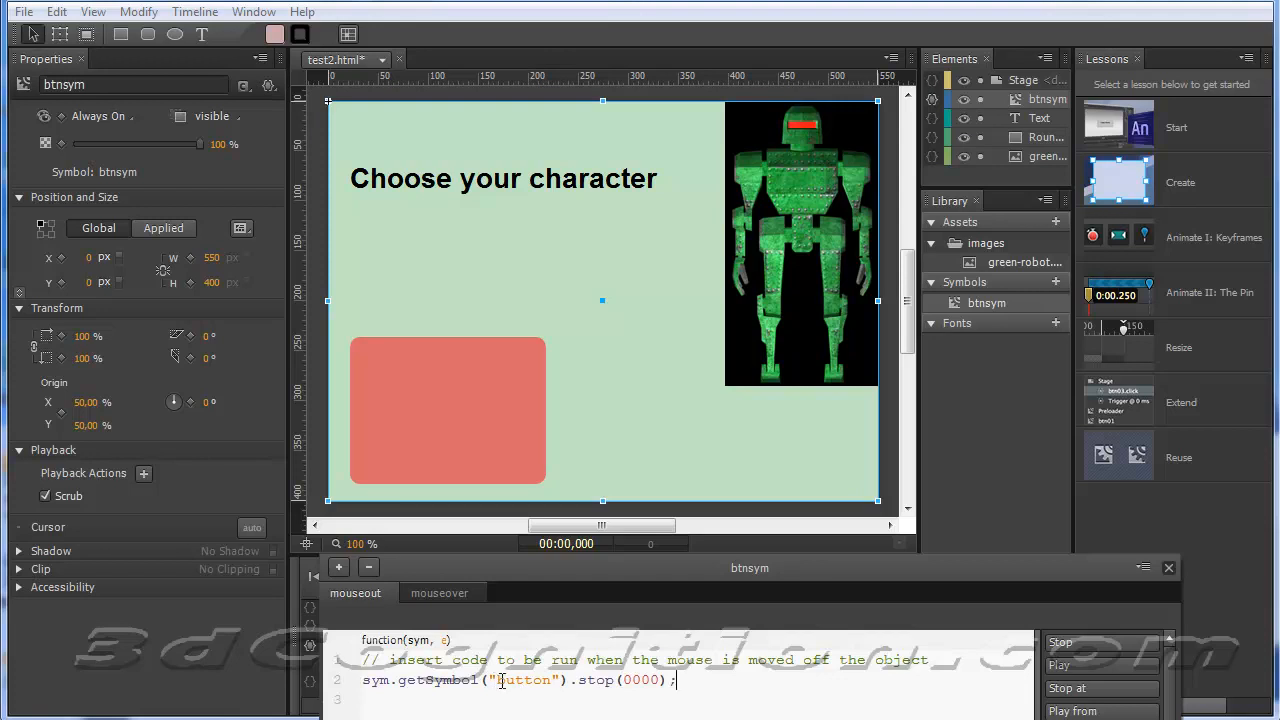
pyautogui.doubleClick(524, 680)
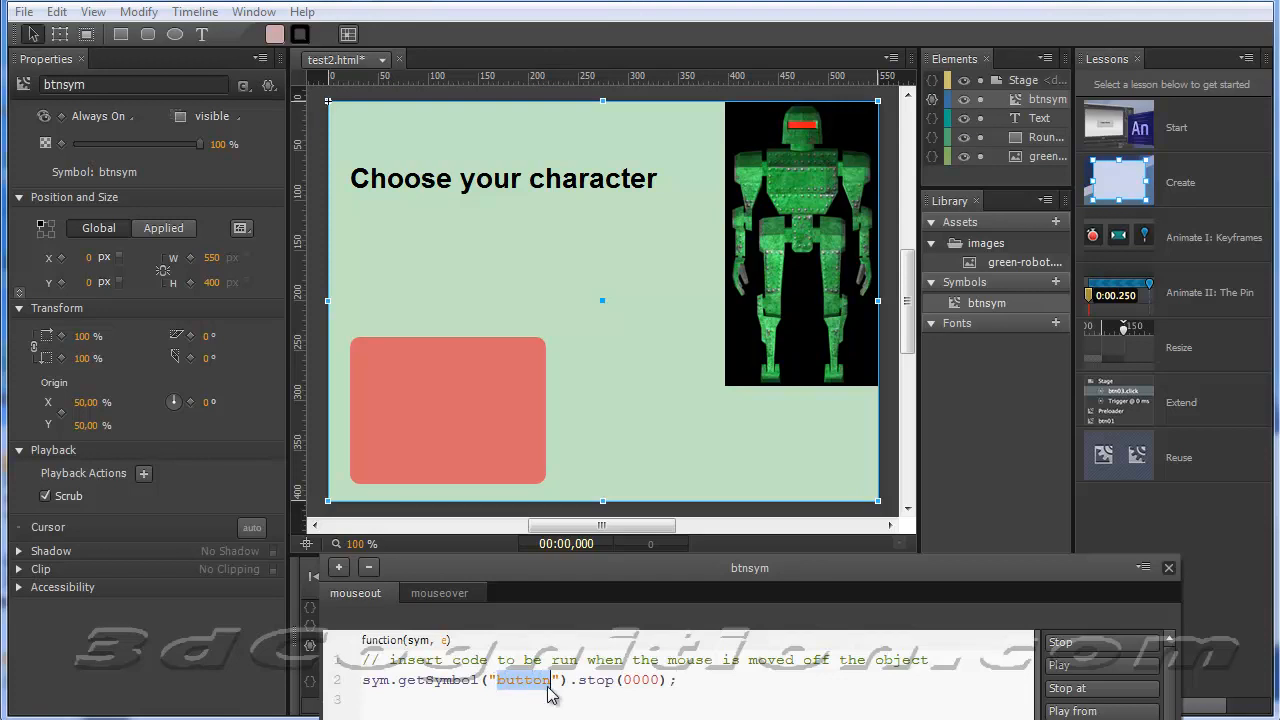
pyautogui.write('btnsym')
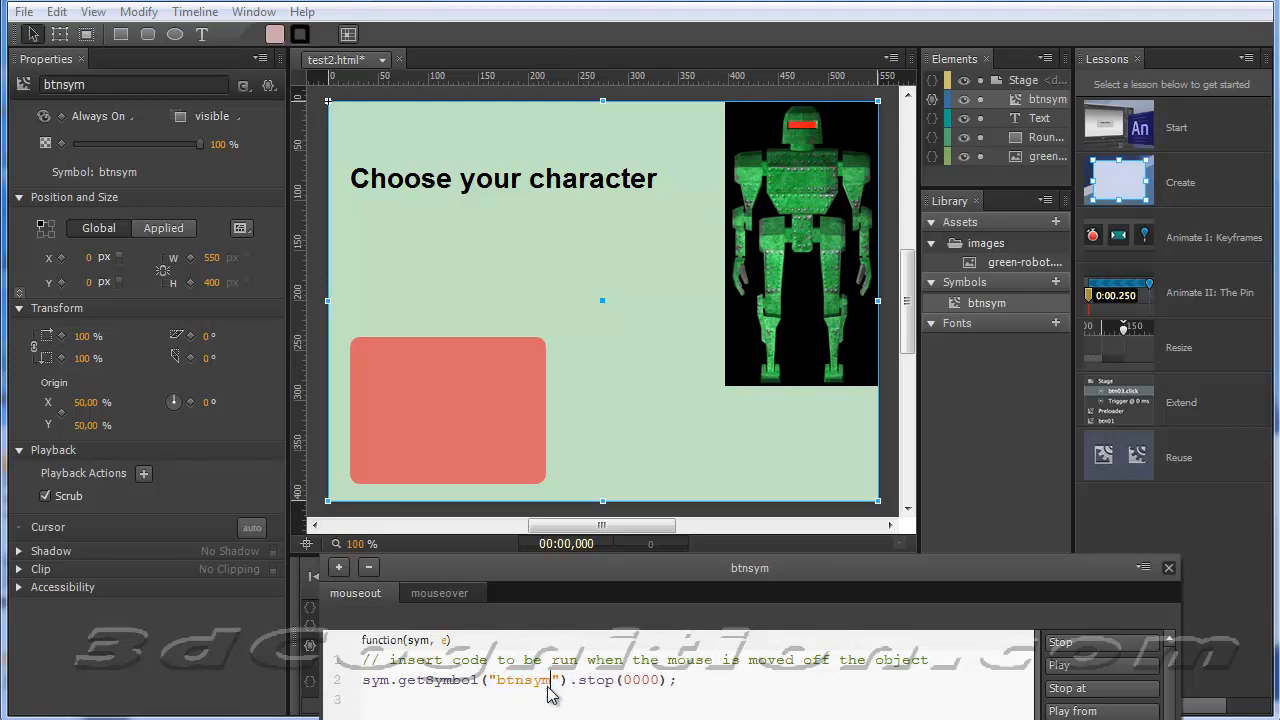
pyautogui.click(624, 680)
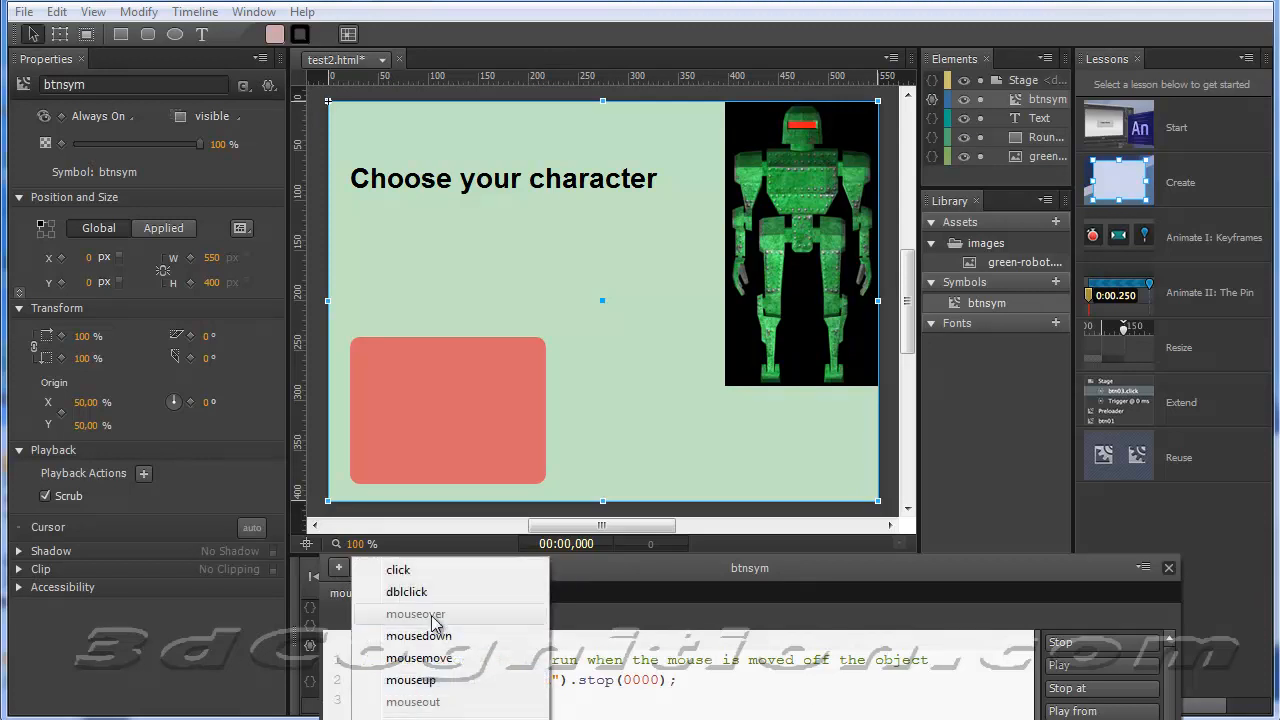
# - Add a click event to btnsym whose snippet opens a new URL in the same window
pyautogui.click(398, 568)
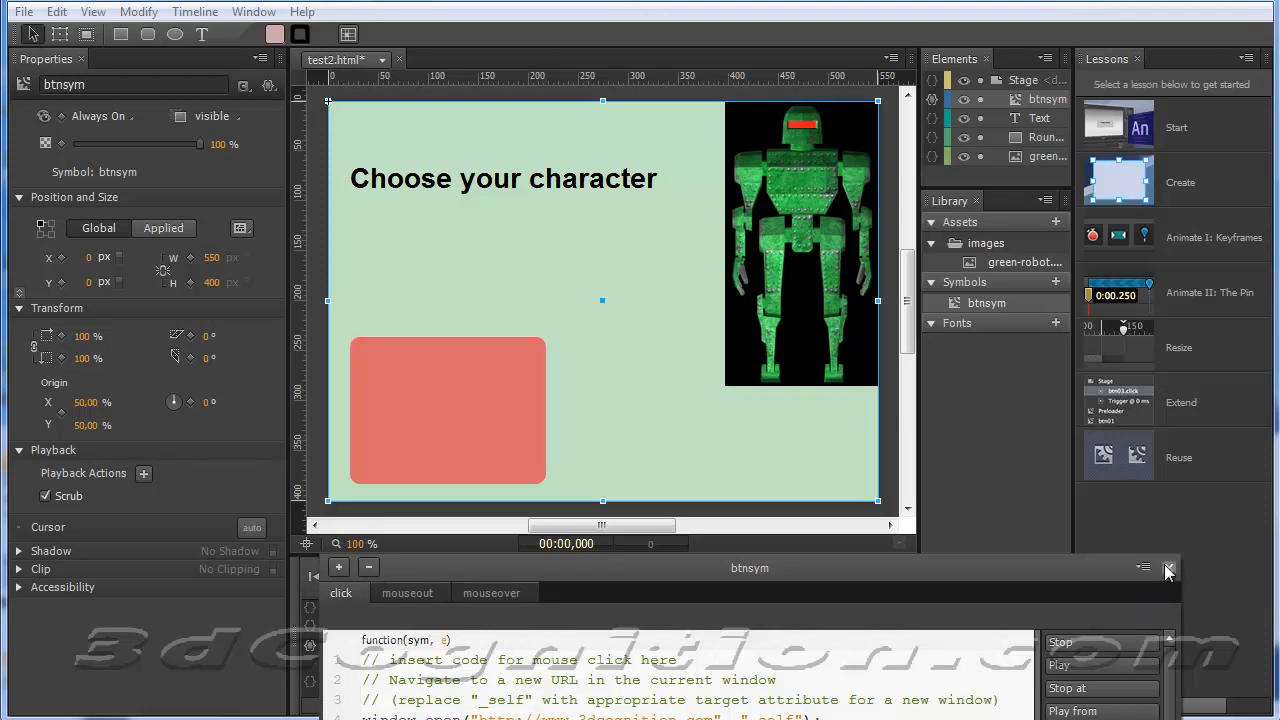
# - Save the project and preview the banner in Firefox, following its button to 3dcognition.com
pyautogui.click(1168, 568)
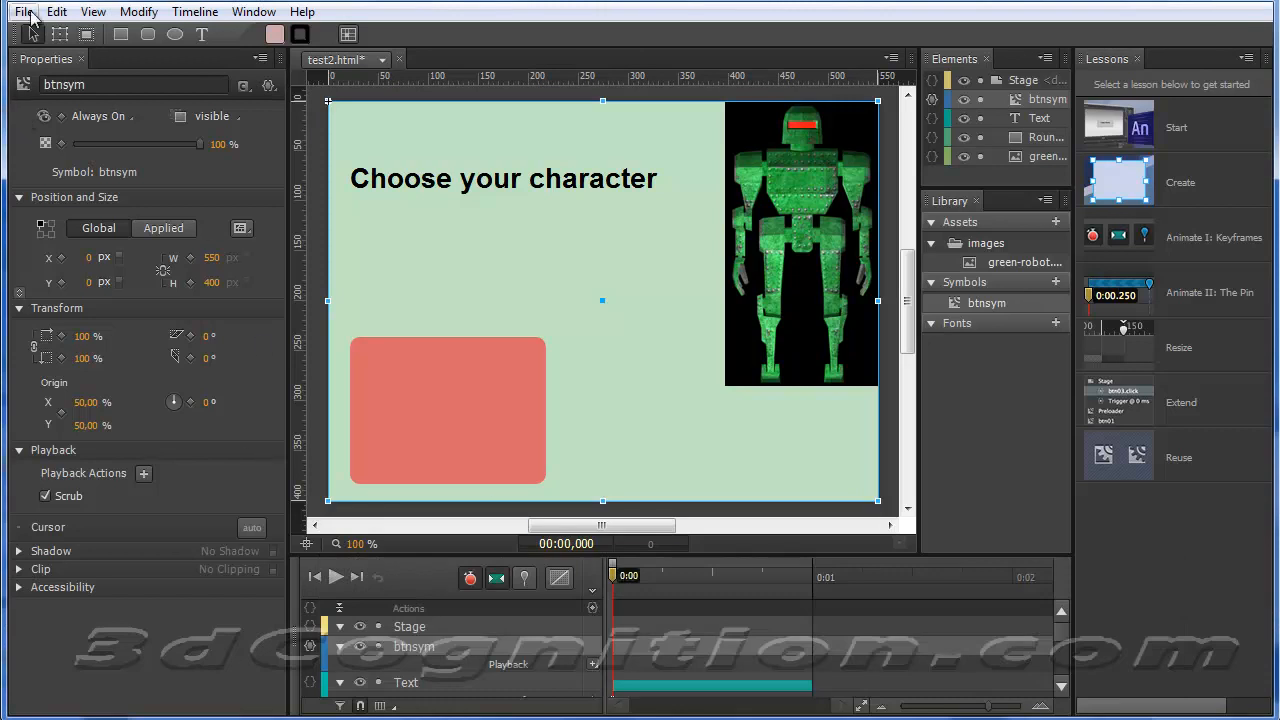
pyautogui.click(24, 12)
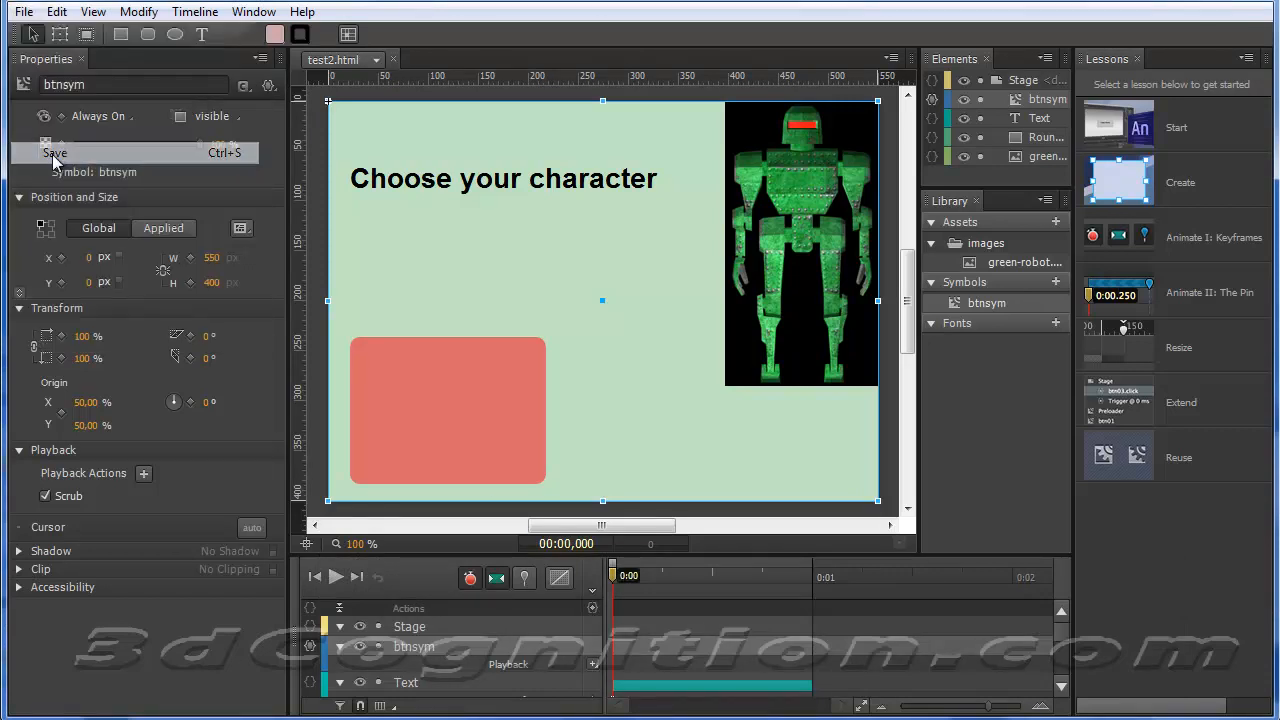
pyautogui.click(24, 12)
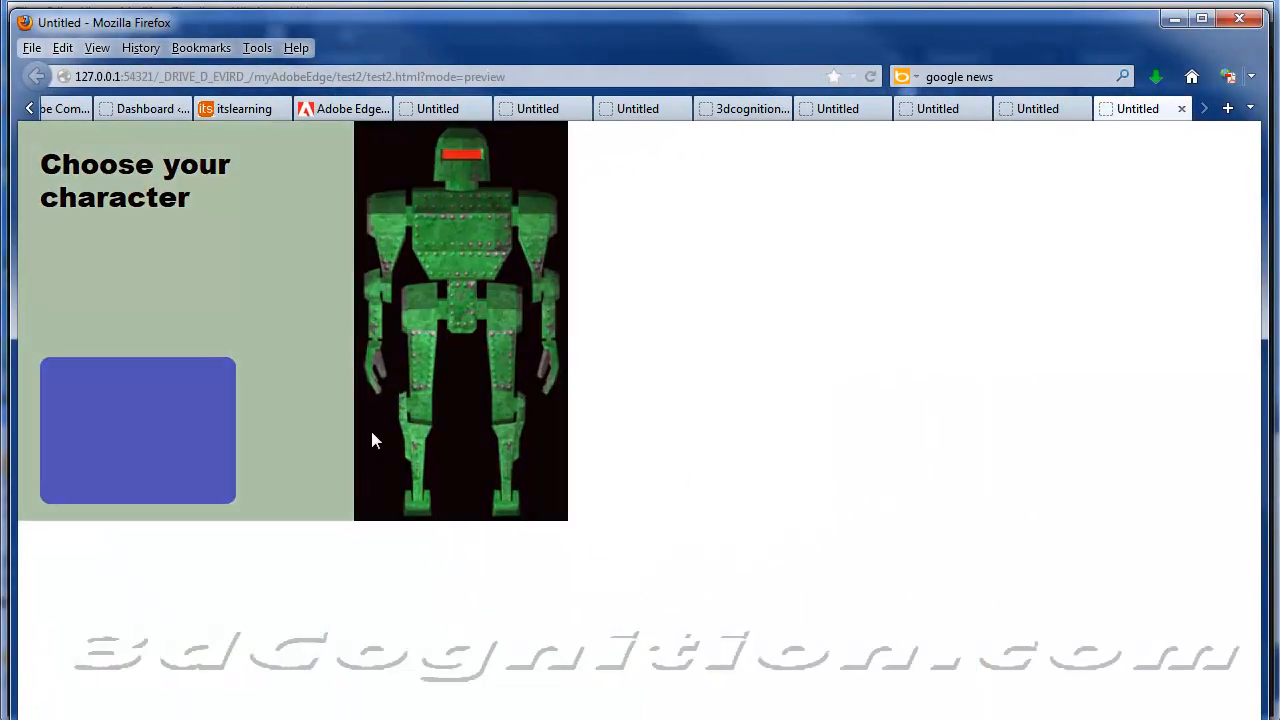
pyautogui.moveTo(332, 482)
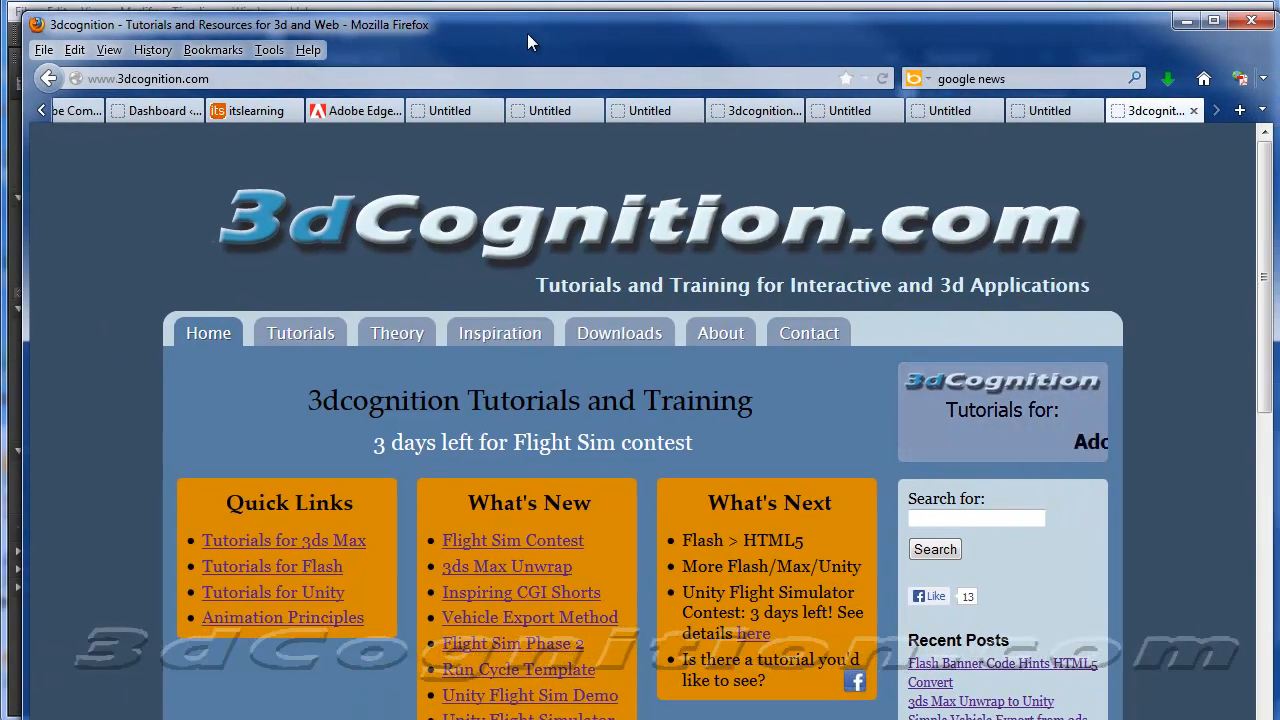
pyautogui.click(1150, 110)
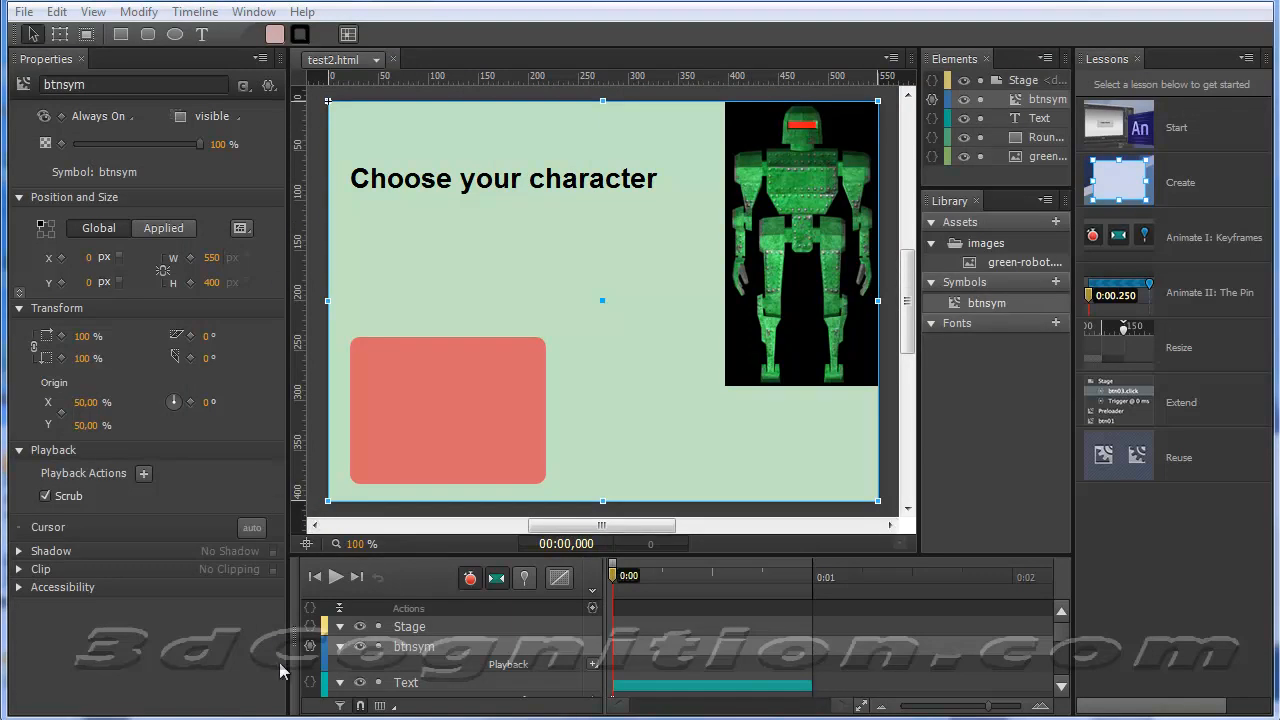
pyautogui.moveTo(416, 618)
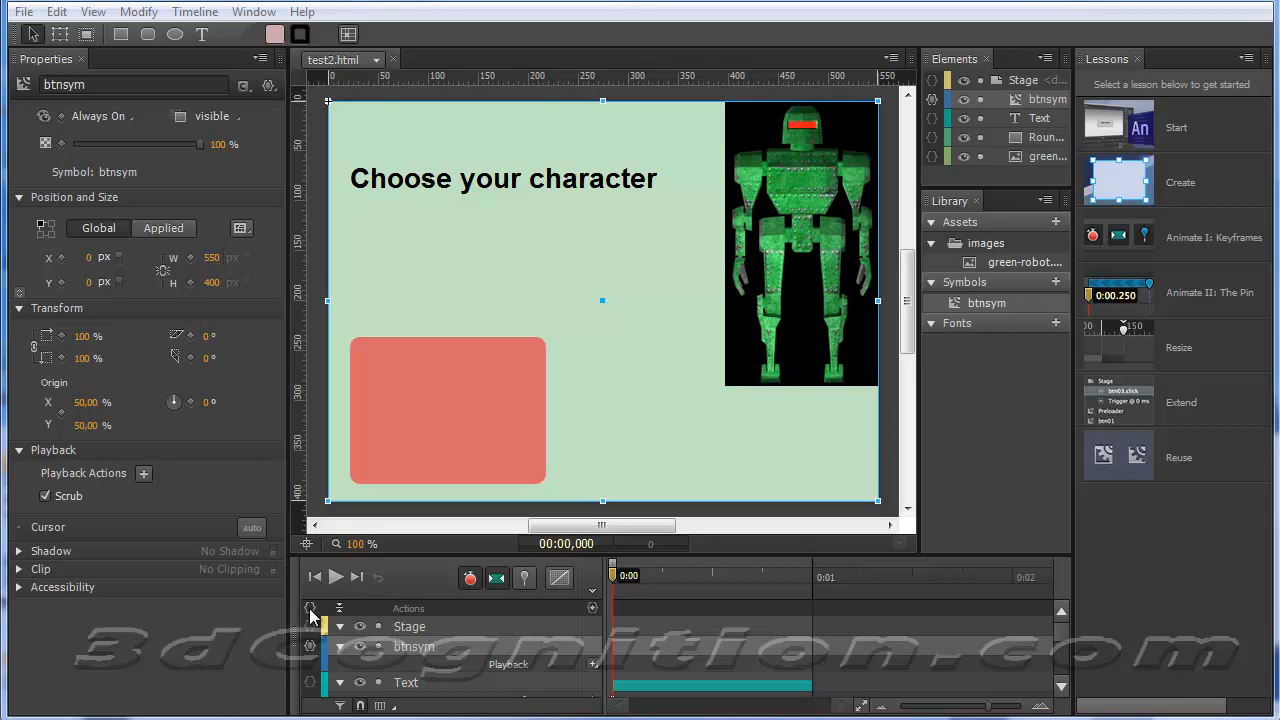
# - Give the main timeline a complete action calling sym.play(0000) so the banner loops
pyautogui.click(338, 430)
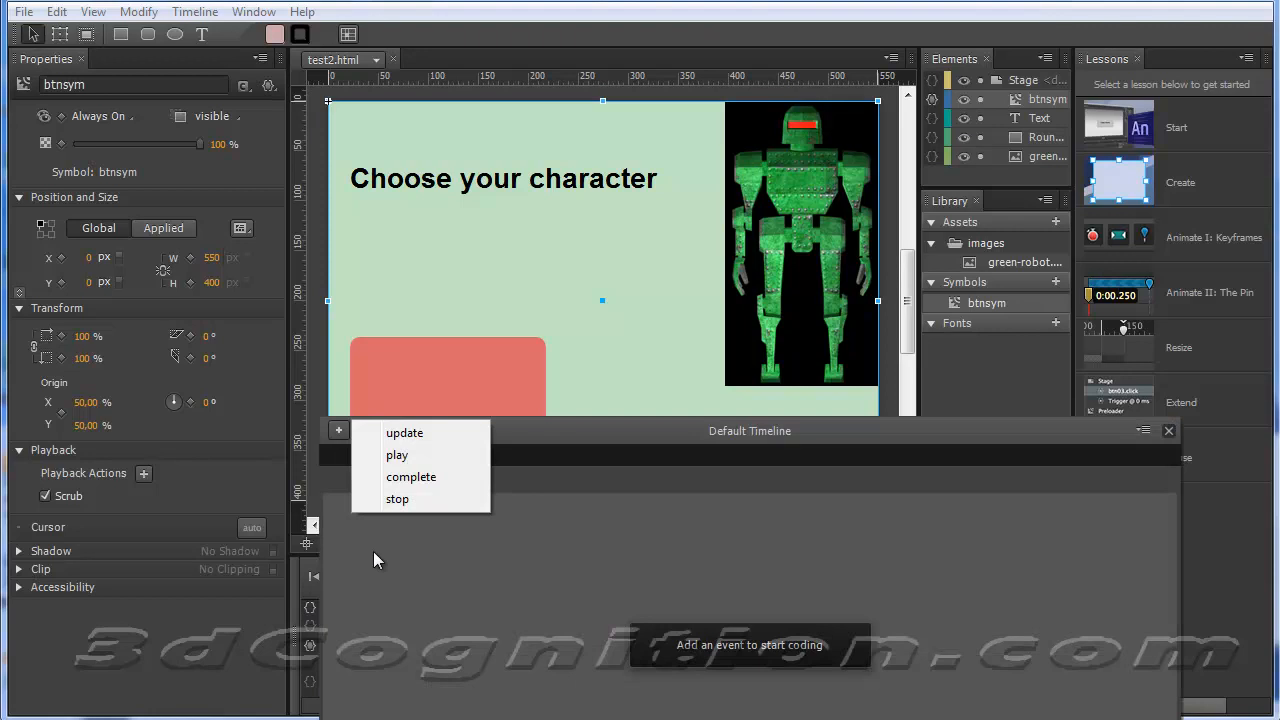
pyautogui.moveTo(412, 476)
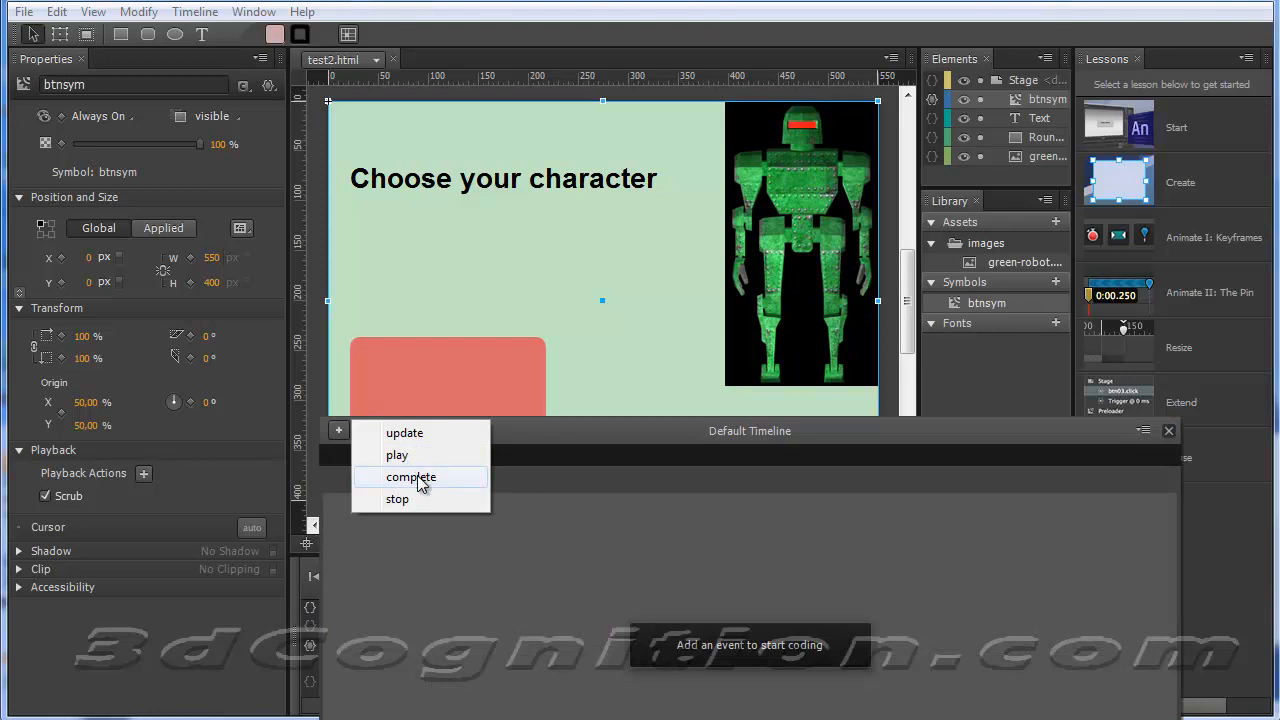
pyautogui.click(410, 476)
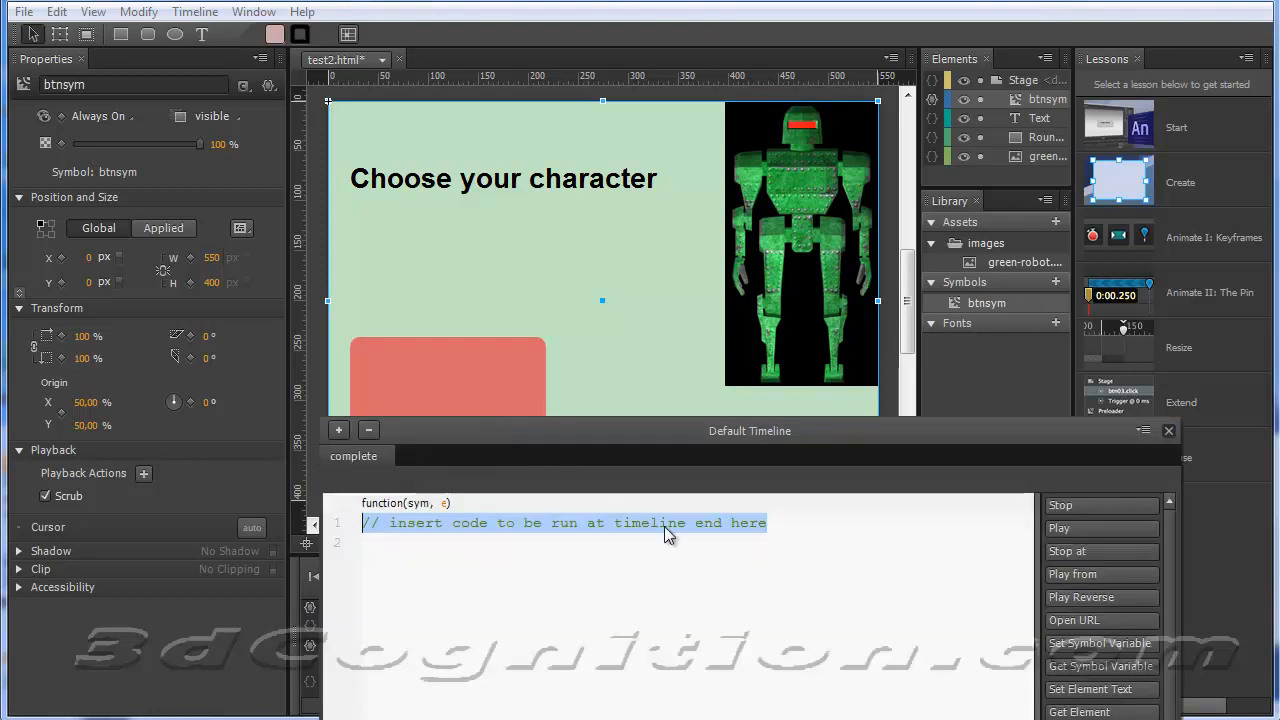
pyautogui.click(604, 528)
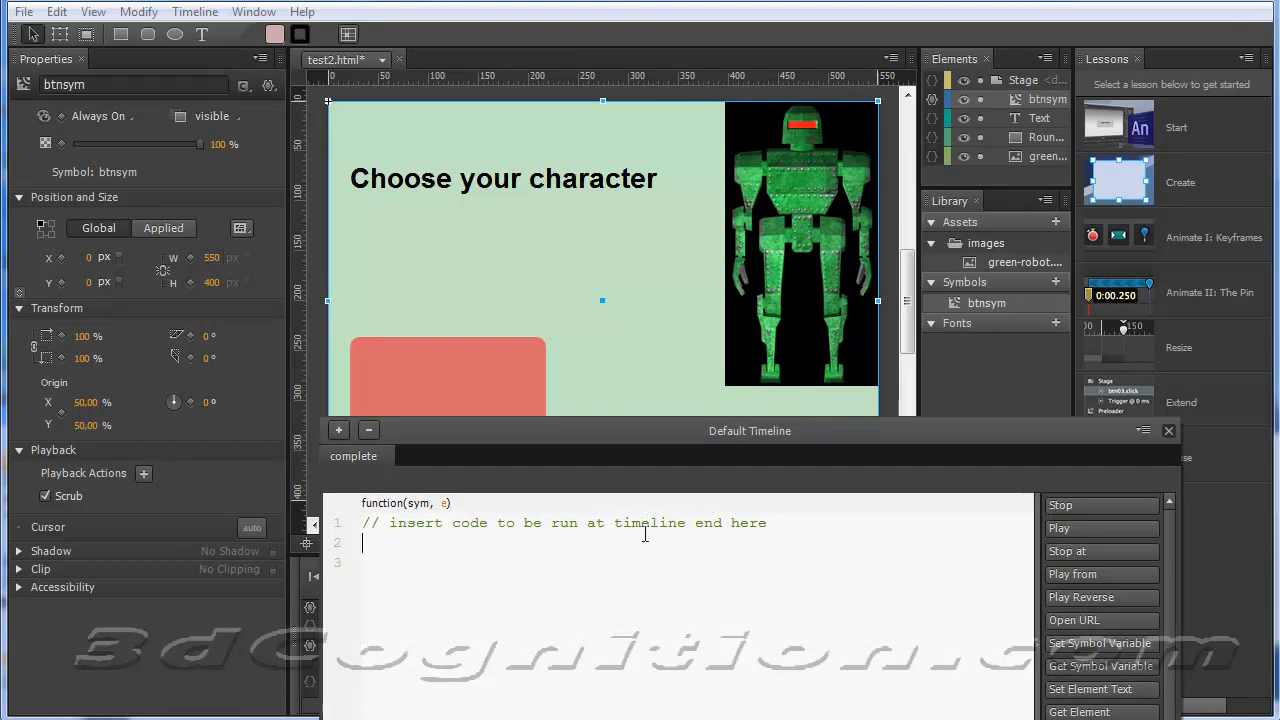
pyautogui.moveTo(1080, 596)
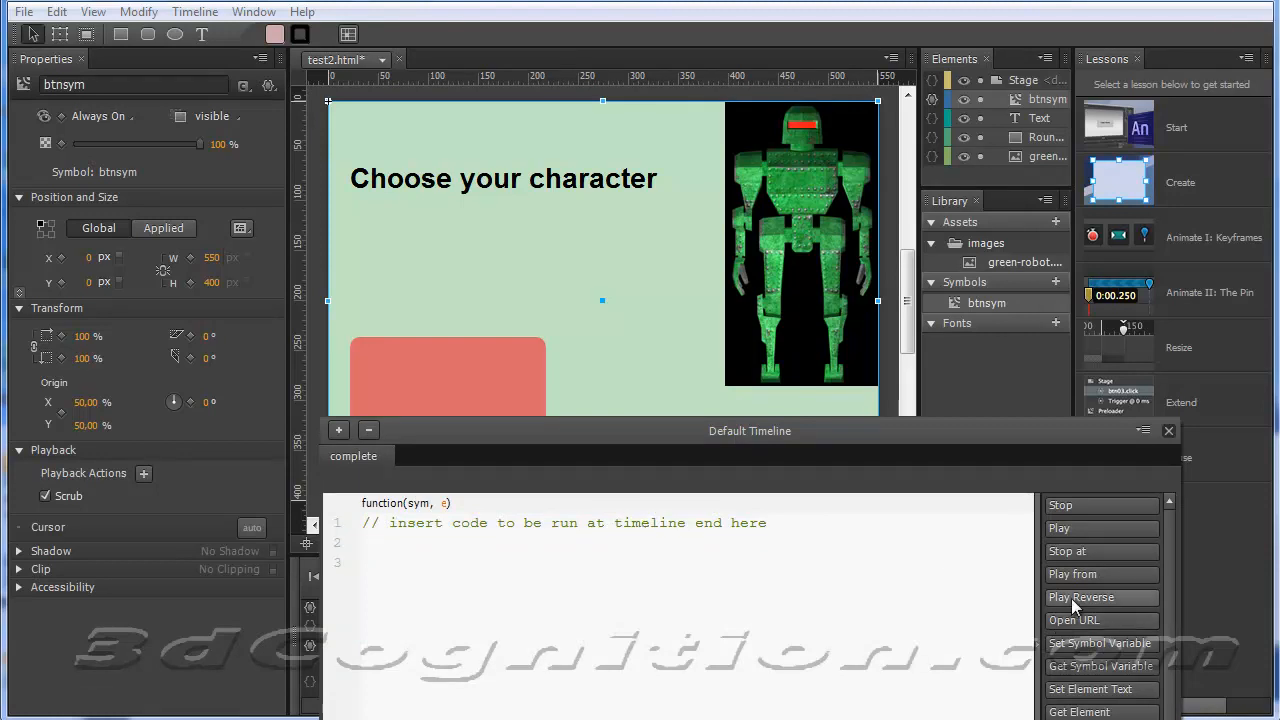
pyautogui.click(1072, 574)
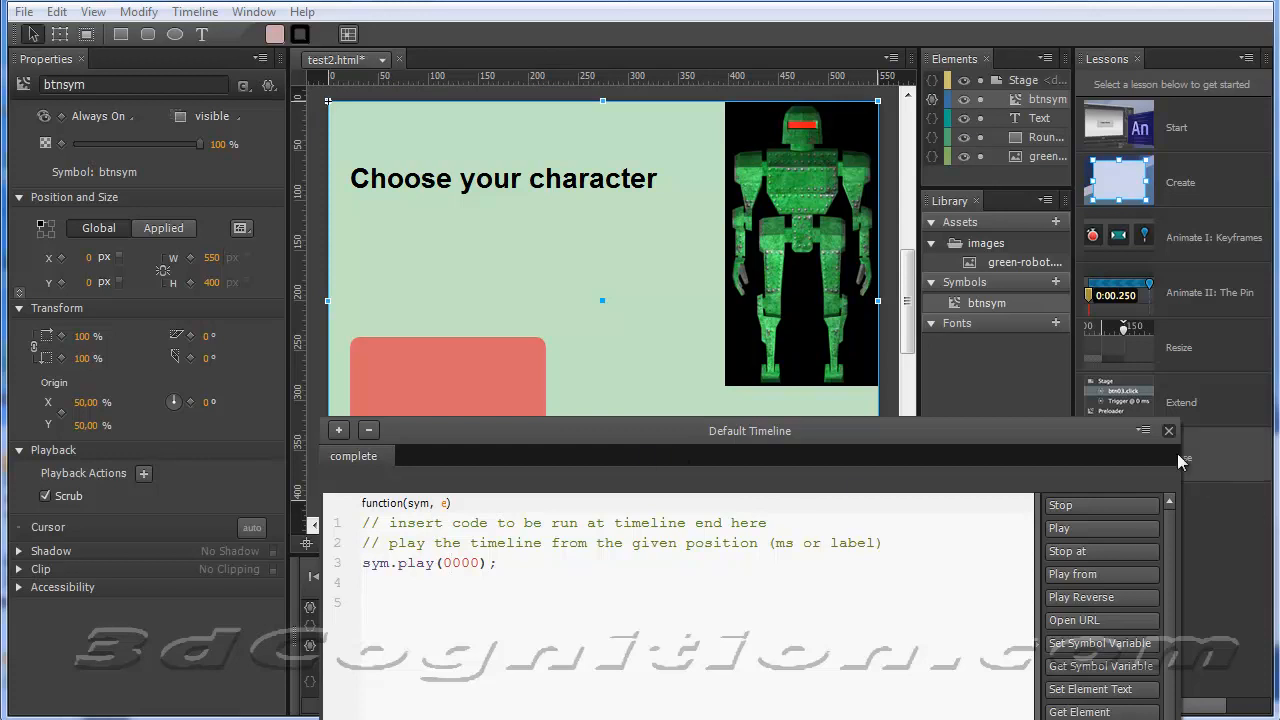
pyautogui.click(1168, 430)
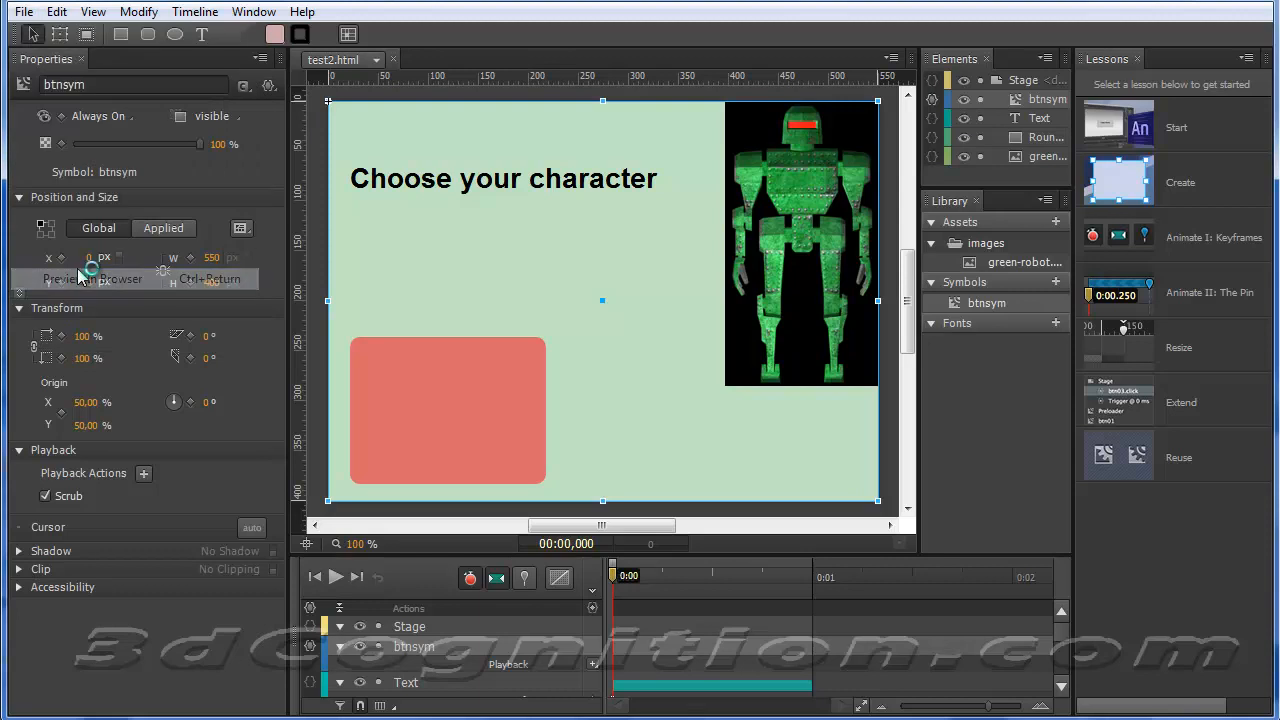
pyautogui.click(94, 278)
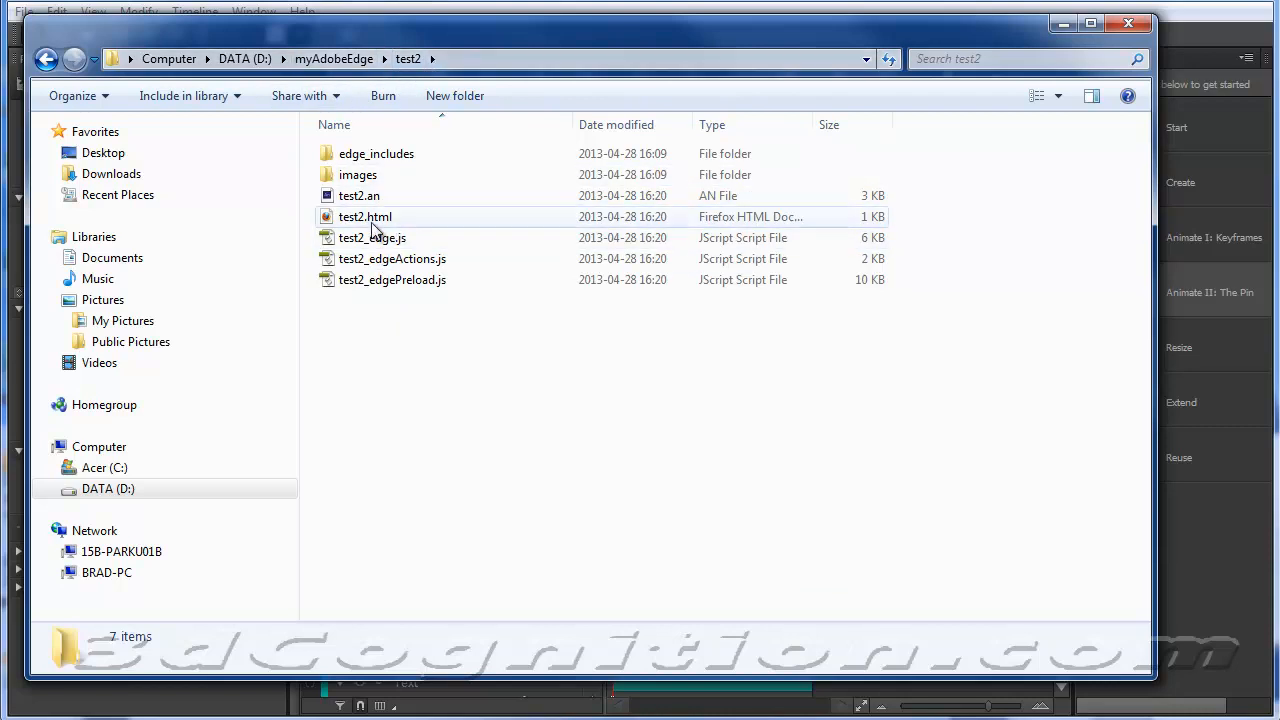
pyautogui.click(364, 216)
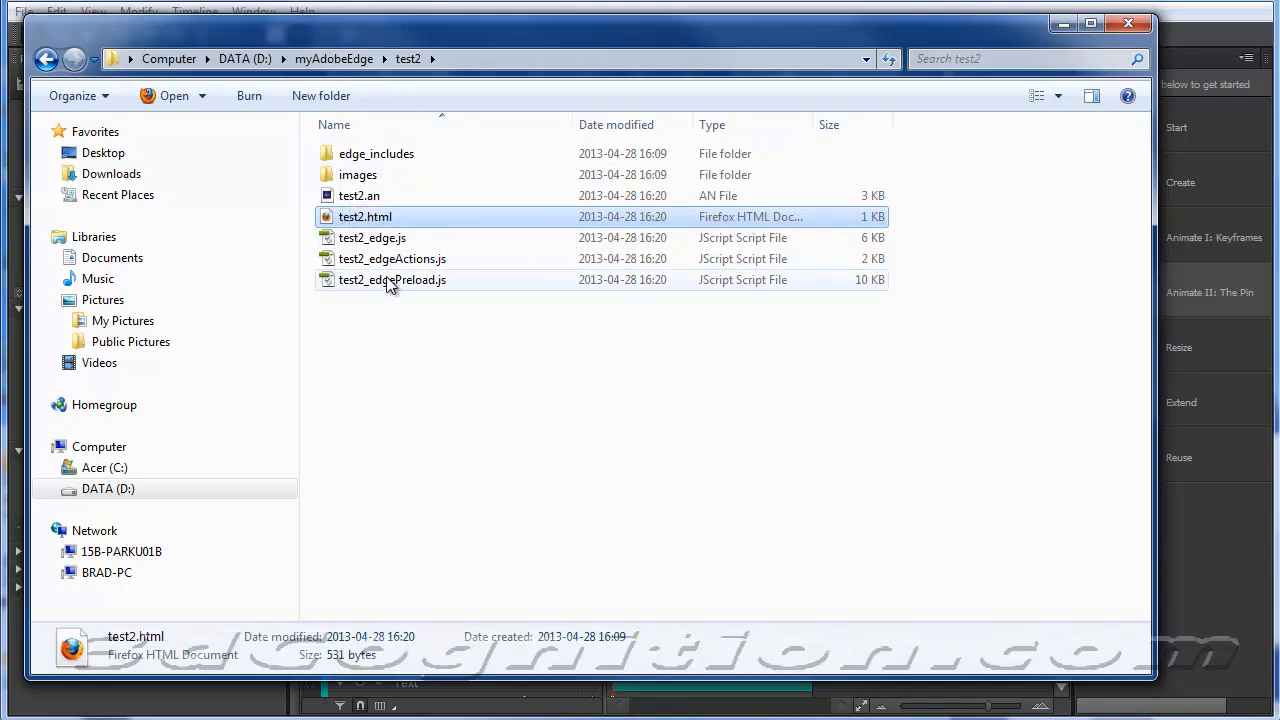
pyautogui.doubleClick(356, 174)
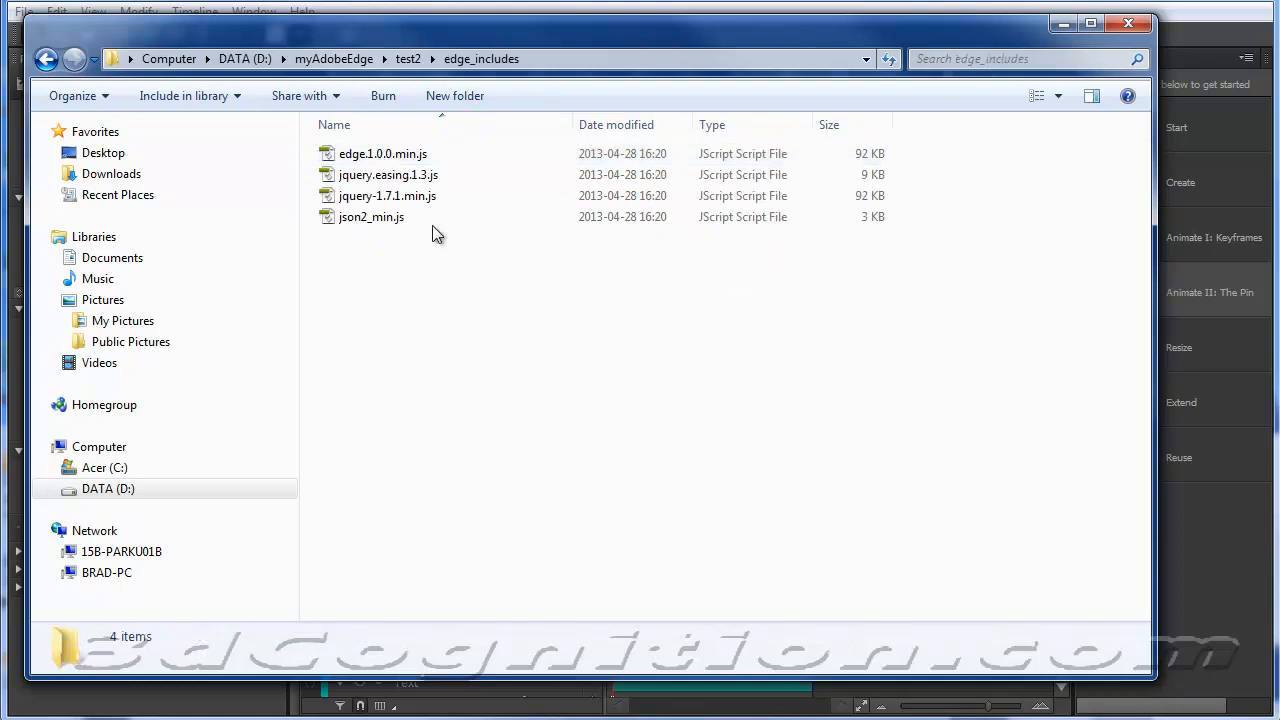
pyautogui.moveTo(388, 272)
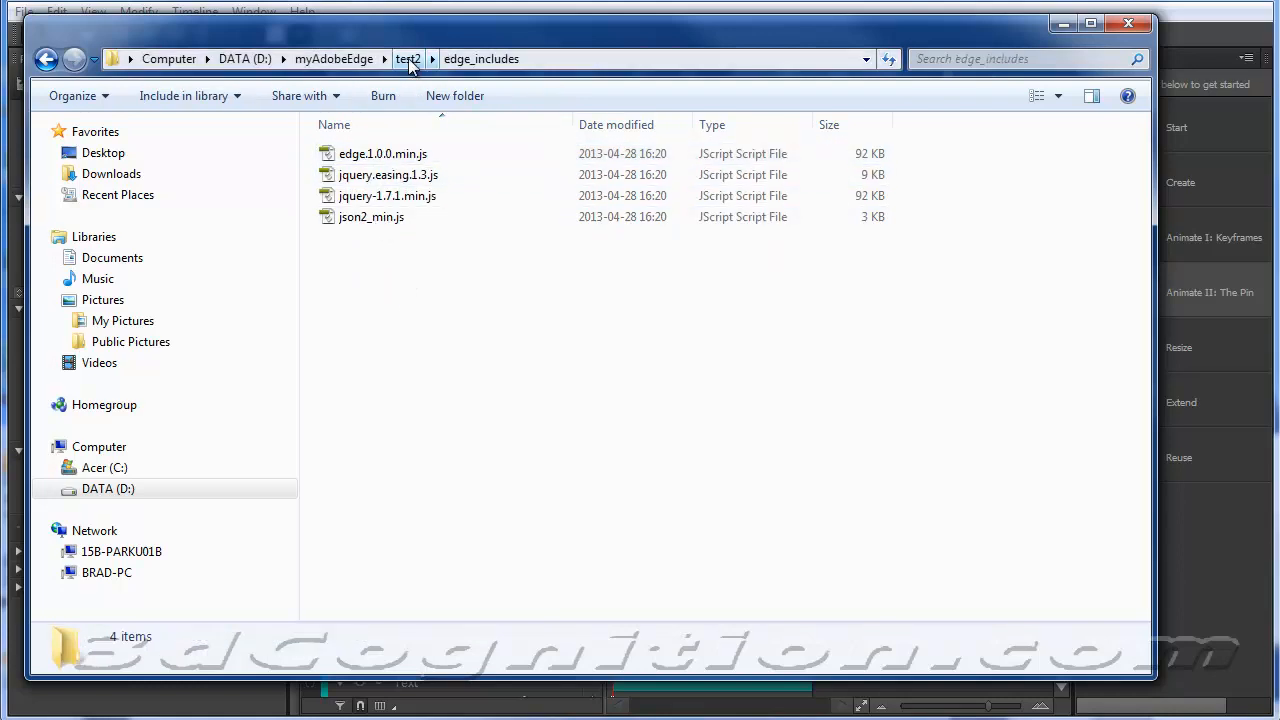
pyautogui.click(408, 58)
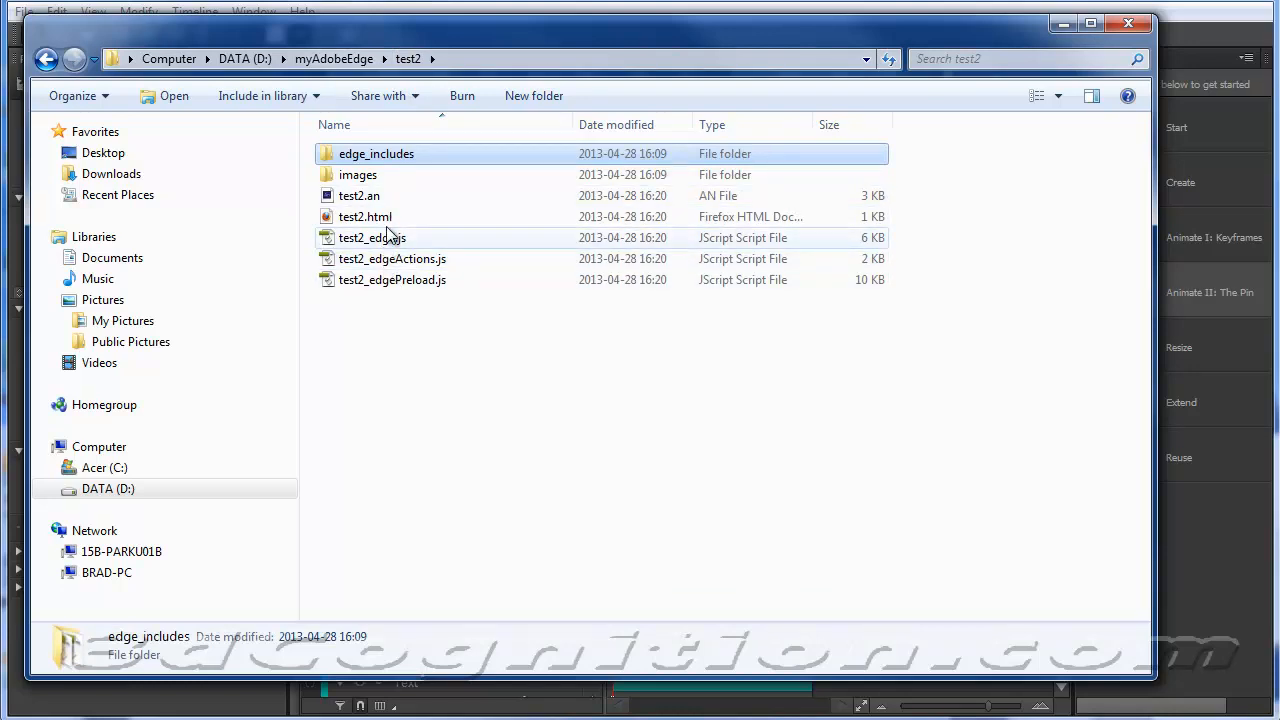
pyautogui.click(364, 216)
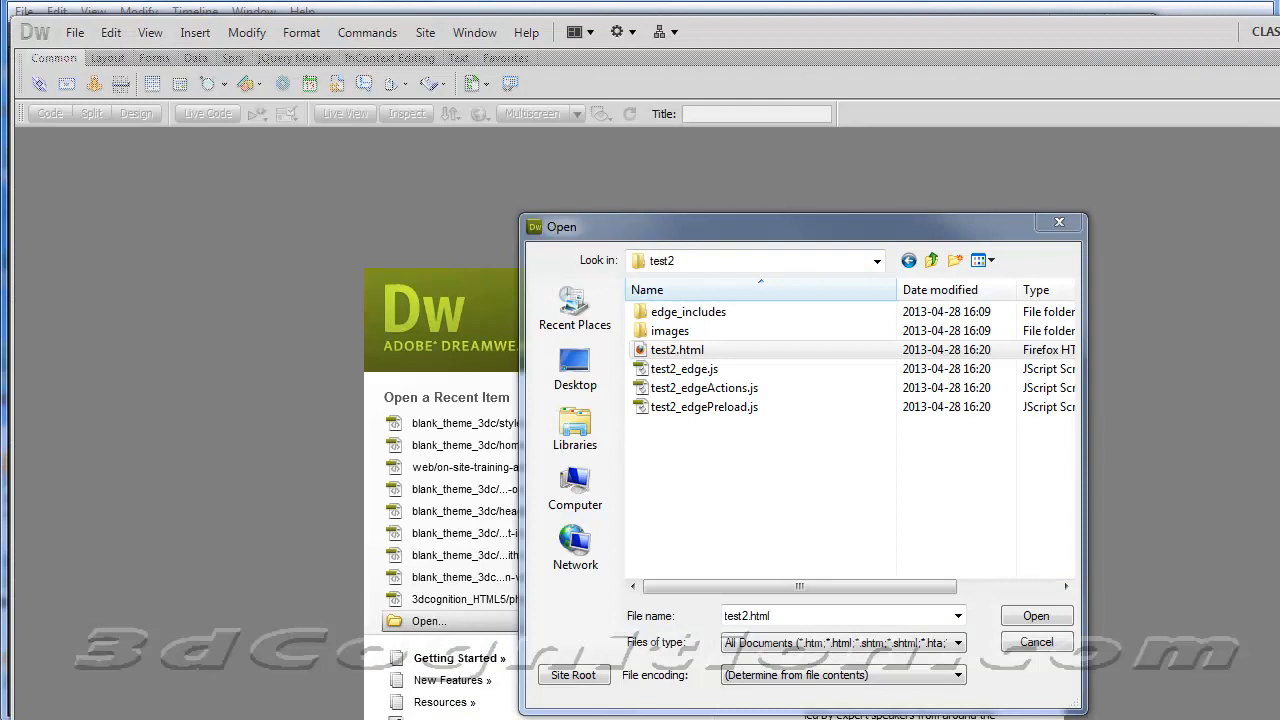
# - Load the exported test2.html page and view its source code
pyautogui.click(676, 348)
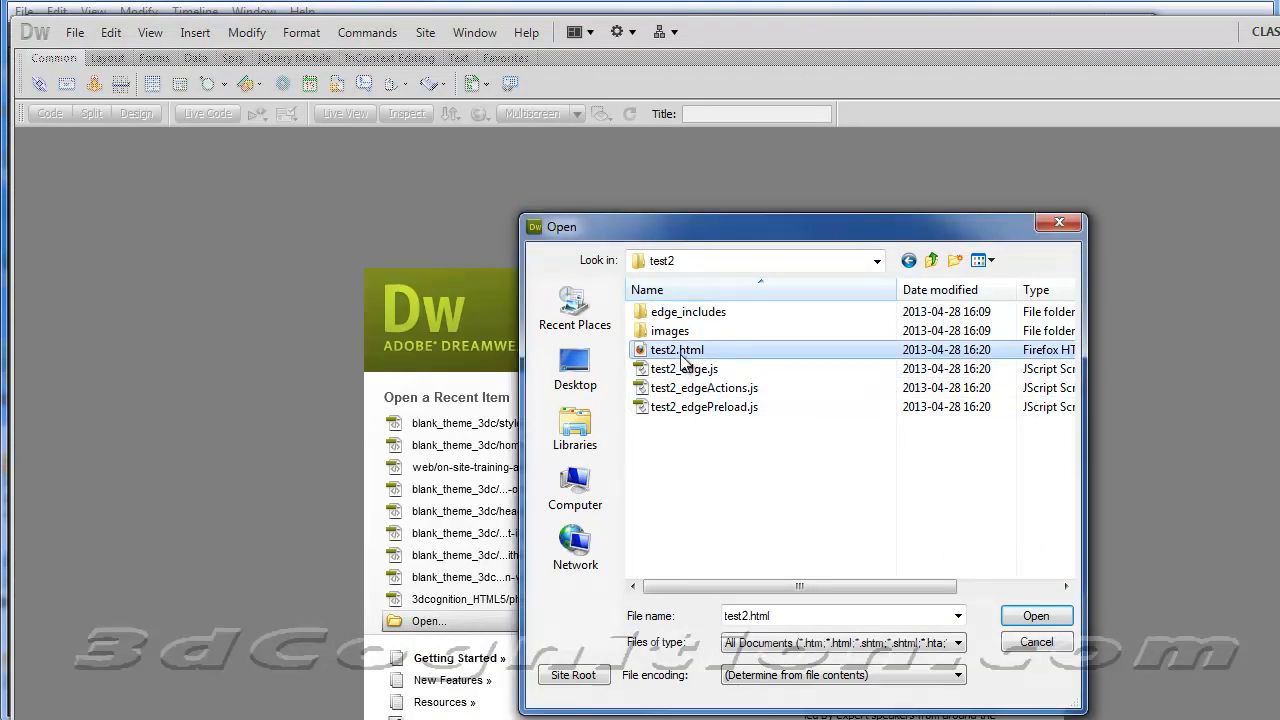
pyautogui.click(1036, 616)
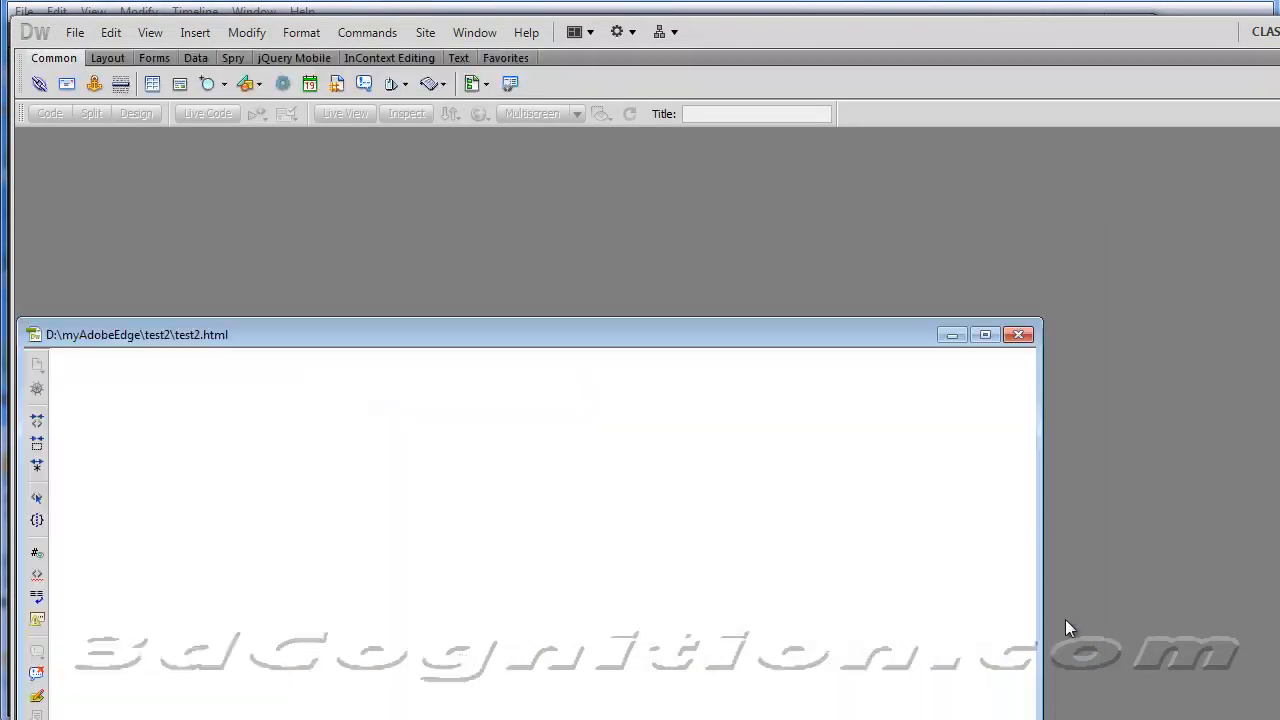
pyautogui.click(48, 112)
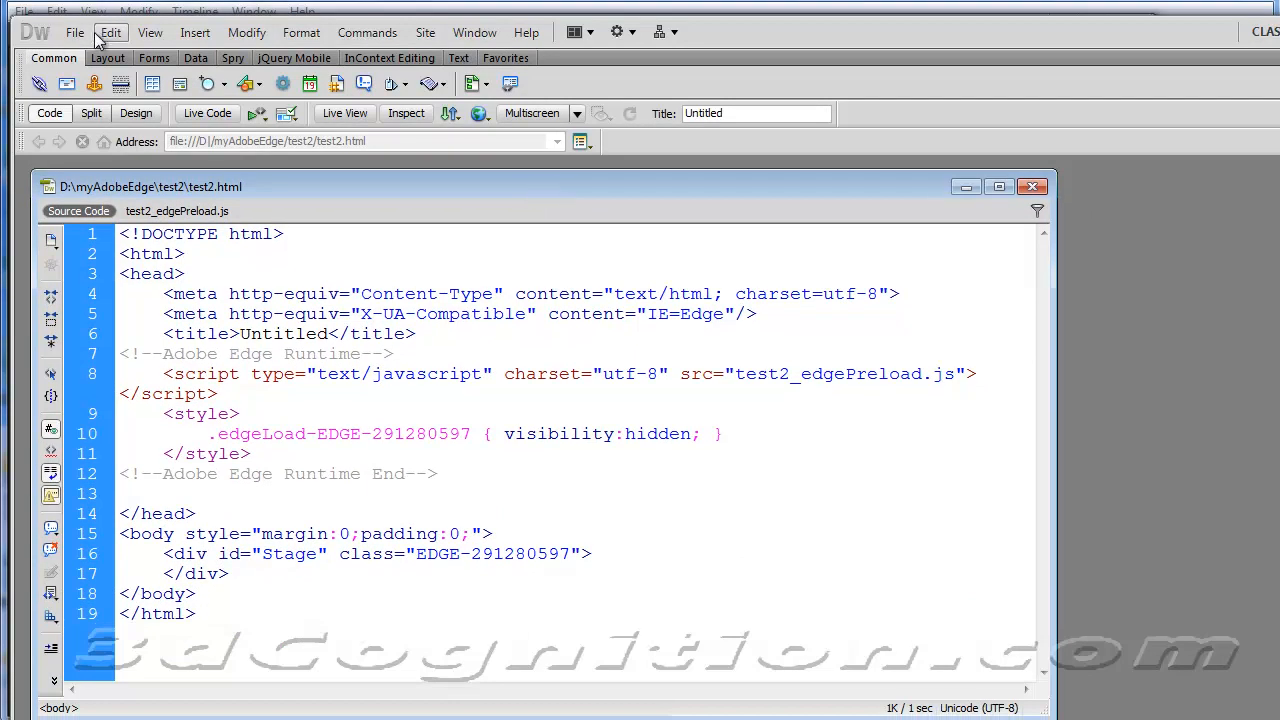
# - In Preferences > Fonts, enlarge the Code view font to 16 pt (Largest)
pyautogui.click(110, 32)
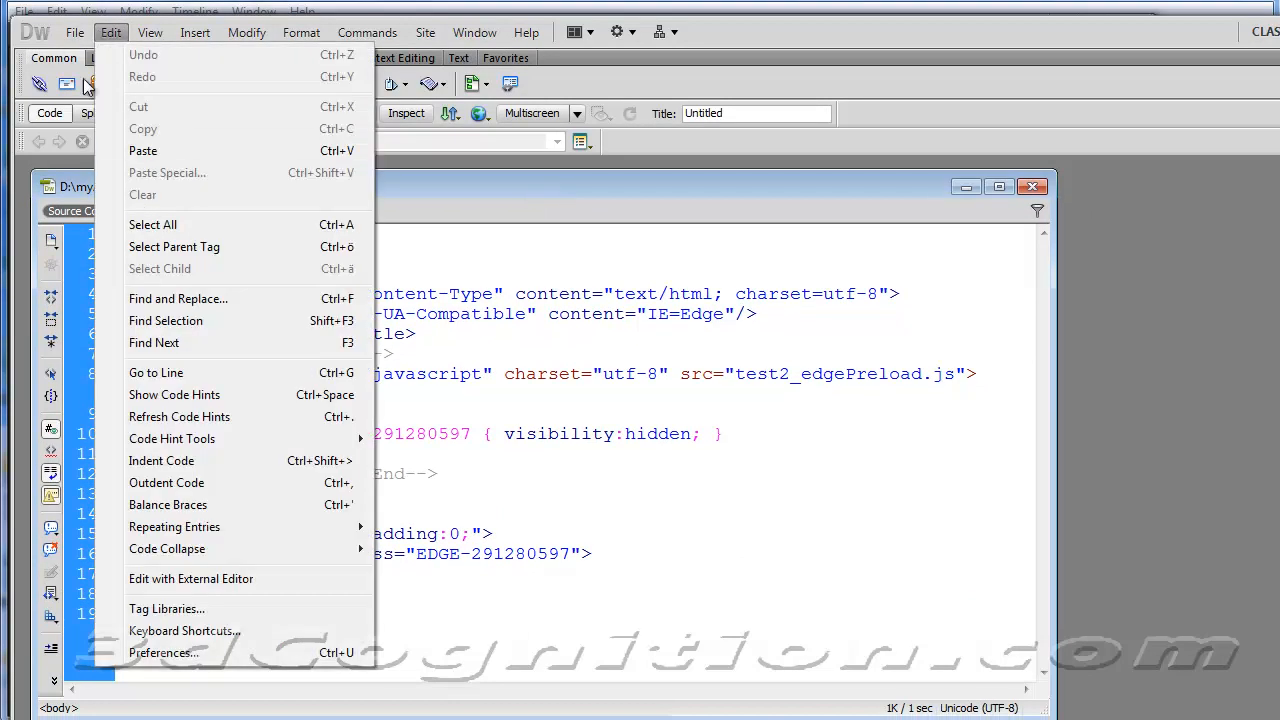
pyautogui.click(74, 32)
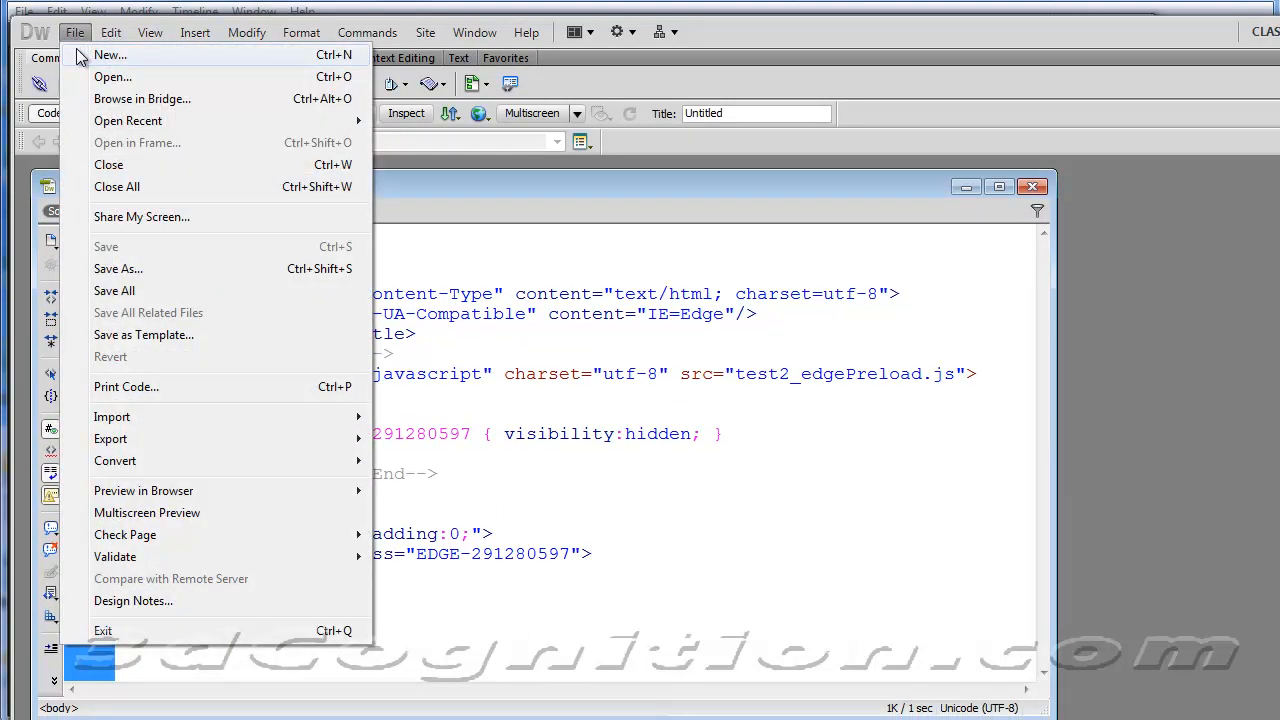
pyautogui.click(110, 32)
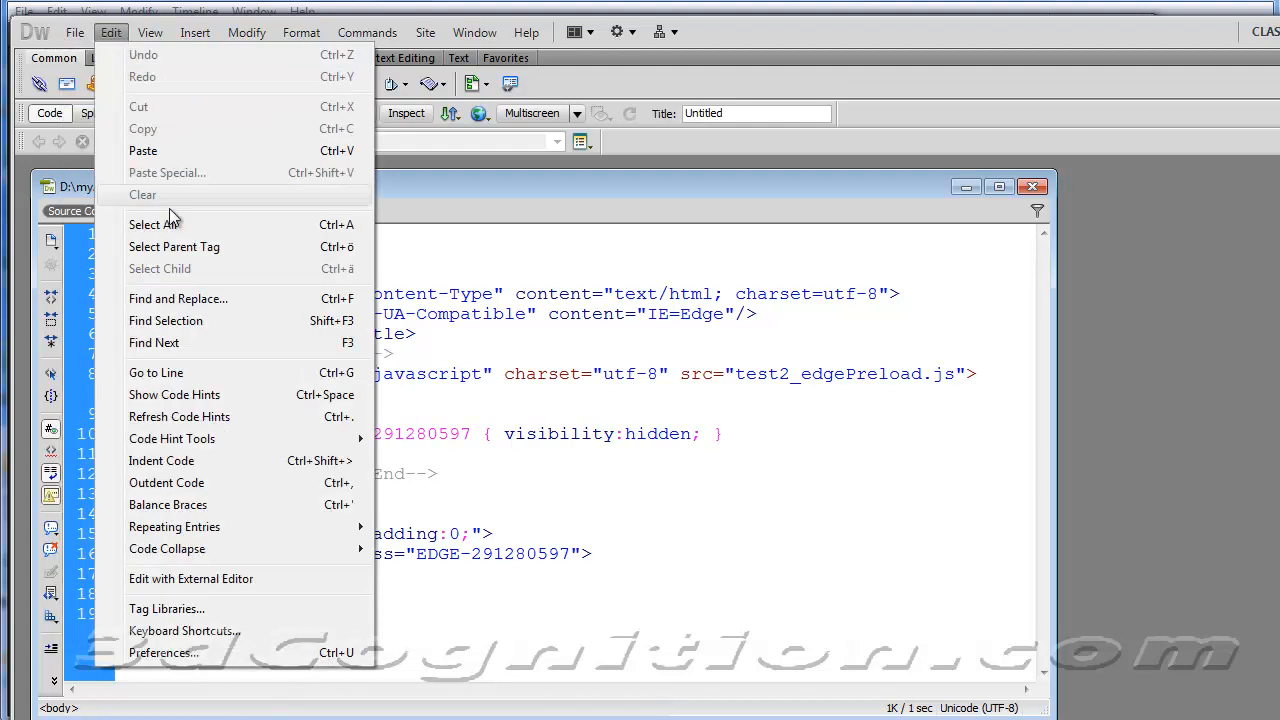
pyautogui.click(164, 652)
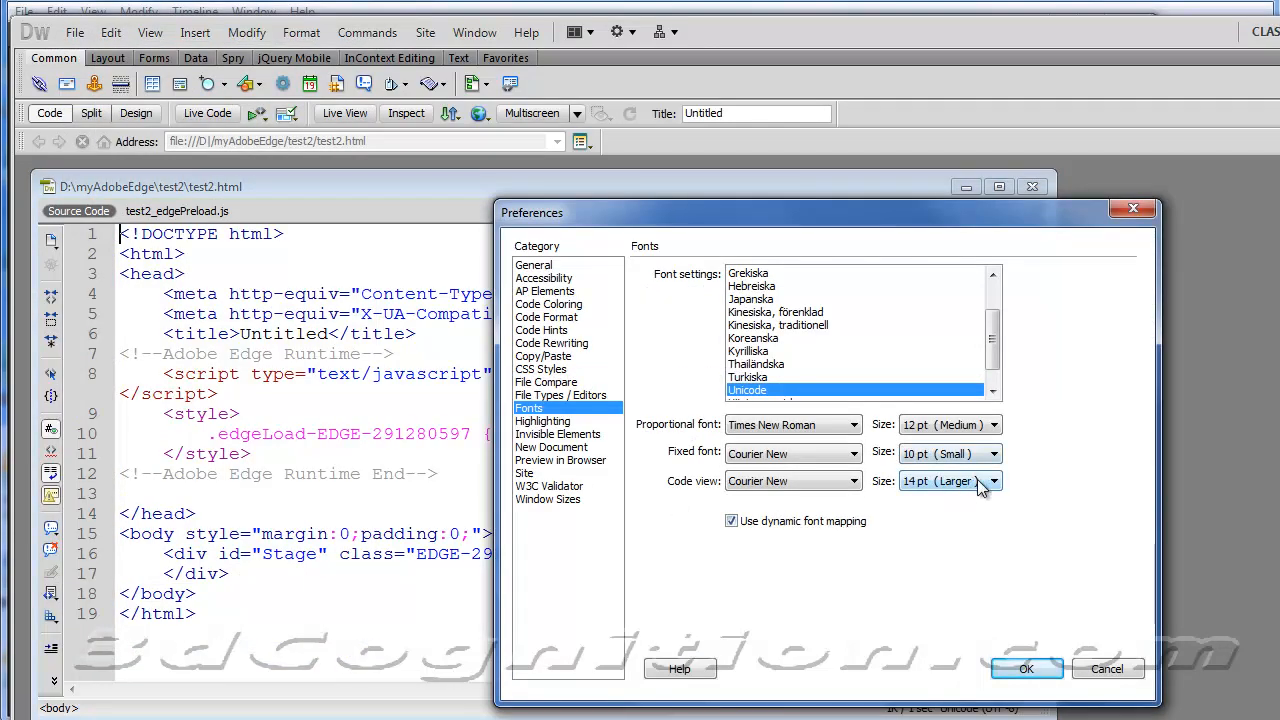
pyautogui.click(992, 480)
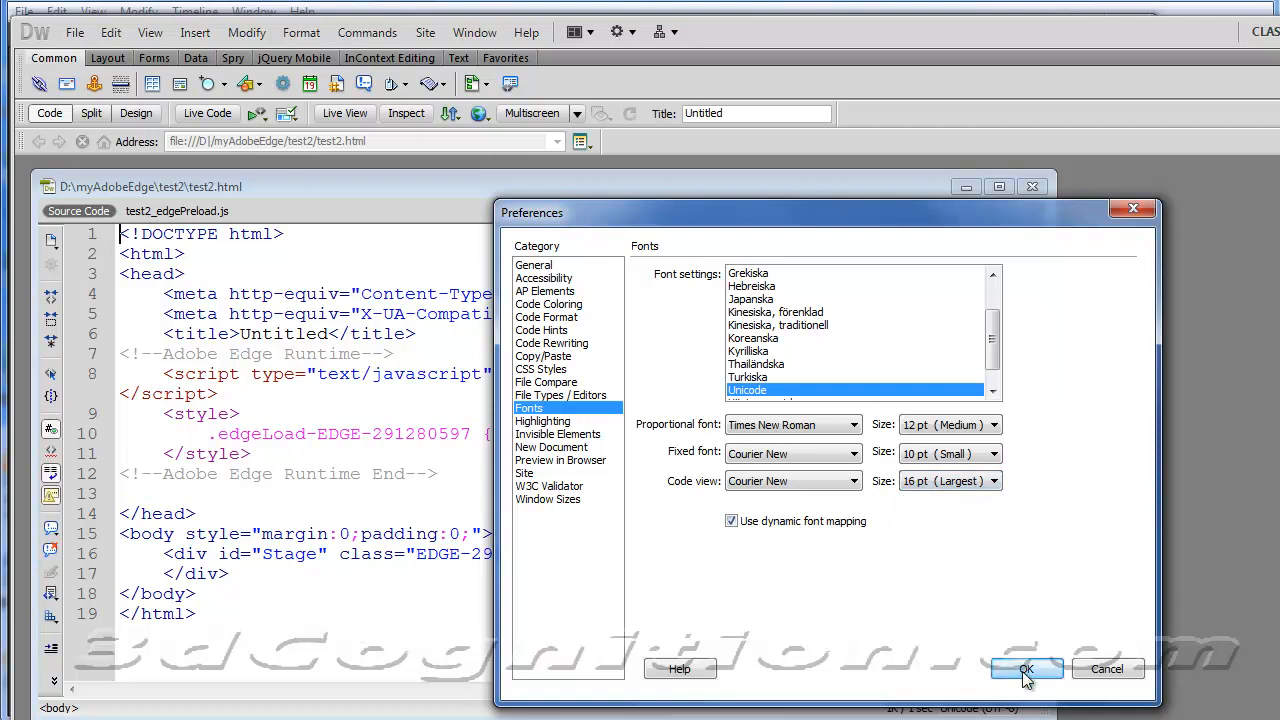
pyautogui.click(1024, 668)
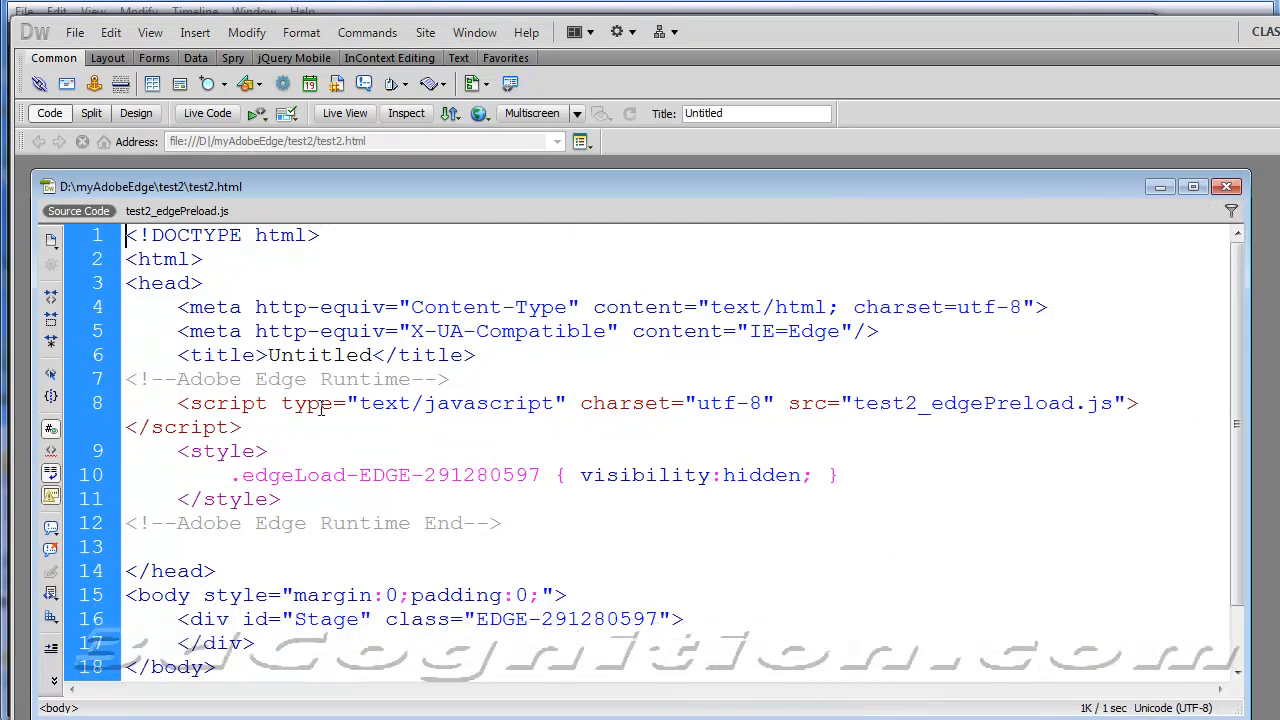
pyautogui.scroll(-3)
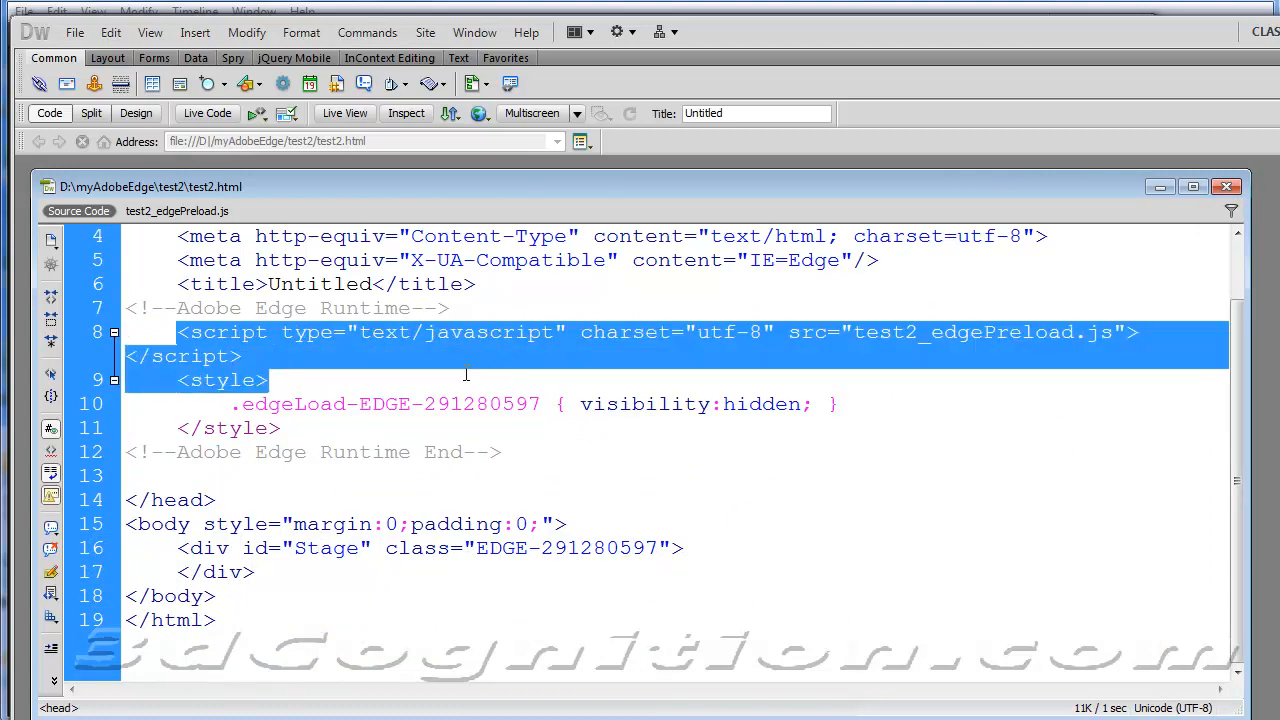
pyautogui.click(852, 332)
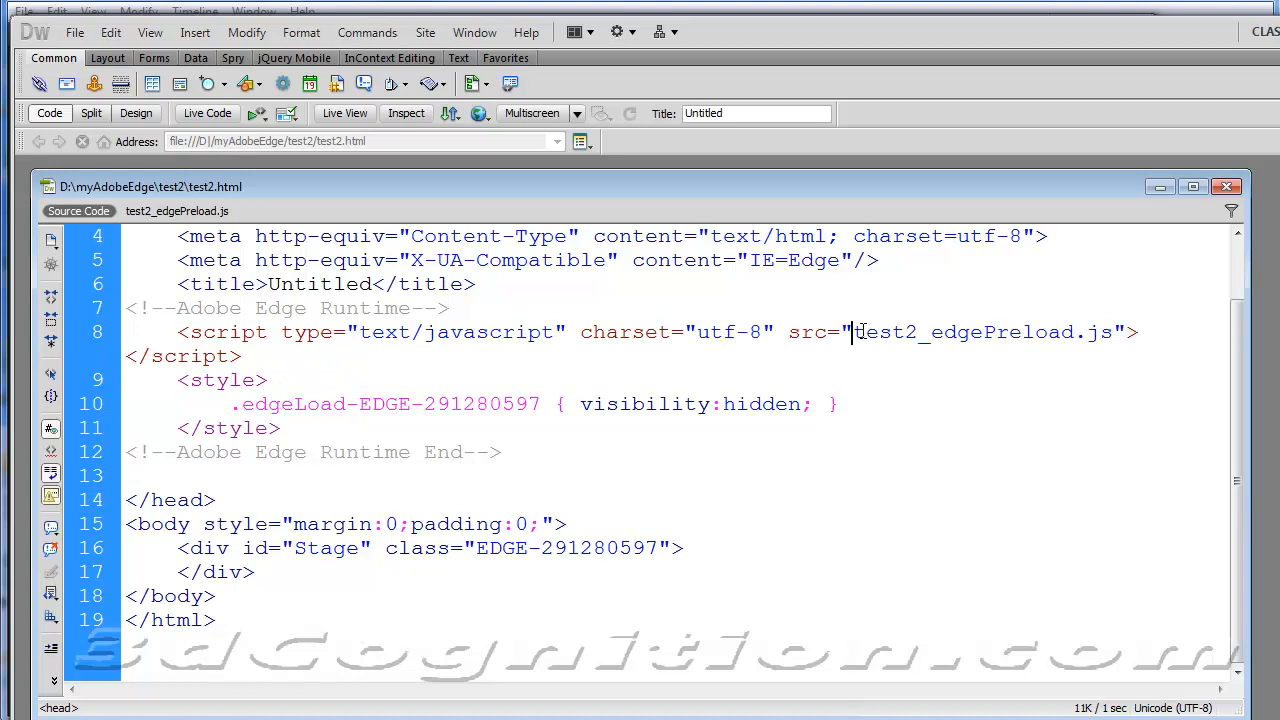
pyautogui.doubleClick(980, 332)
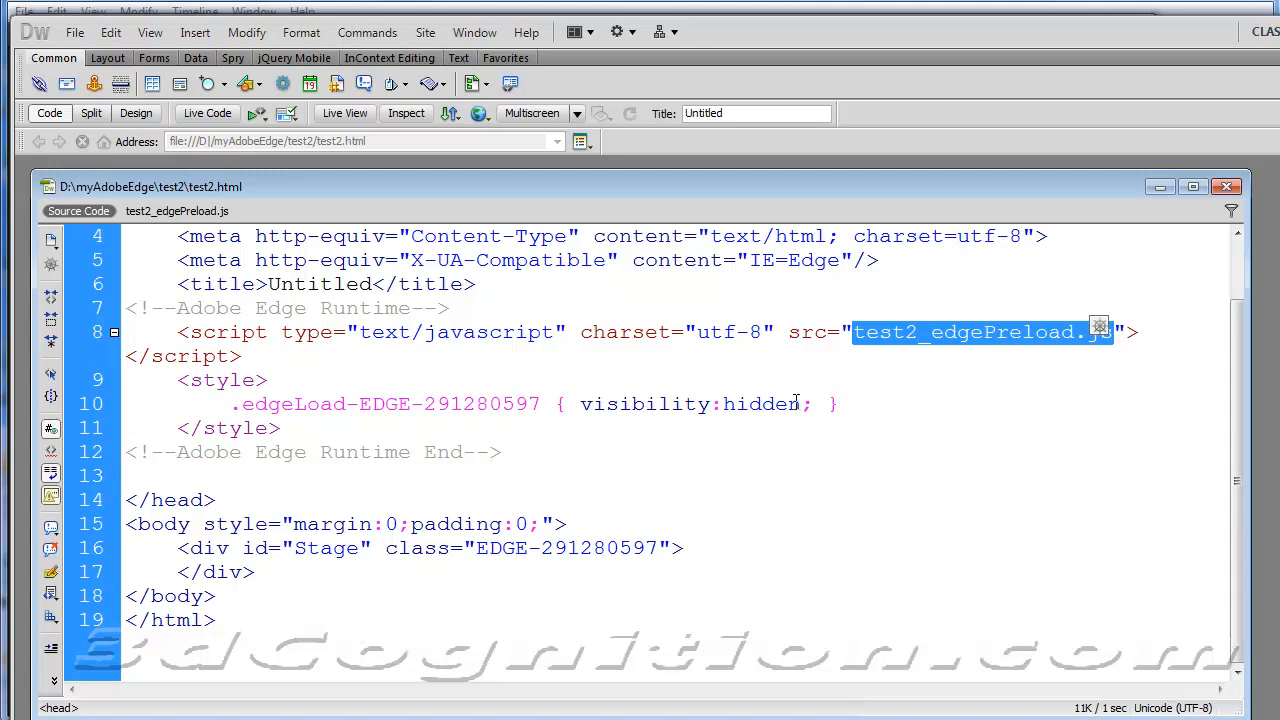
pyautogui.doubleClick(216, 332)
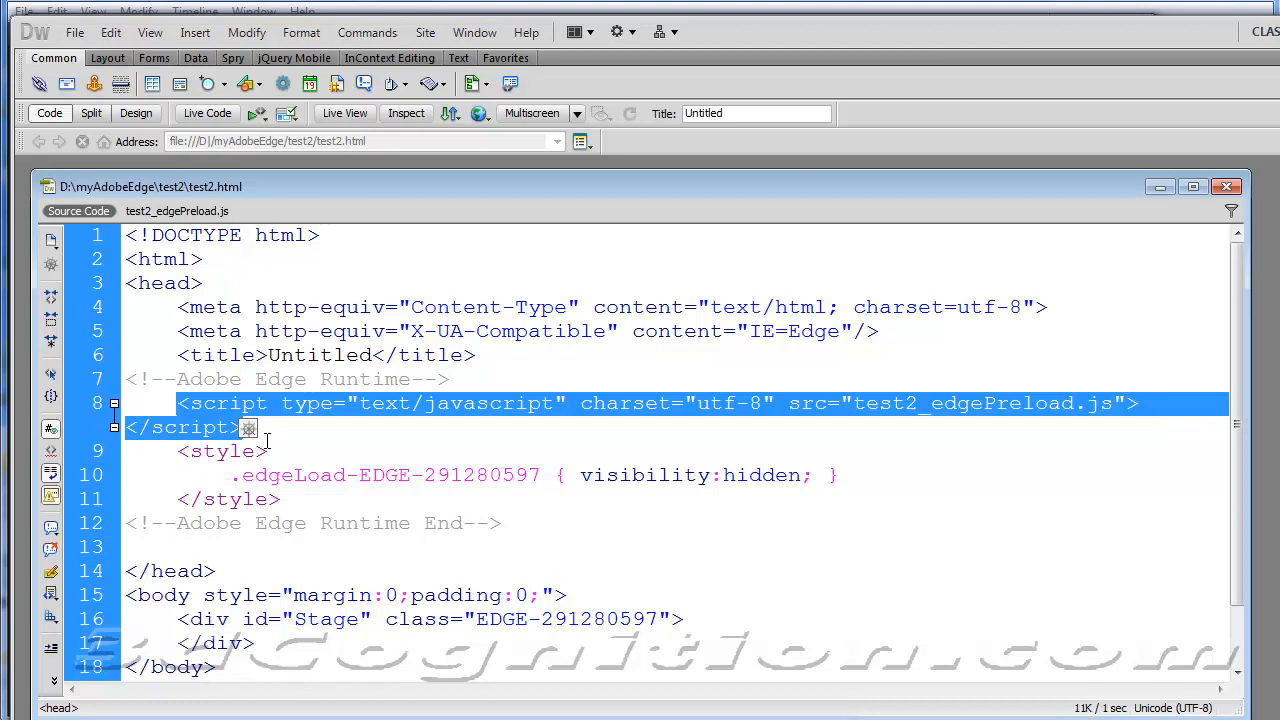
pyautogui.moveTo(266, 442)
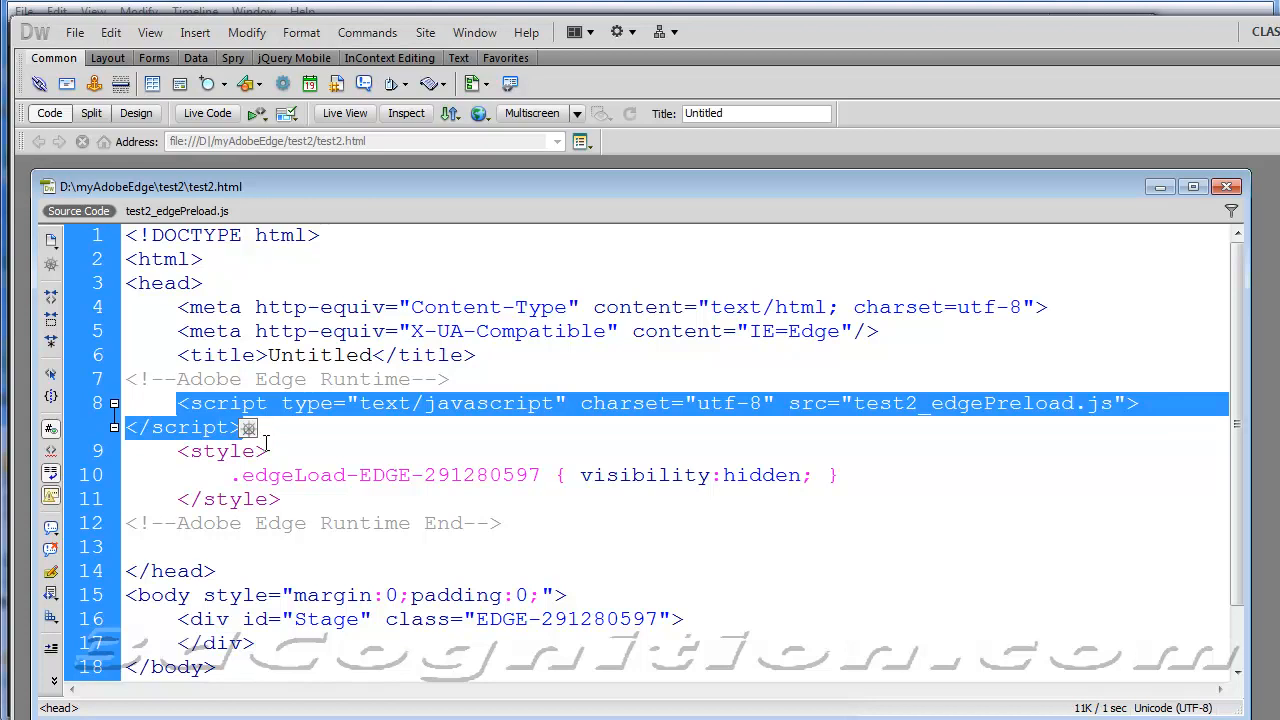
pyautogui.moveTo(316, 446)
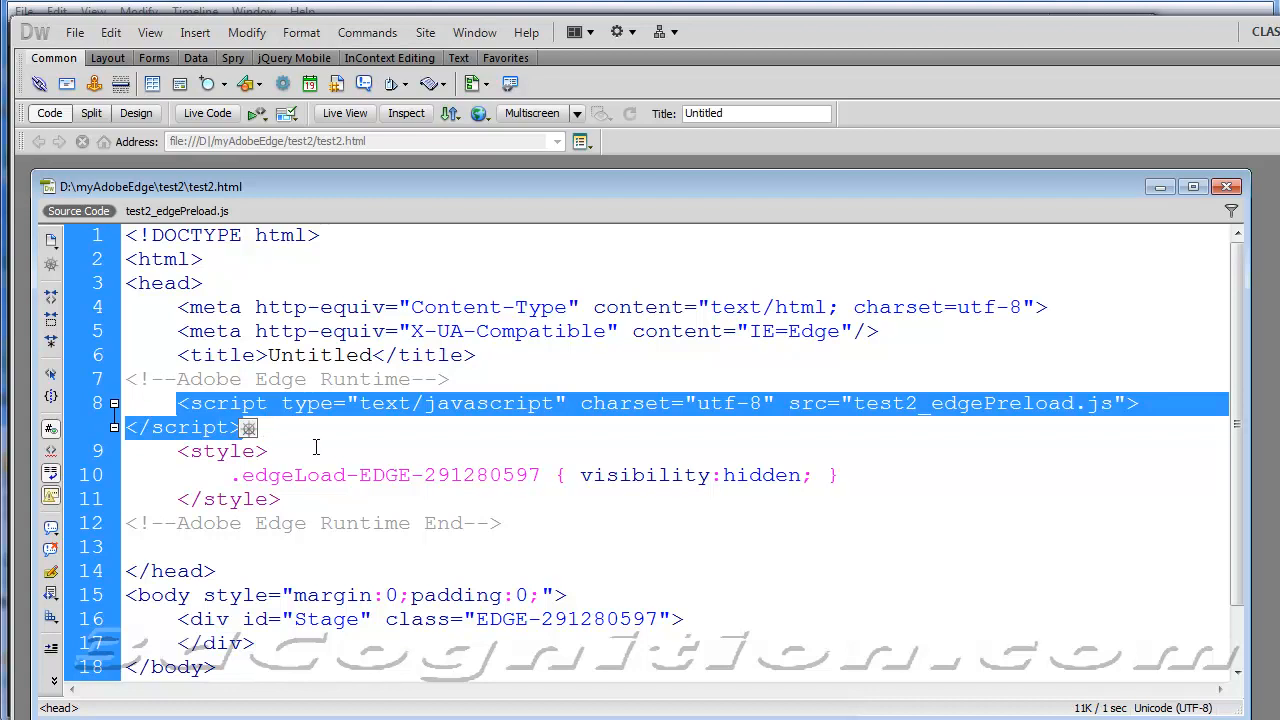
pyautogui.moveTo(316, 448)
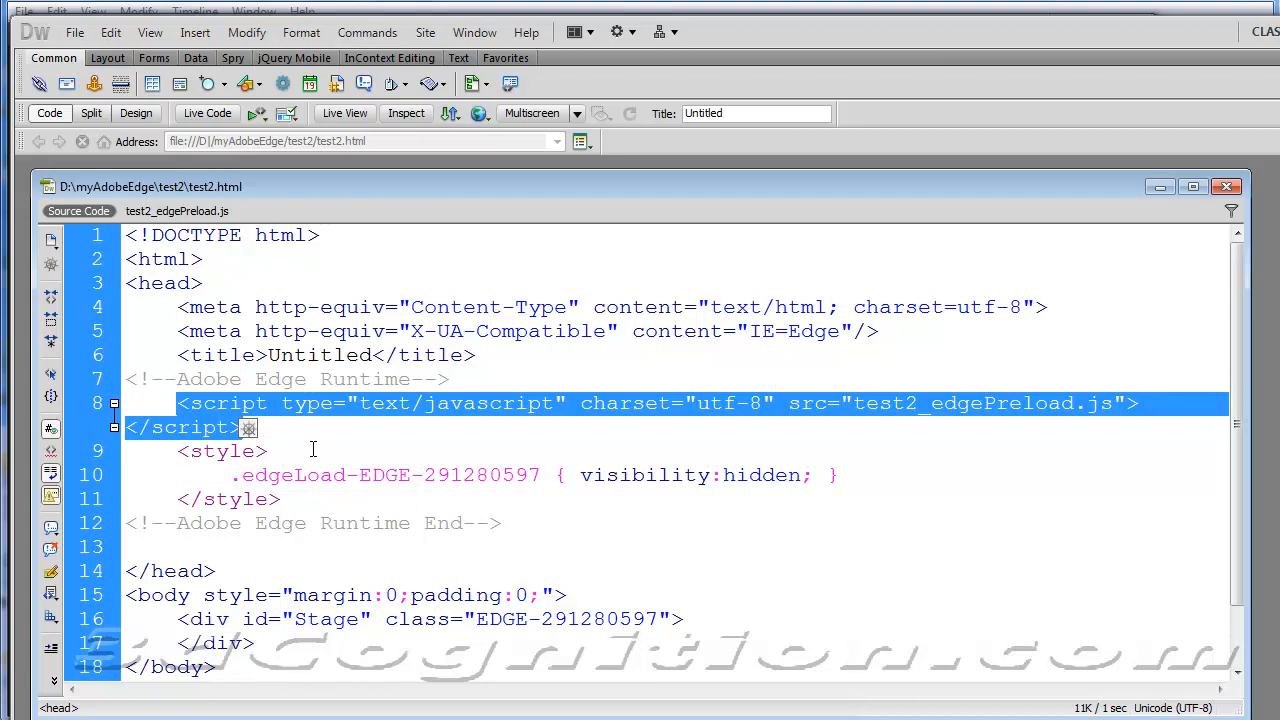